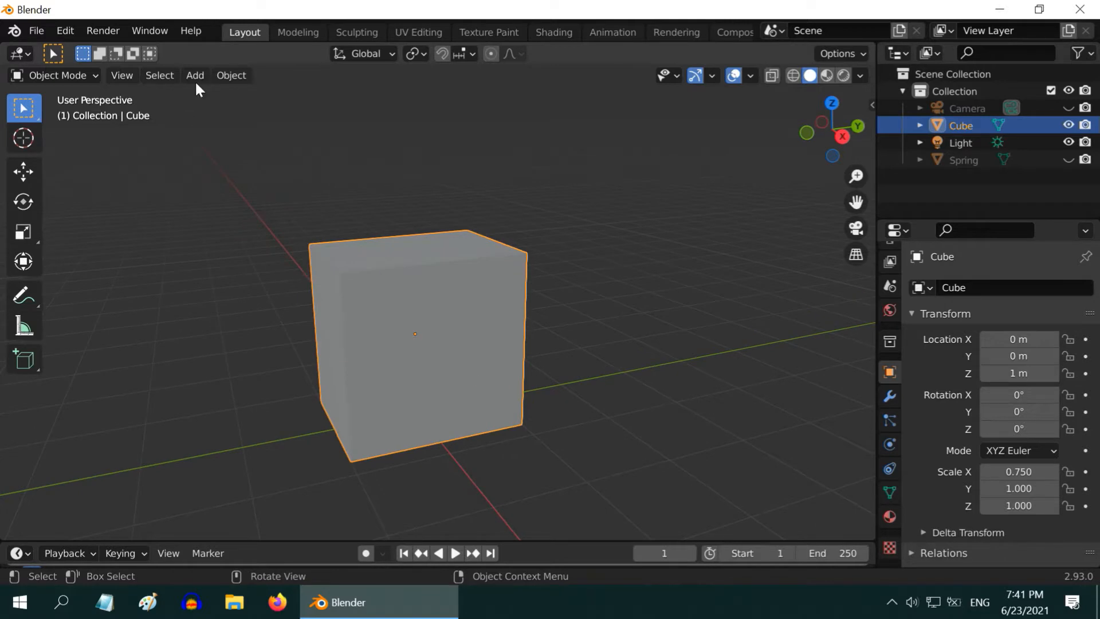
Step: Add a UV sphere scaled to 0.4 and place it at 0.75, -0.5, 1.5 on the cube's front
{"action": "left_click", "coordinate": [195, 75]}
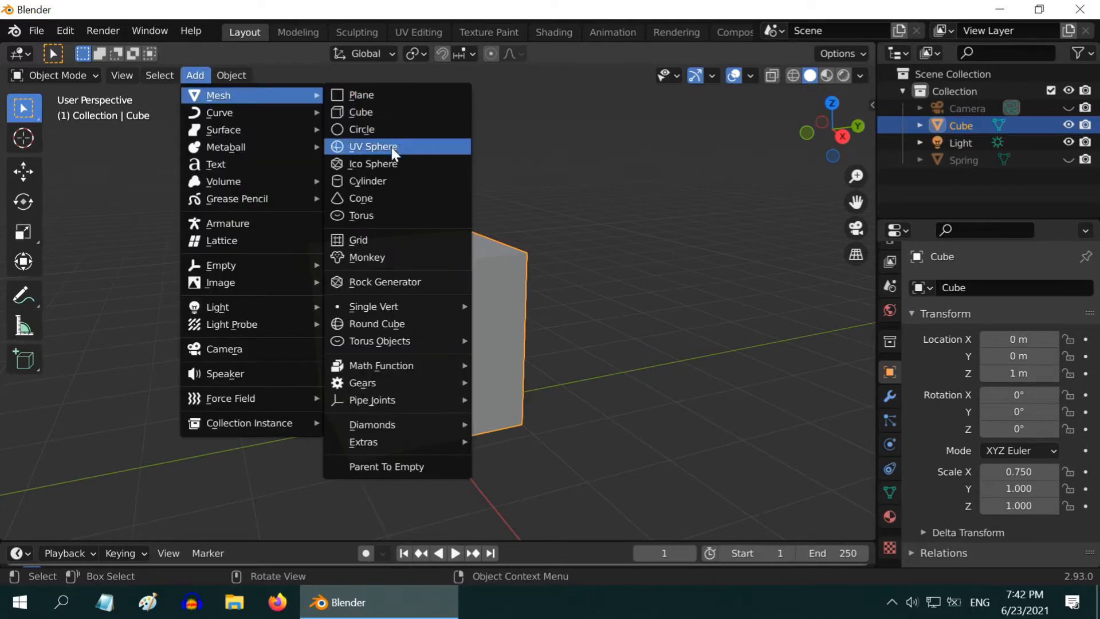
{"action": "left_click", "coordinate": [373, 146]}
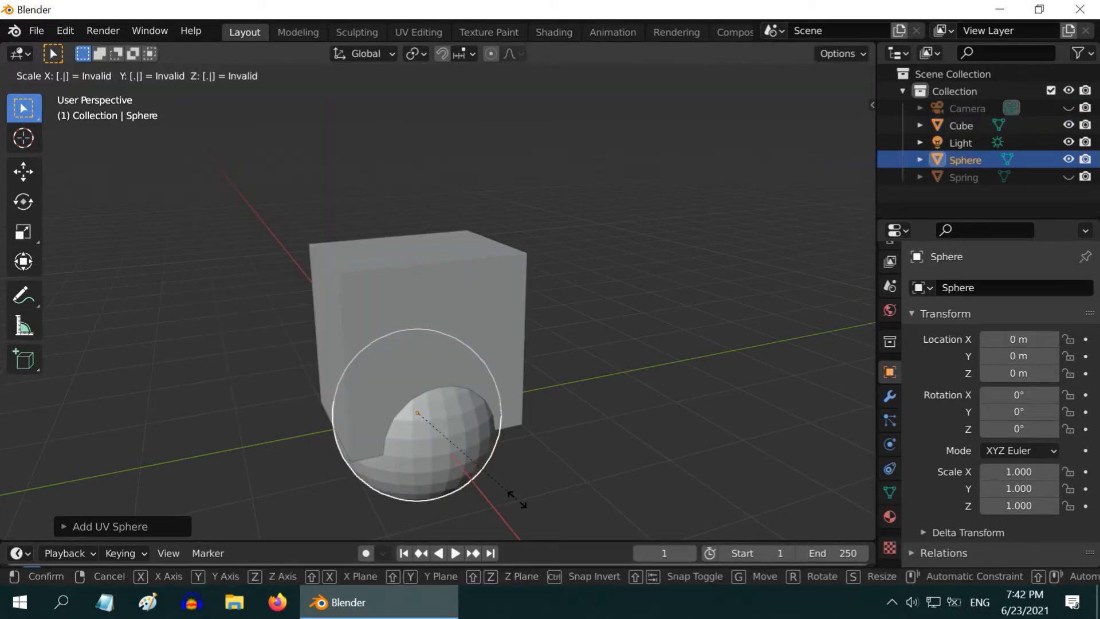
{"action": "left_click", "coordinate": [428, 421]}
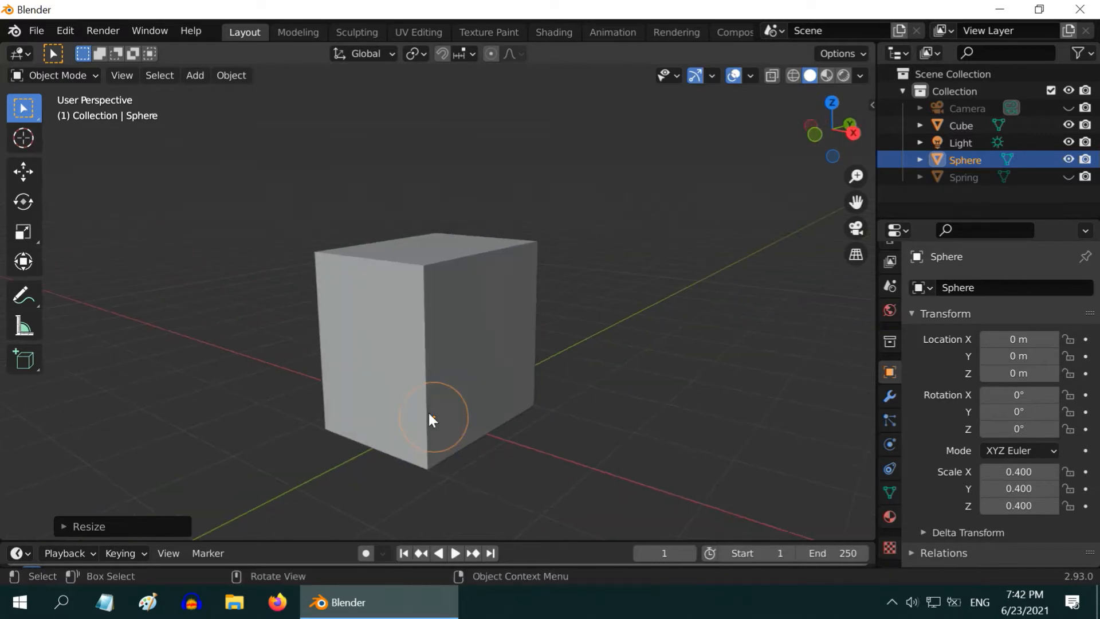
{"action": "left_click", "coordinate": [23, 172]}
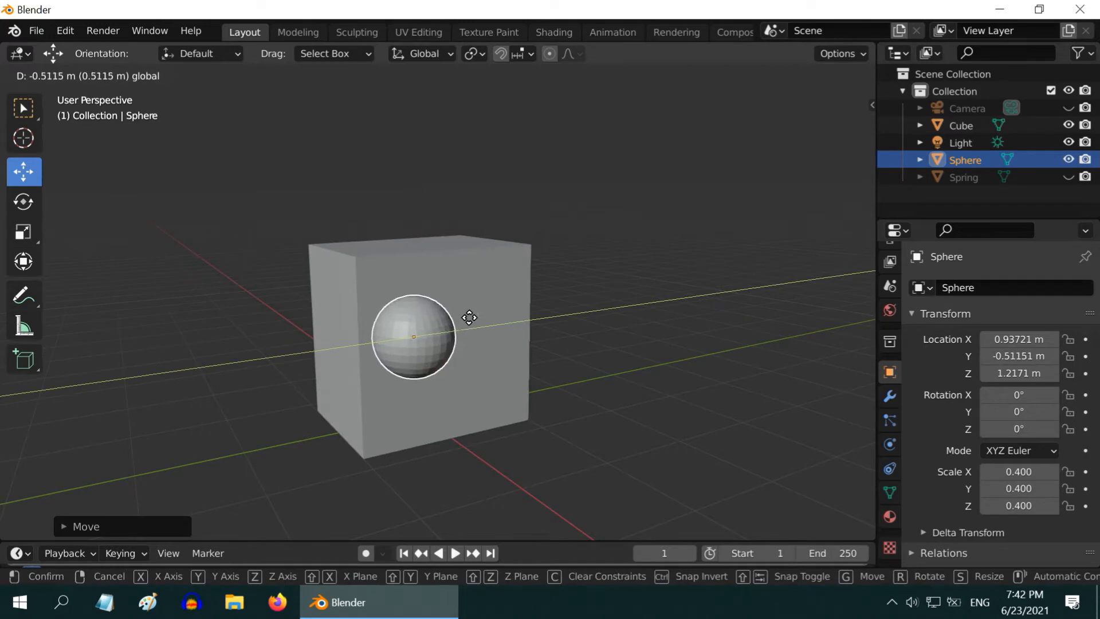
{"action": "left_click", "coordinate": [412, 316]}
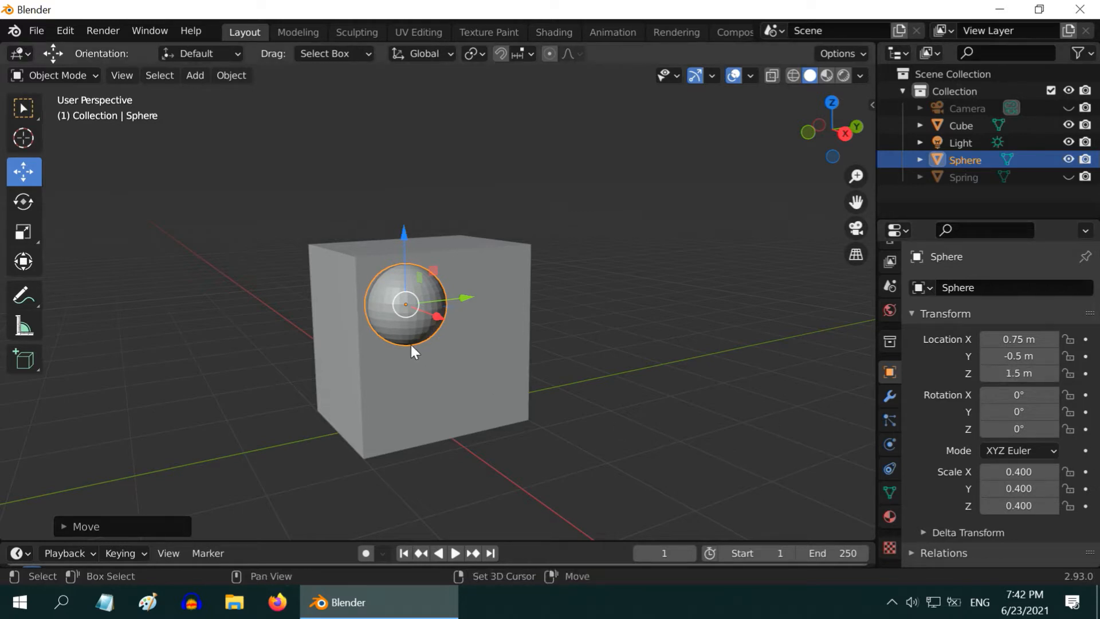
Step: Duplicate the sphere as Sphere.001 at Y 0.5 for the second eye, then select the cube
{"action": "key", "text": "shift+d"}
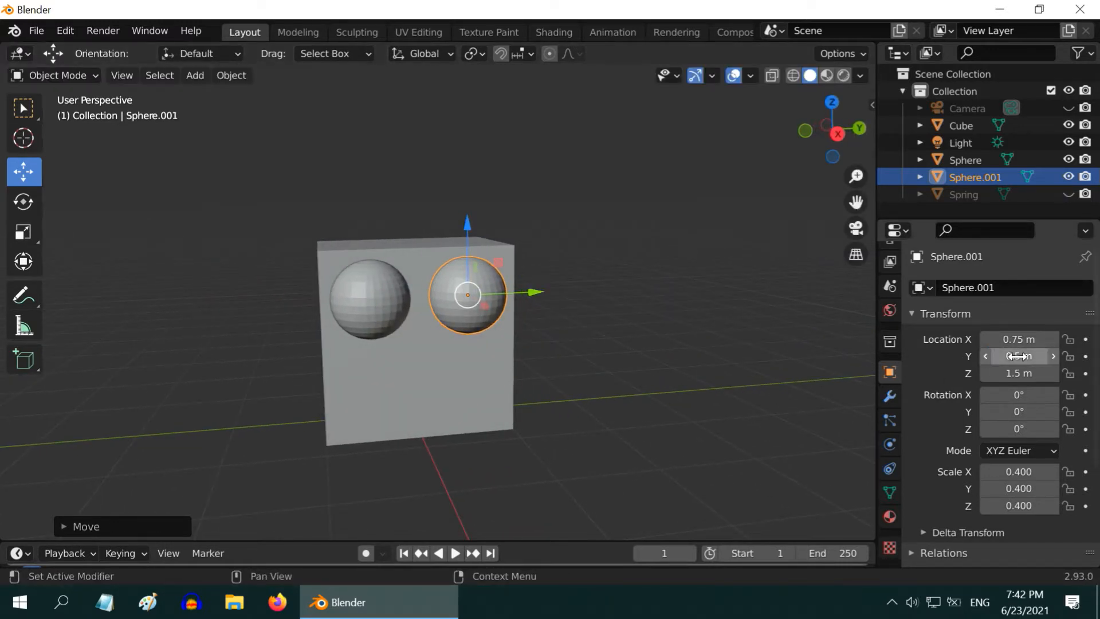
{"action": "left_click", "coordinate": [22, 107]}
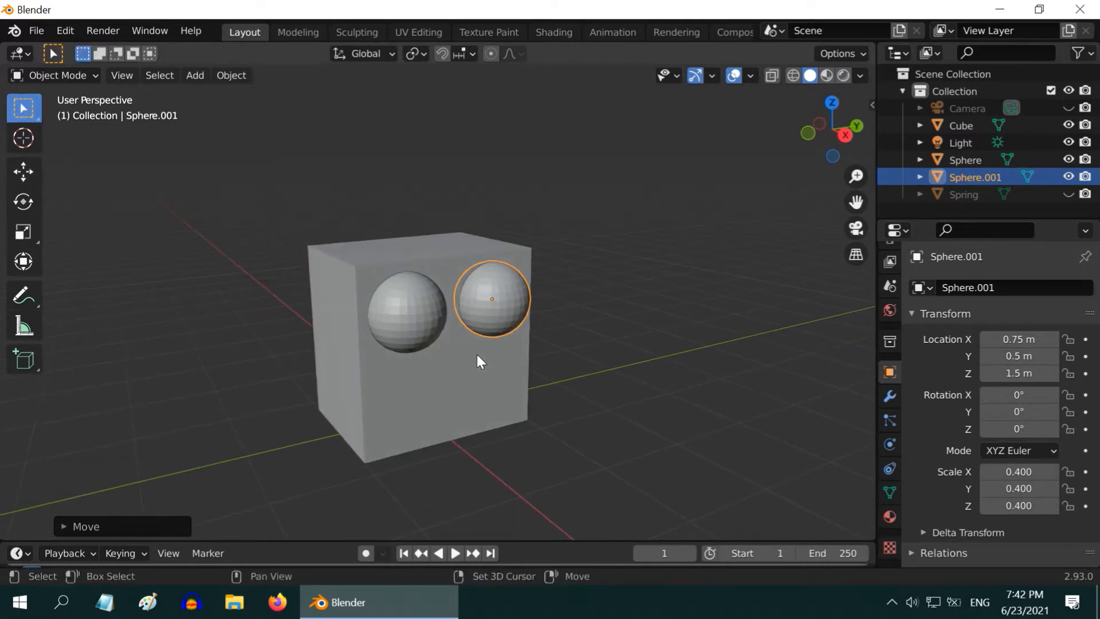
{"action": "left_click", "coordinate": [421, 386]}
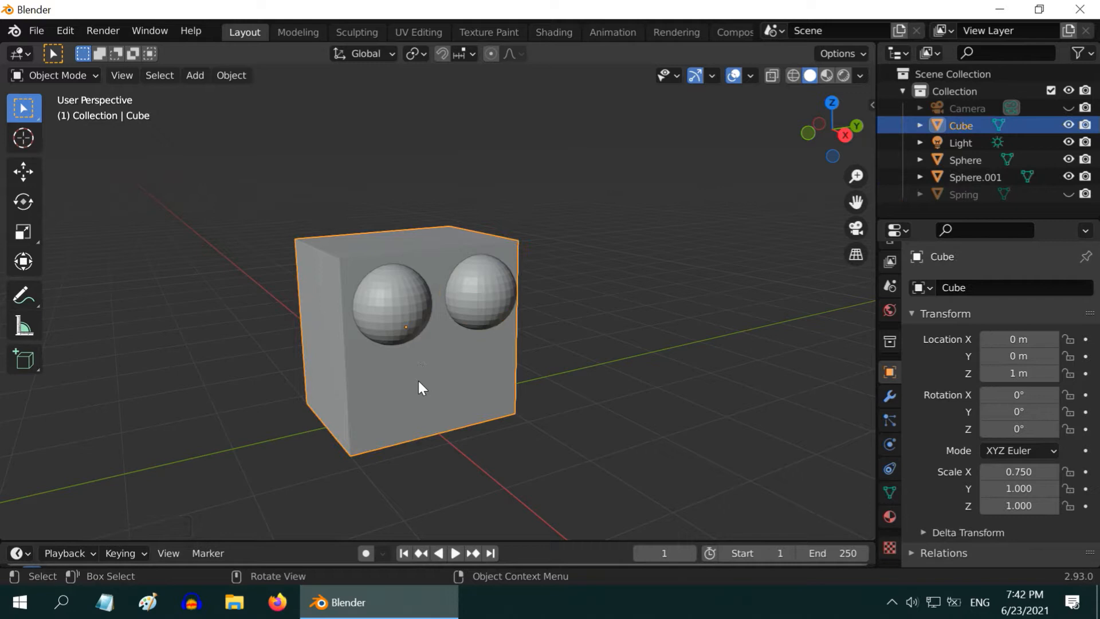
Step: Add a Boolean difference modifier on the cube using Sphere and apply it
{"action": "left_click", "coordinate": [888, 396]}
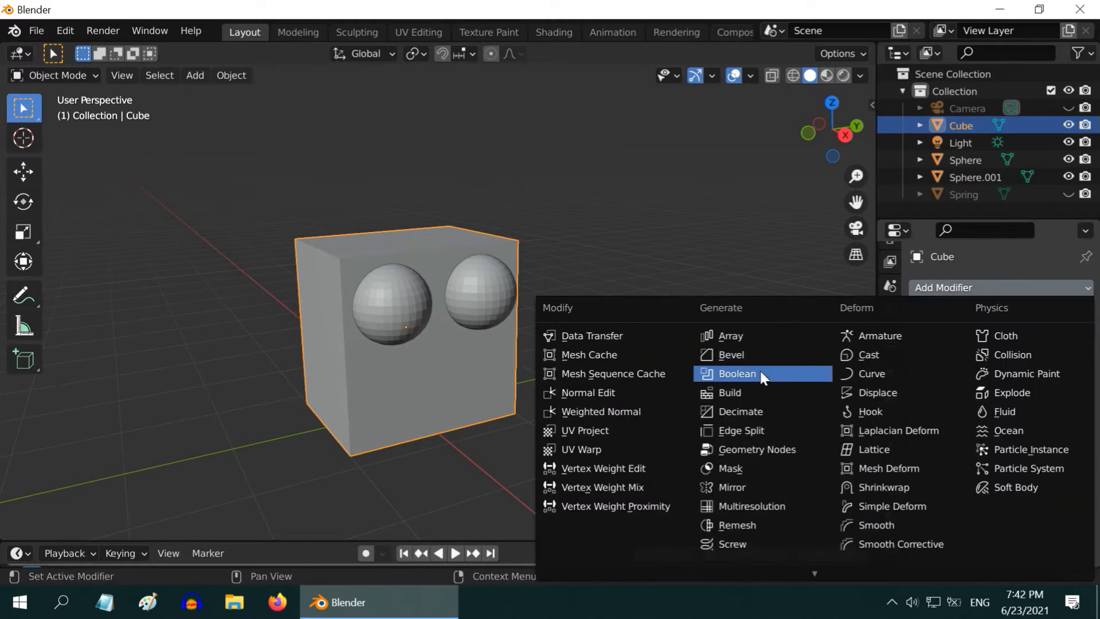
{"action": "left_click", "coordinate": [737, 373]}
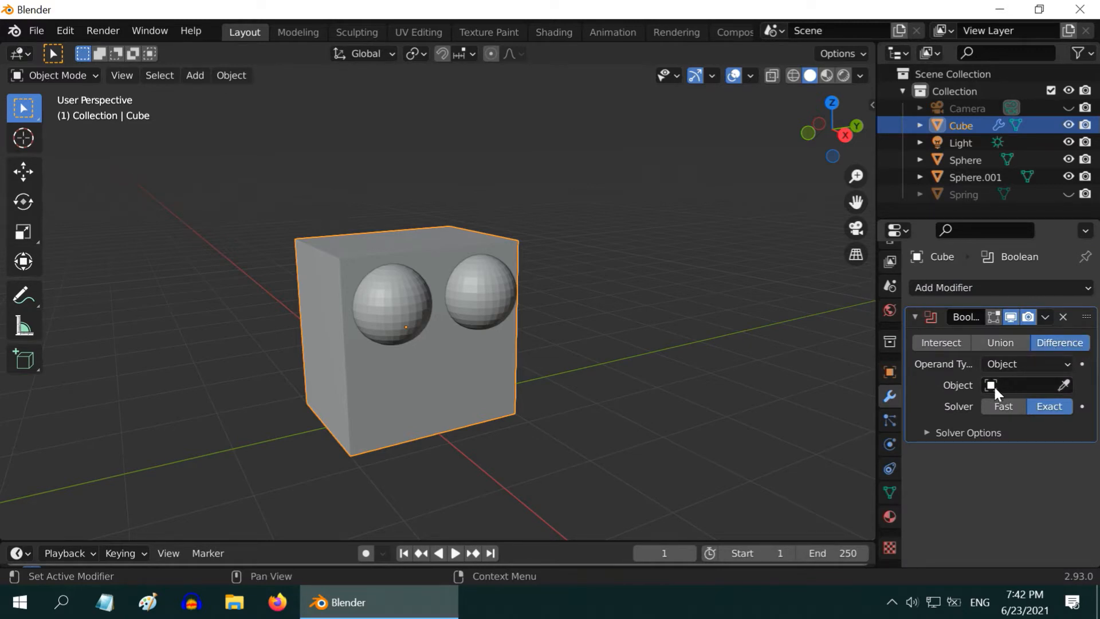
{"action": "left_click", "coordinate": [1024, 385]}
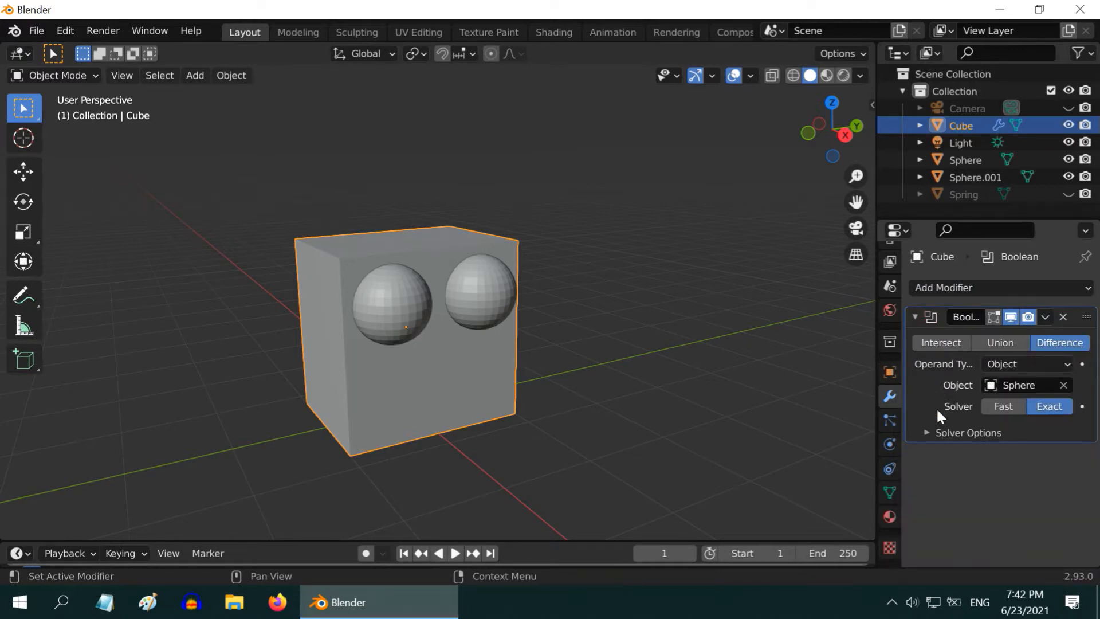
{"action": "left_click", "coordinate": [1062, 316]}
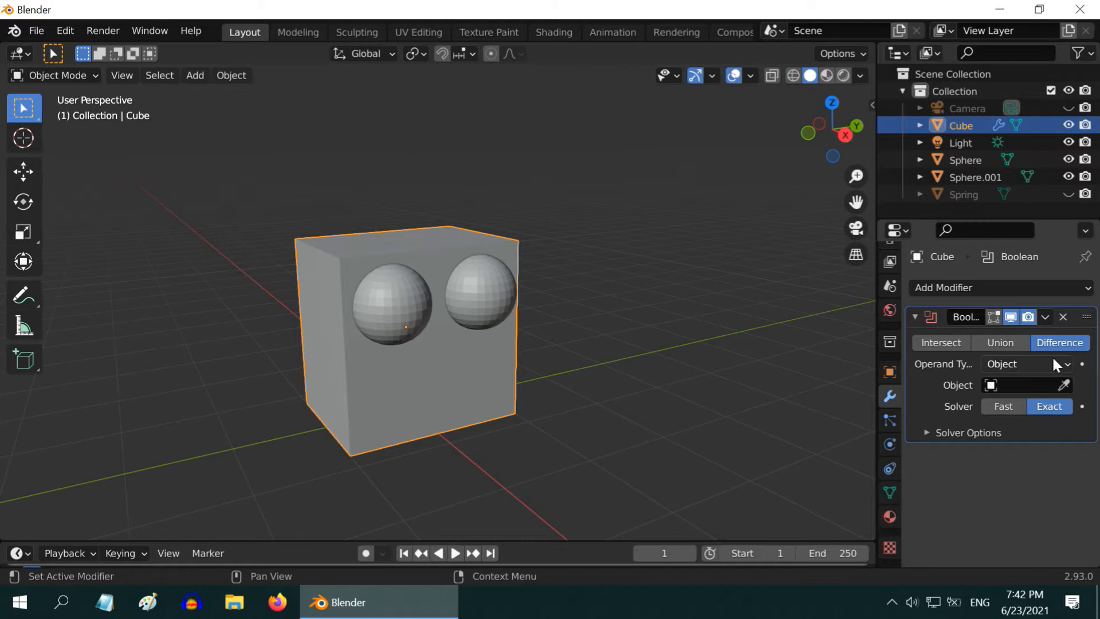
Step: Add a second Boolean difference using Sphere.001 and apply it to the cube
{"action": "left_click", "coordinate": [1024, 385]}
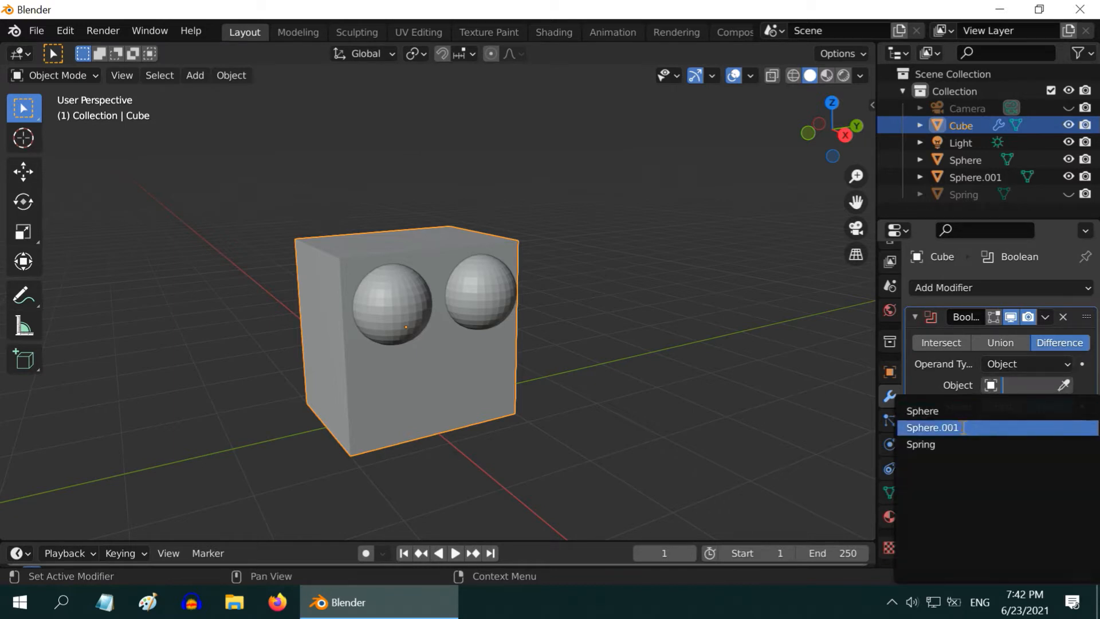
{"action": "left_click", "coordinate": [1044, 316]}
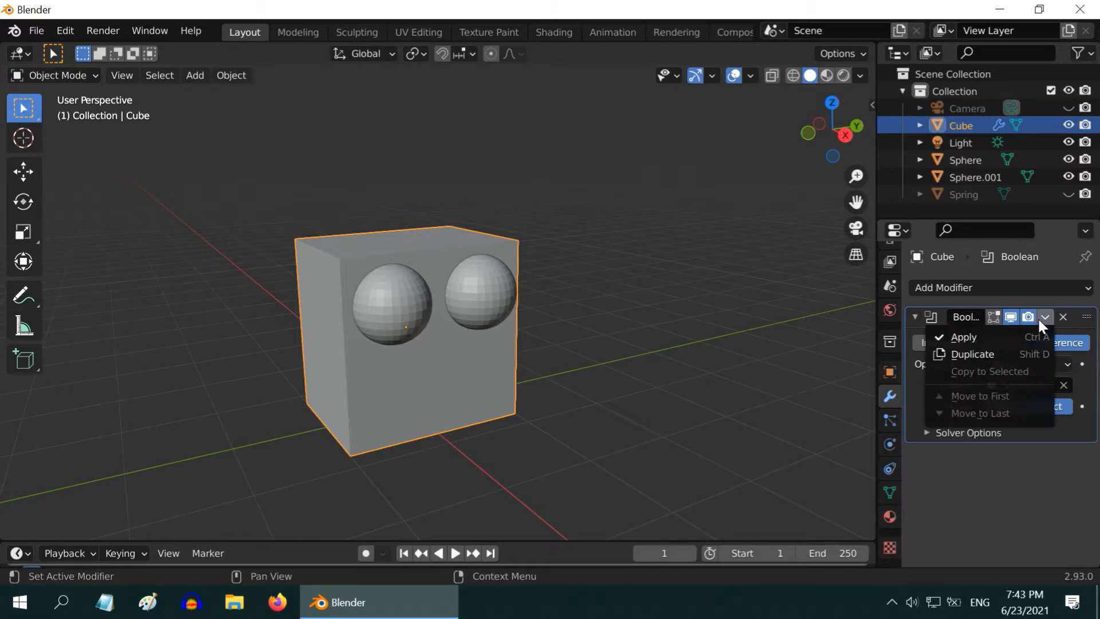
{"action": "left_click", "coordinate": [964, 337]}
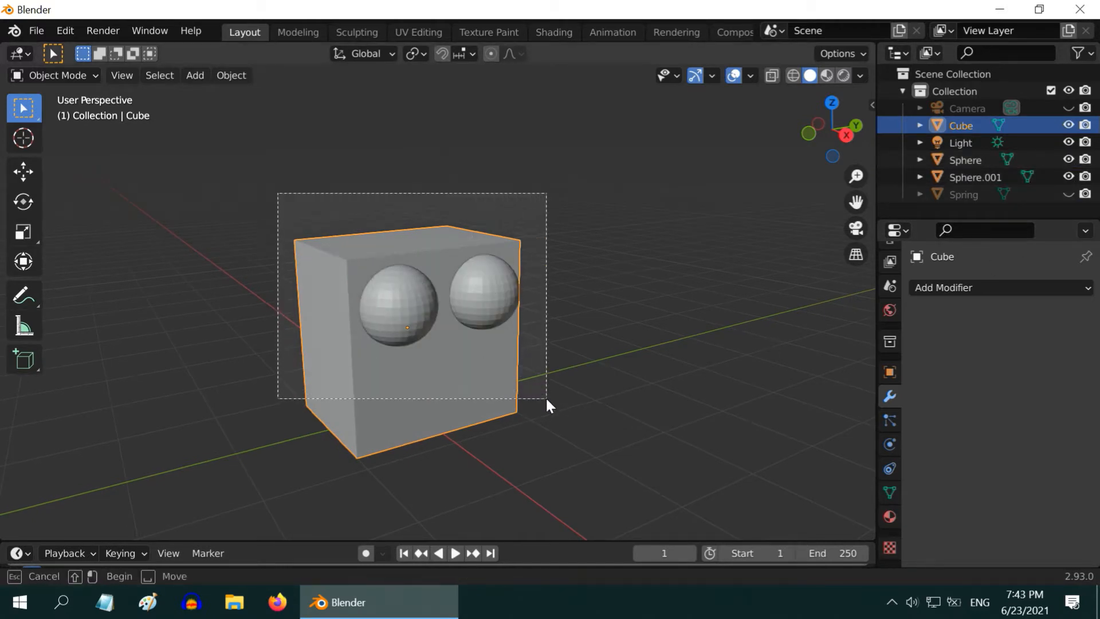
Step: Apply all transforms to the cube and both spheres, then select the cube alone
{"action": "left_click", "coordinate": [231, 75]}
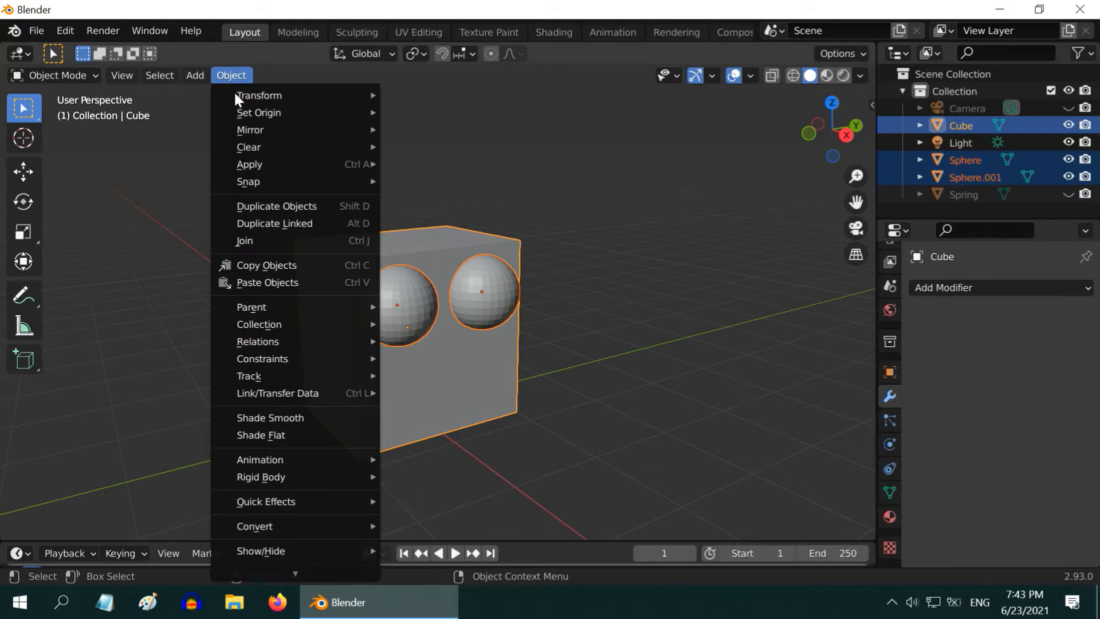
{"action": "mouse_move", "coordinate": [249, 165]}
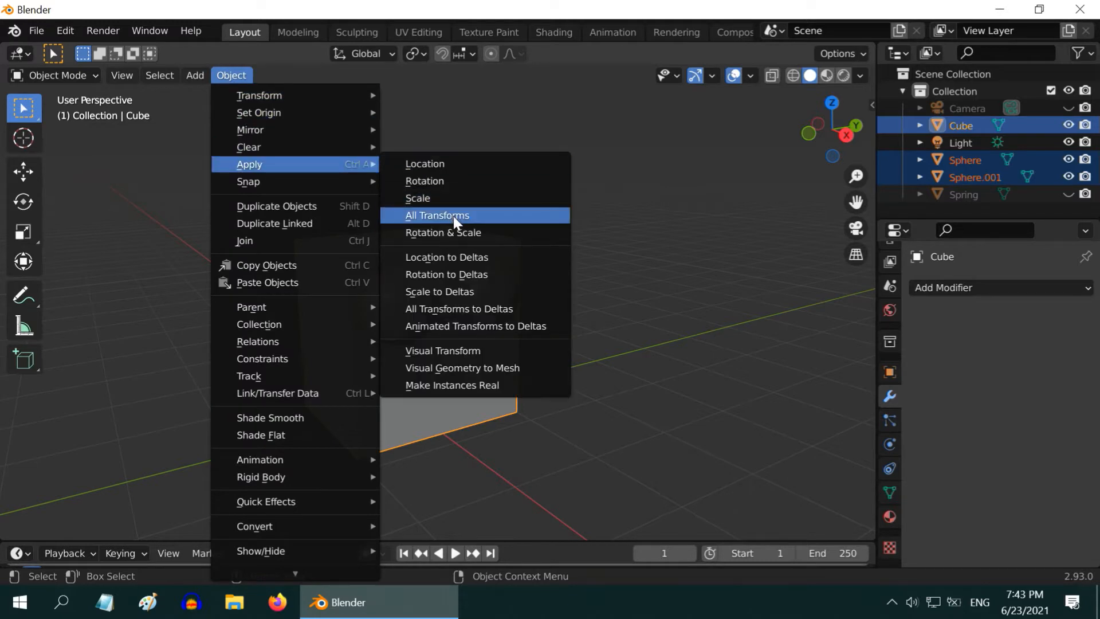
{"action": "left_click", "coordinate": [437, 215]}
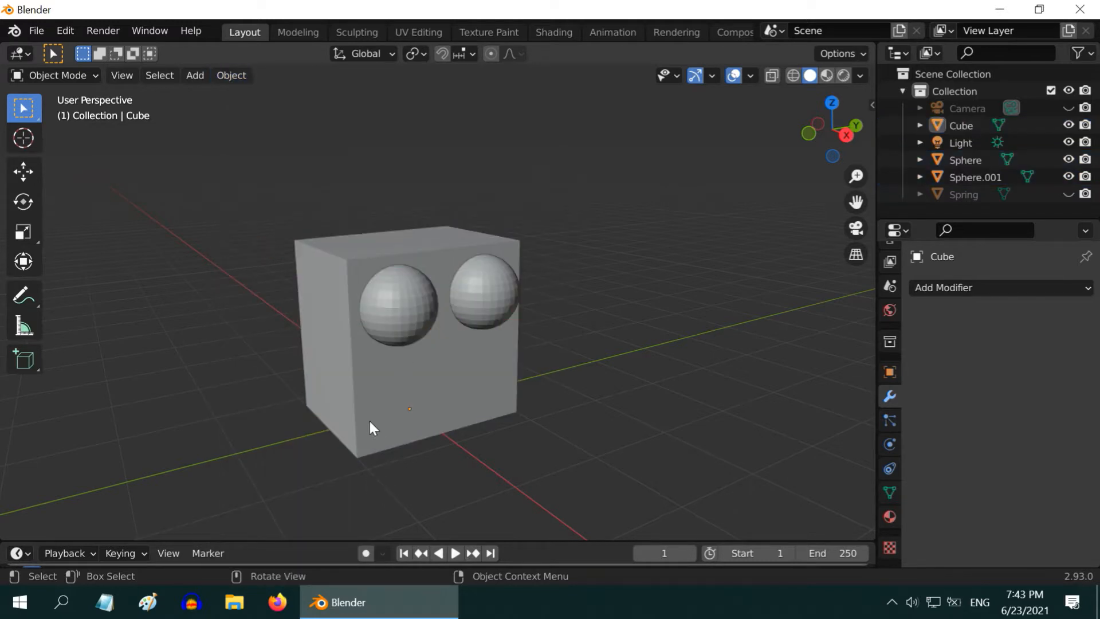
{"action": "left_click", "coordinate": [372, 428]}
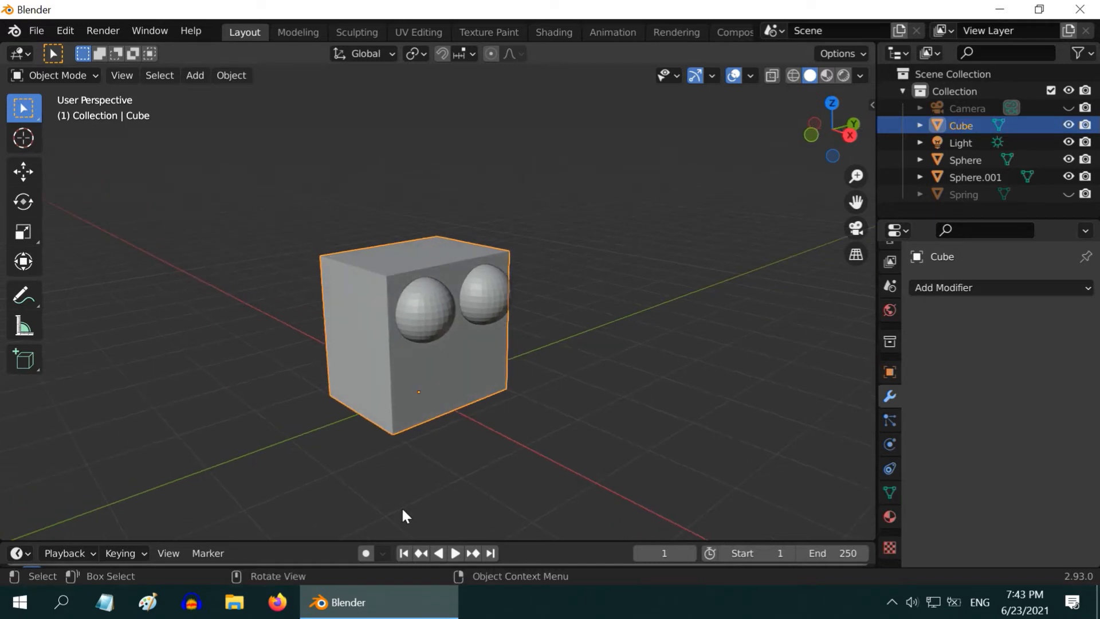
{"action": "mouse_move", "coordinate": [177, 237]}
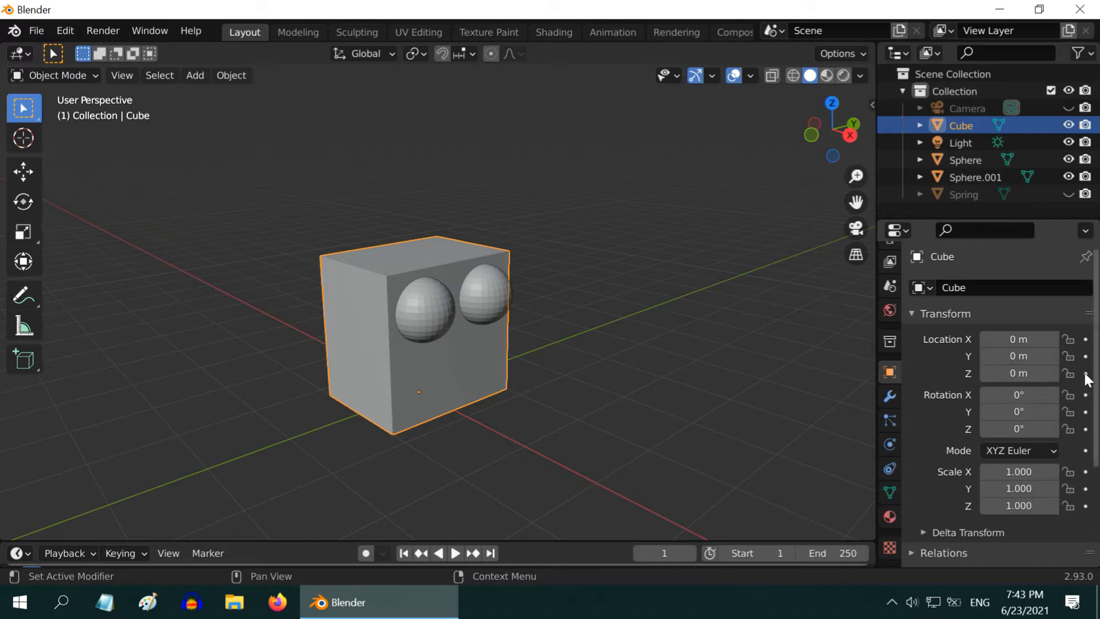
Step: Keyframe the cube's Z location and bake Desktop/Sound.wav into its F-curve in the Graph Editor
{"action": "left_click", "coordinate": [1085, 373]}
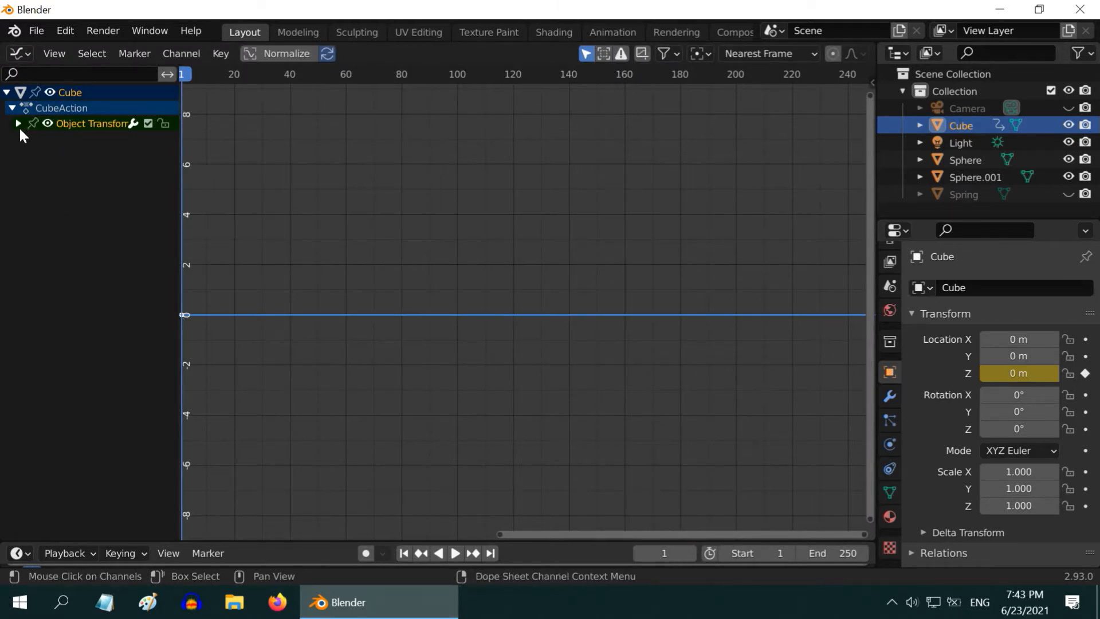
{"action": "left_click", "coordinate": [17, 123]}
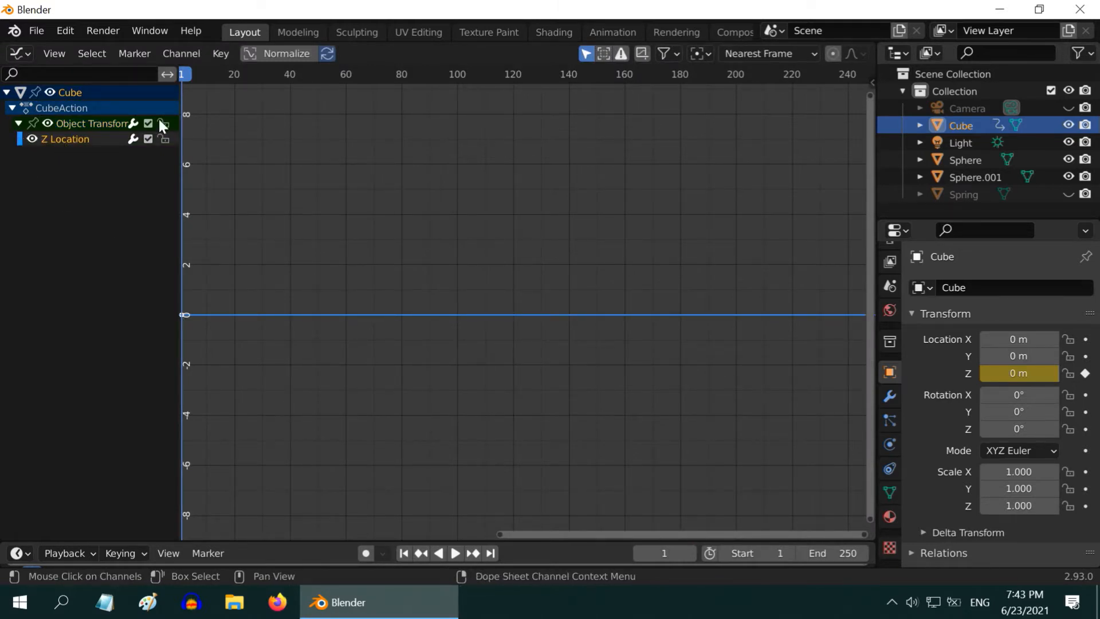
{"action": "left_click", "coordinate": [220, 54]}
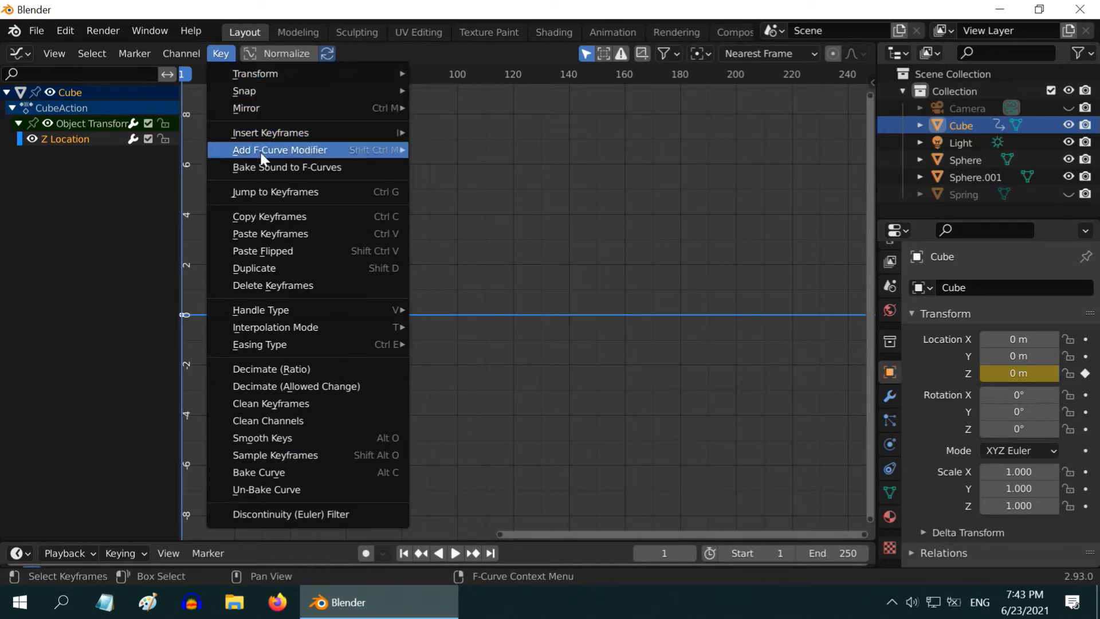
{"action": "left_click", "coordinate": [285, 167]}
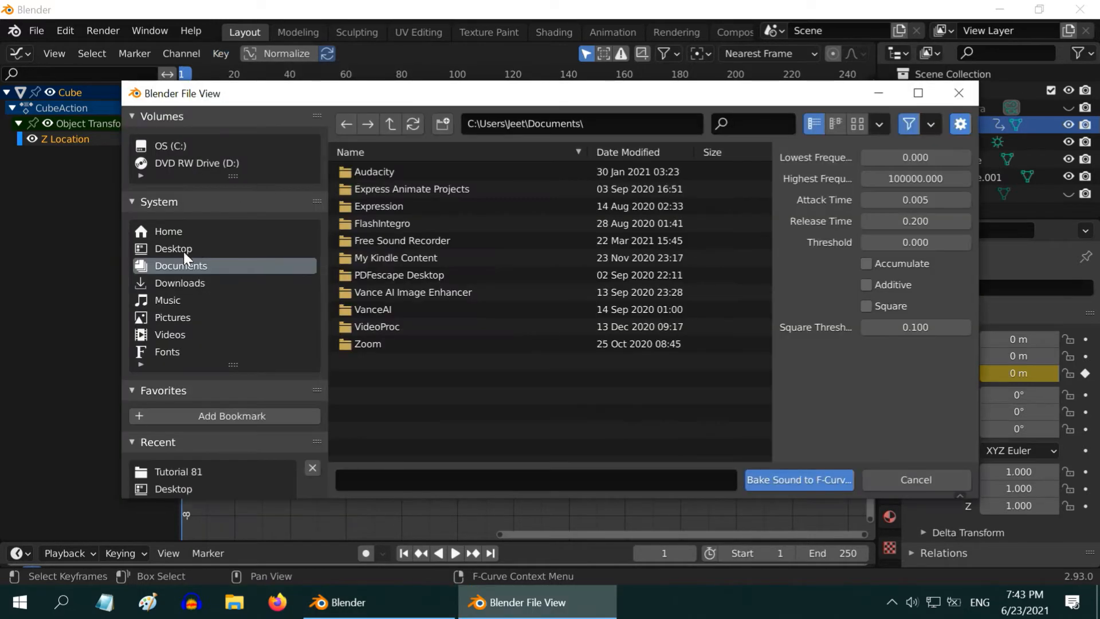
{"action": "left_click", "coordinate": [172, 248]}
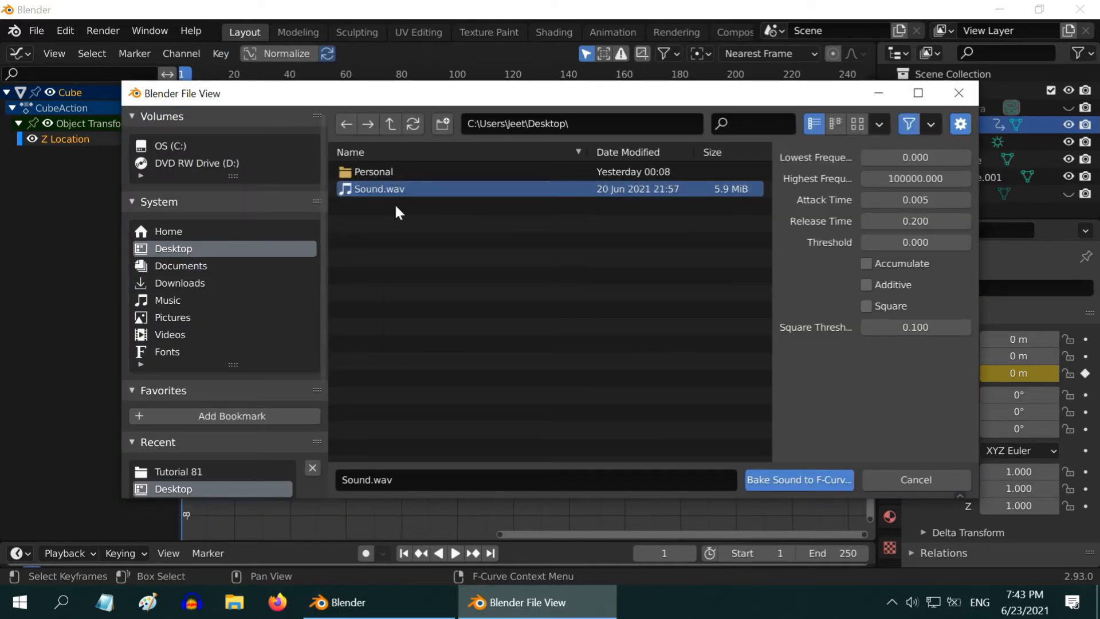
{"action": "mouse_move", "coordinate": [797, 487]}
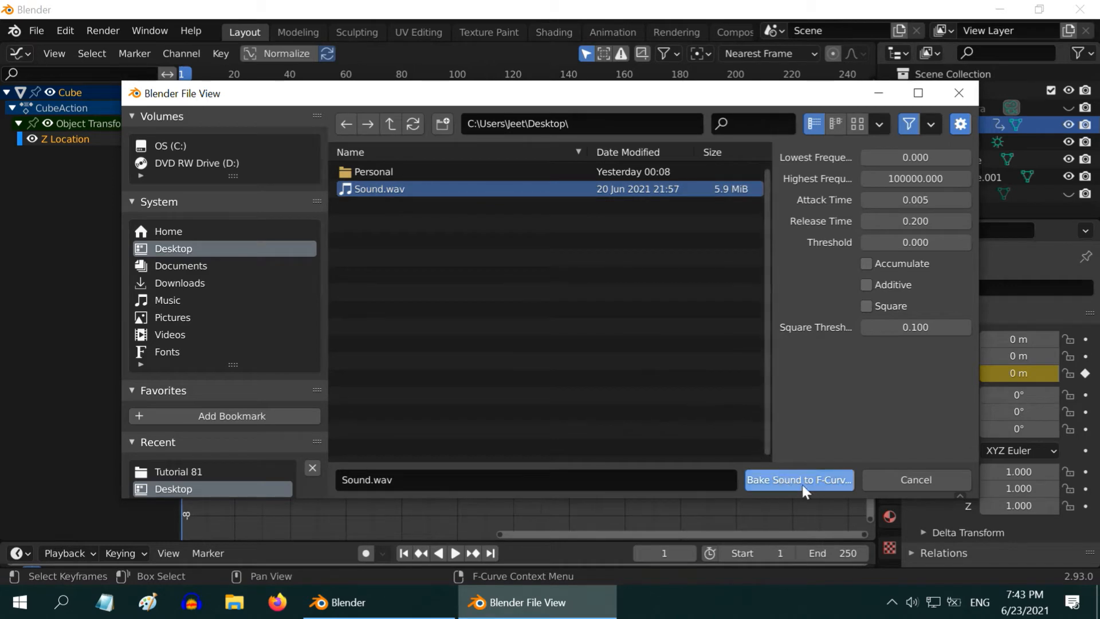
{"action": "left_click", "coordinate": [797, 480]}
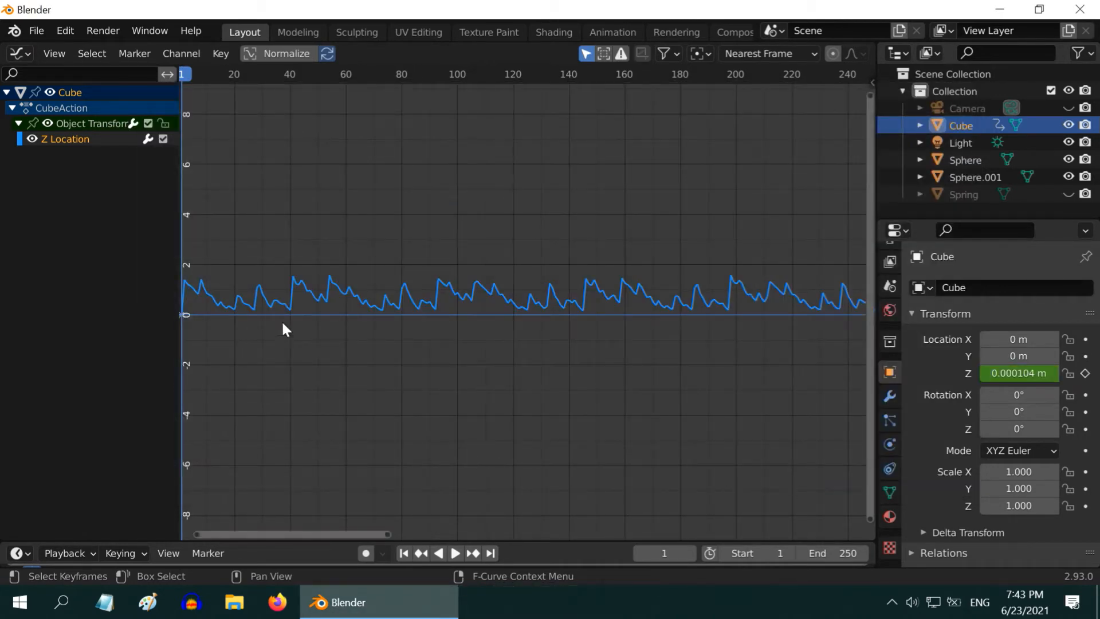
{"action": "left_click", "coordinate": [19, 53]}
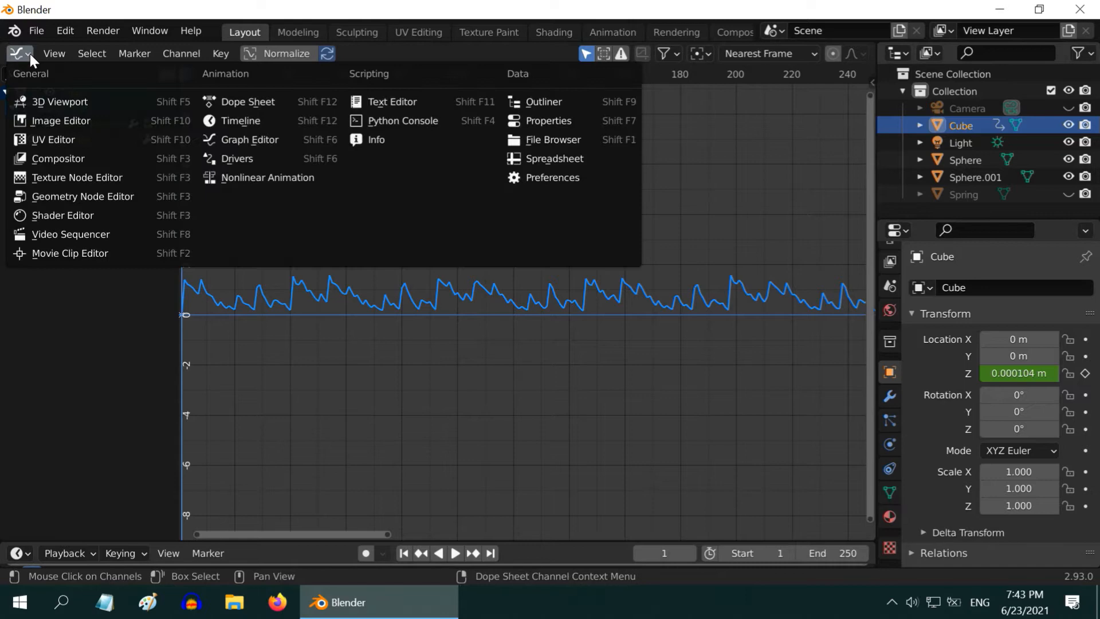
Step: Back in the 3D Viewport, add a Speaker and load Desktop/Sound.wav as its sound
{"action": "left_click", "coordinate": [59, 102]}
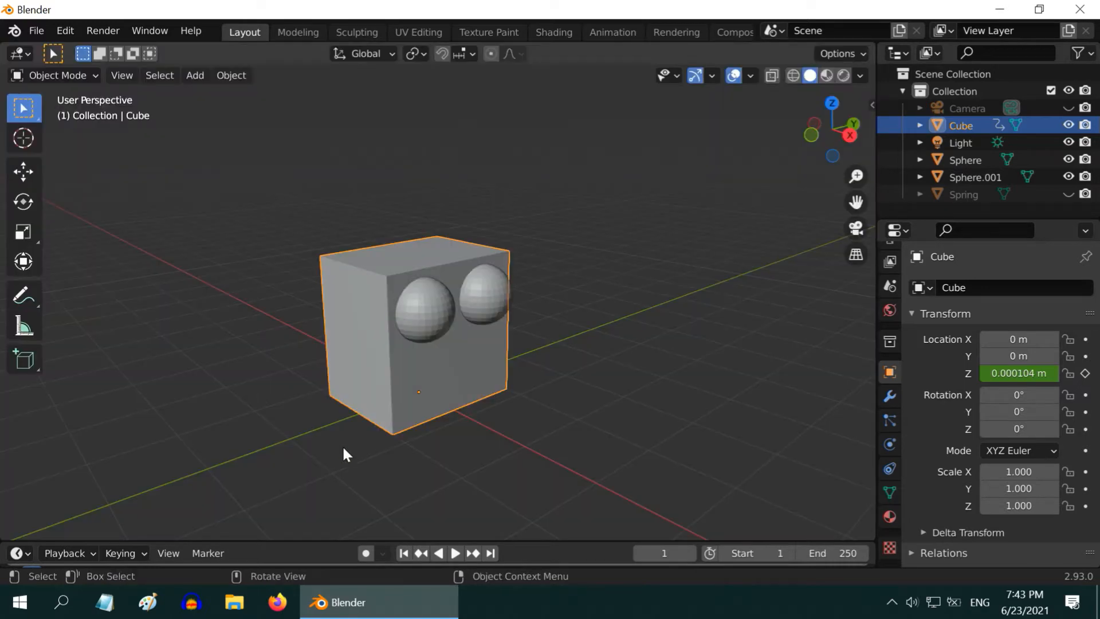
{"action": "left_click", "coordinate": [195, 75]}
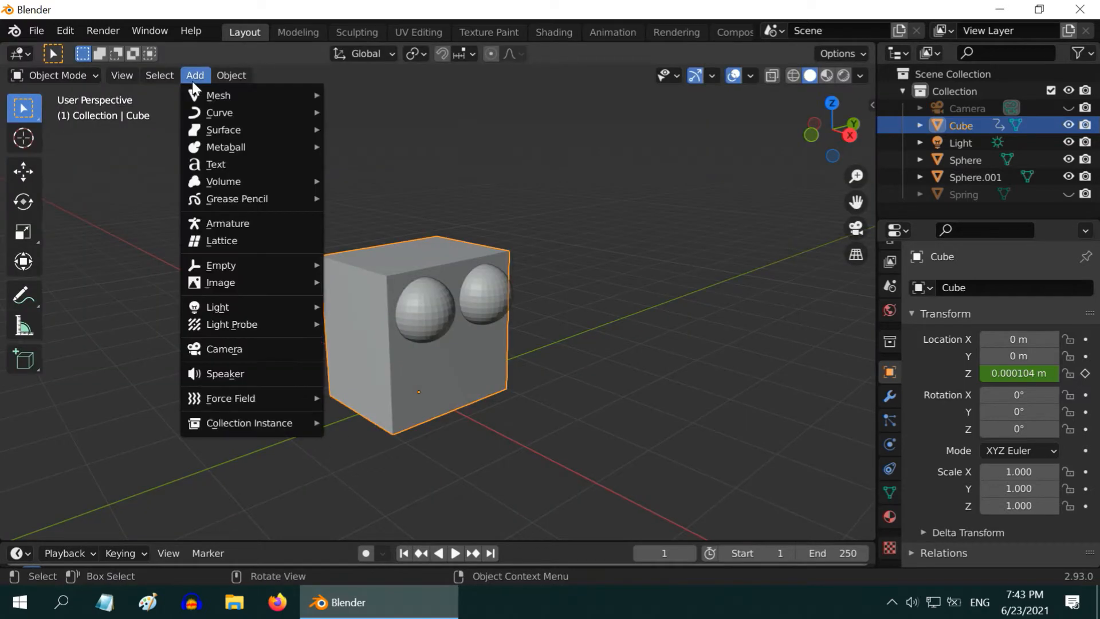
{"action": "left_click", "coordinate": [225, 373]}
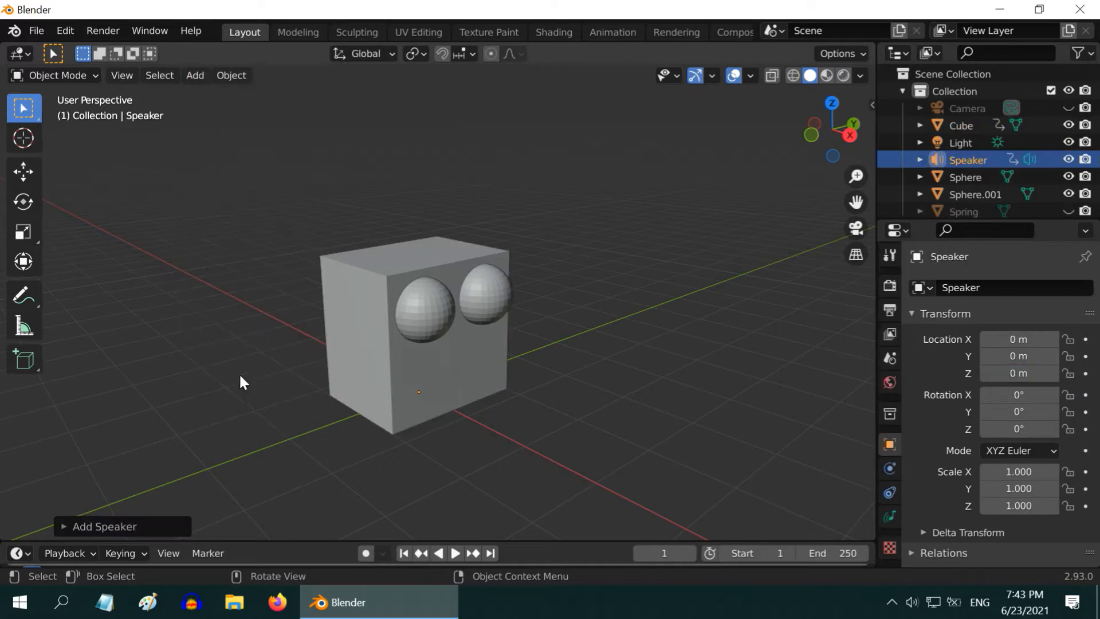
{"action": "left_click", "coordinate": [889, 518]}
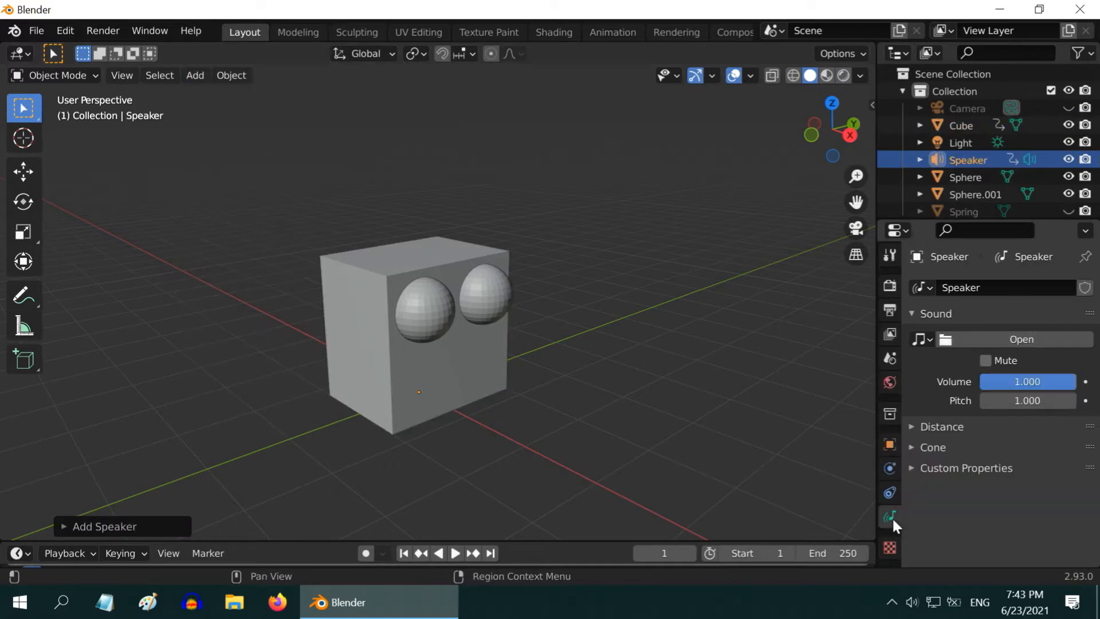
{"action": "left_click", "coordinate": [1021, 338]}
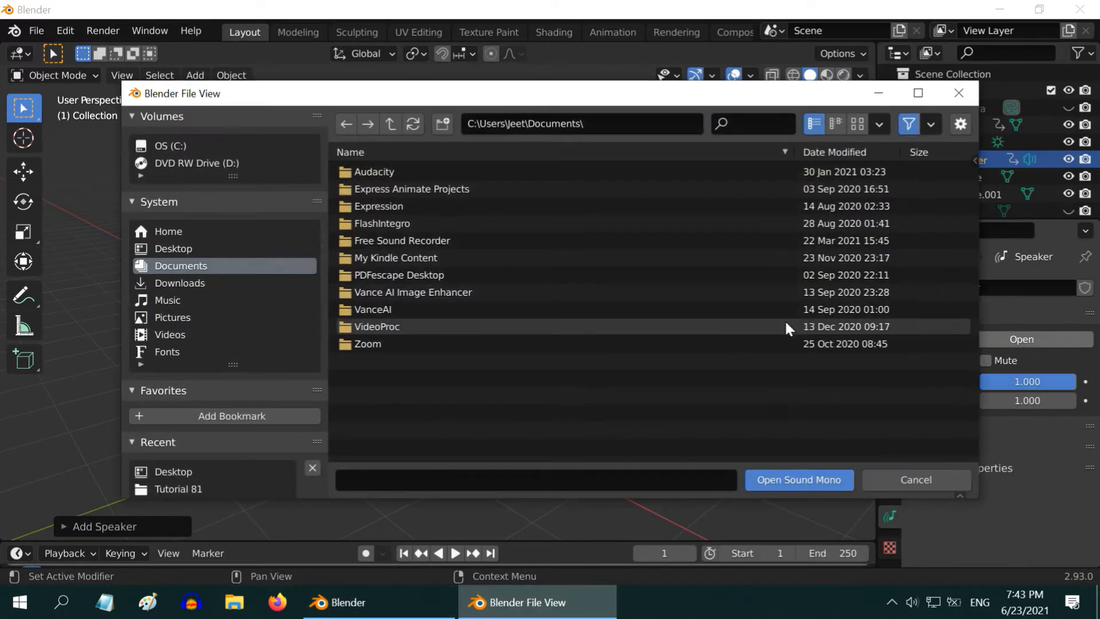
{"action": "left_click", "coordinate": [173, 248]}
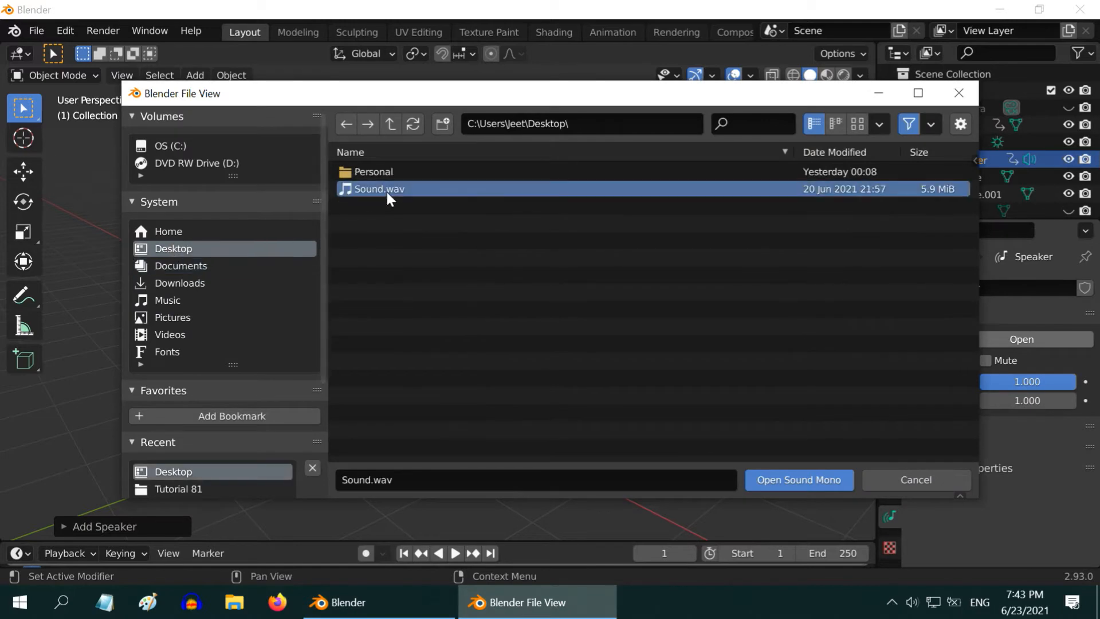
{"action": "left_click", "coordinate": [797, 480]}
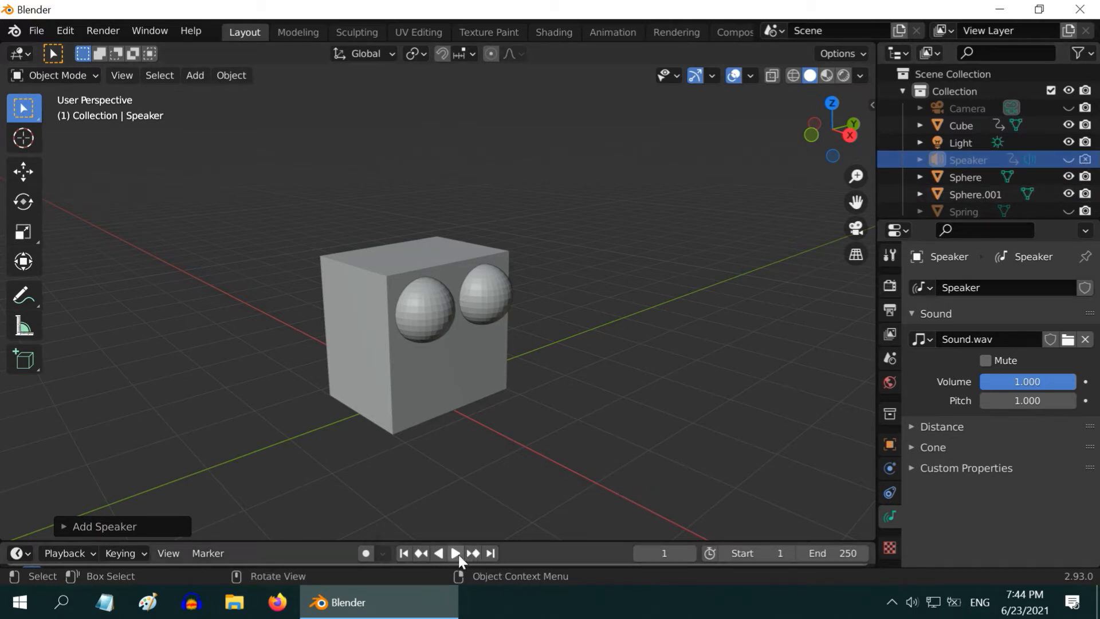
{"action": "left_click", "coordinate": [455, 553]}
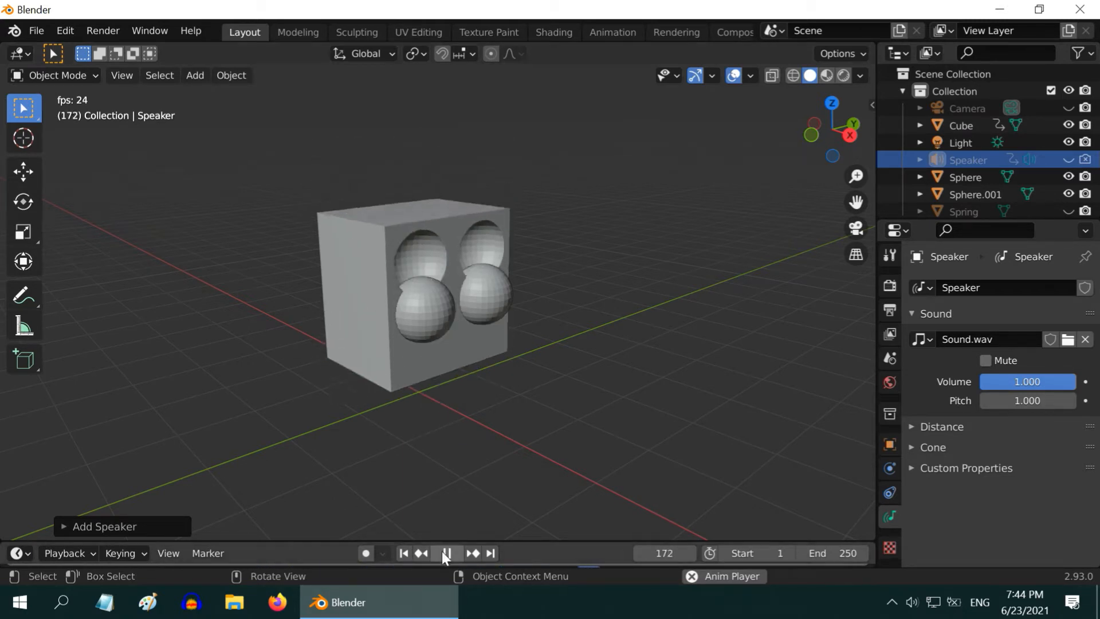
{"action": "left_click", "coordinate": [446, 553]}
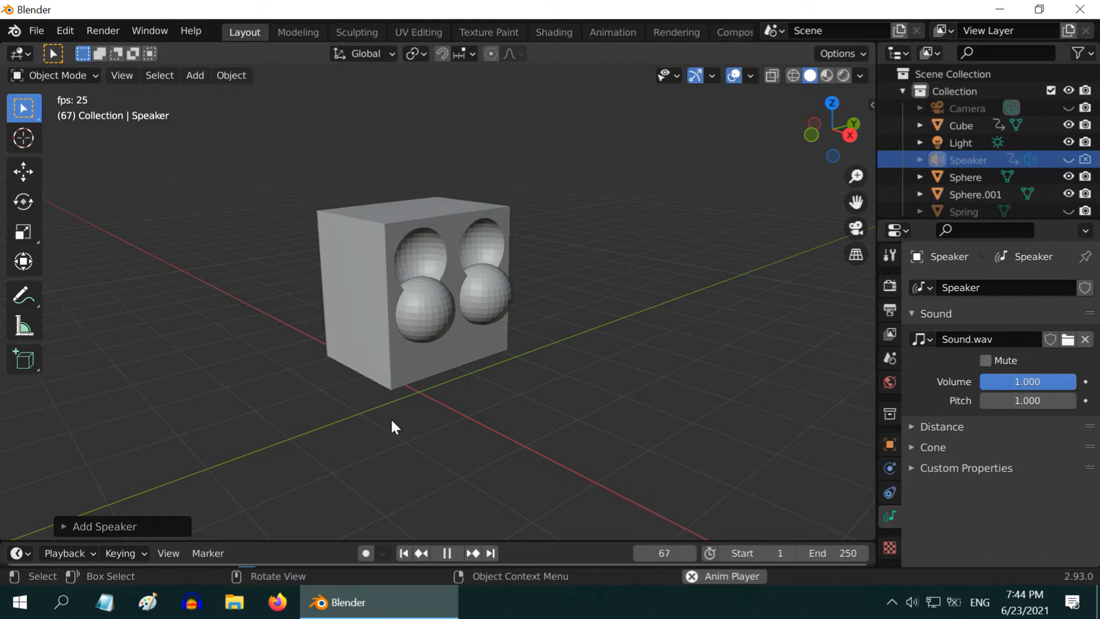
{"action": "left_click", "coordinate": [446, 553]}
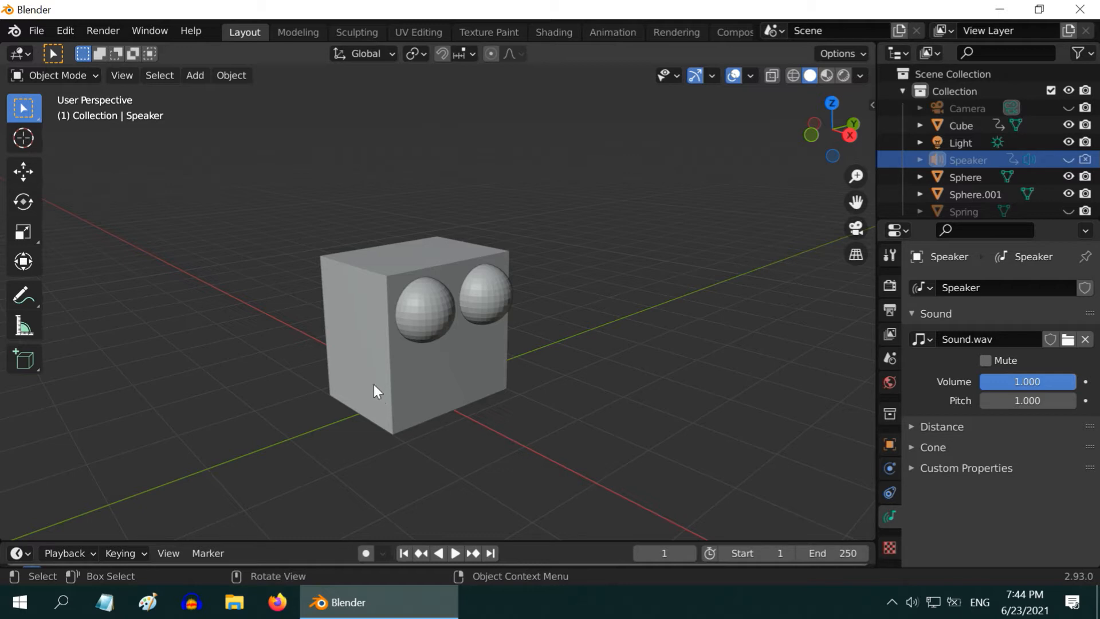
{"action": "mouse_move", "coordinate": [404, 409]}
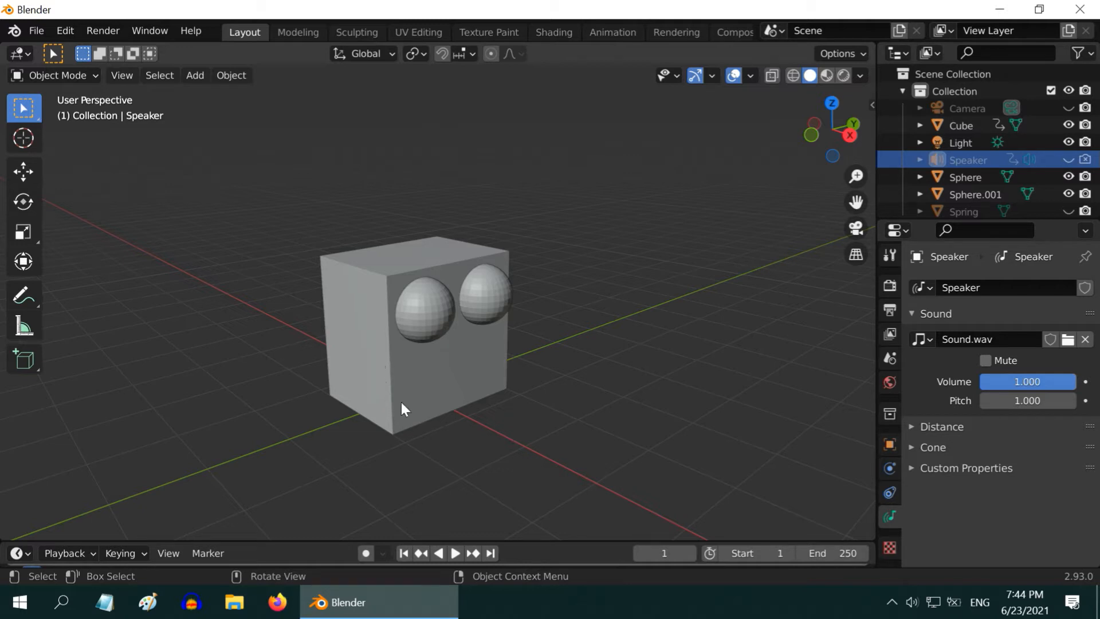
{"action": "mouse_move", "coordinate": [397, 403]}
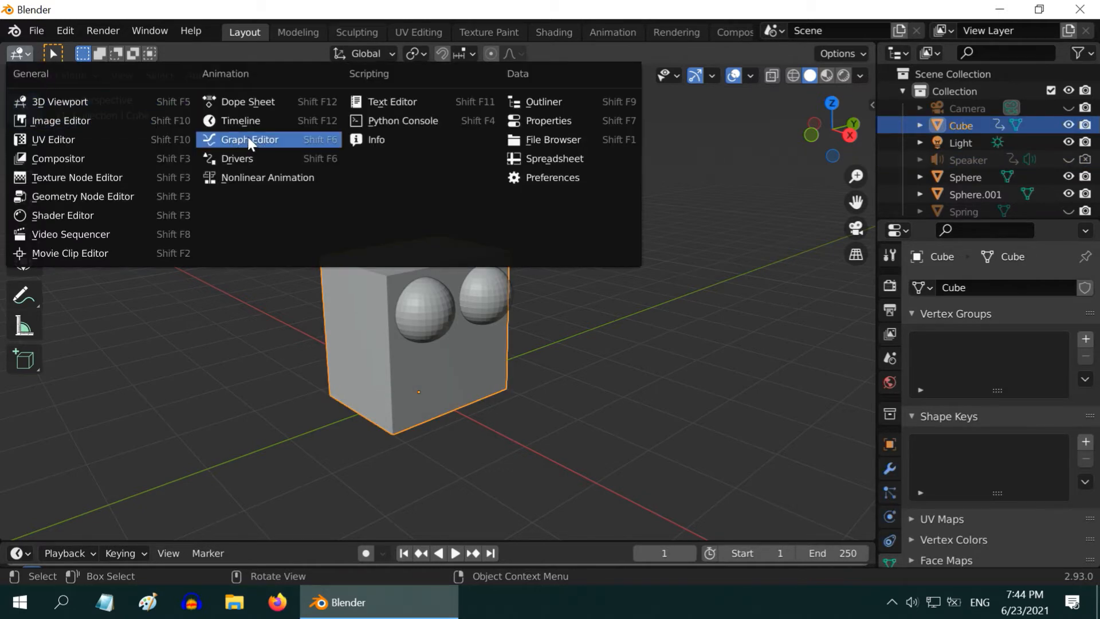
Step: Show the cube's baked Z Location curve in the Graph Editor and open the Key menu
{"action": "left_click", "coordinate": [248, 140]}
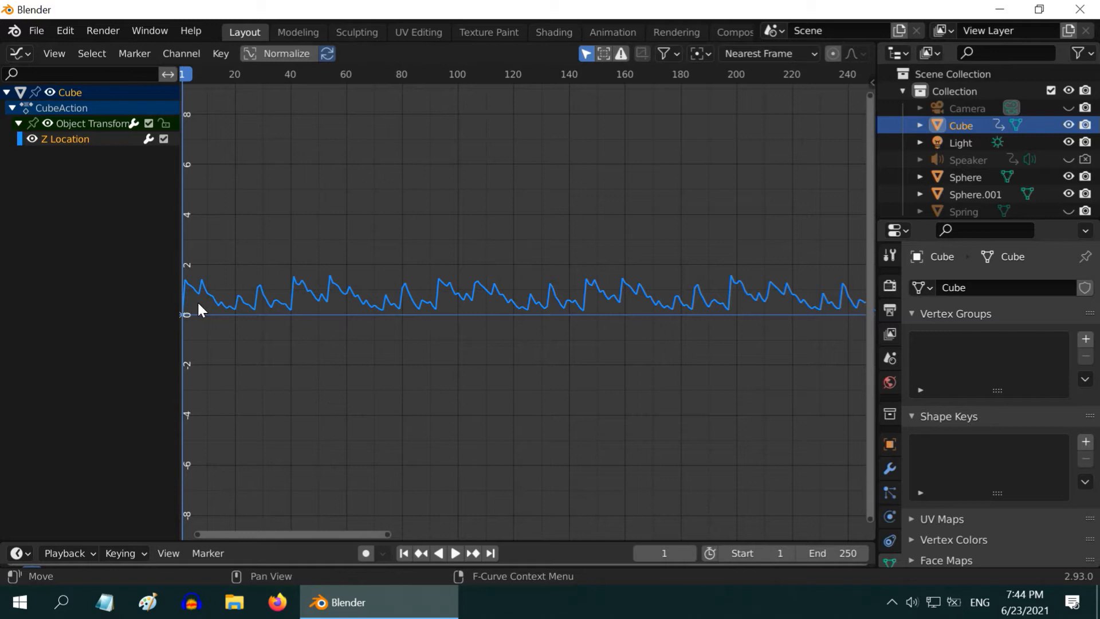
{"action": "mouse_move", "coordinate": [437, 310]}
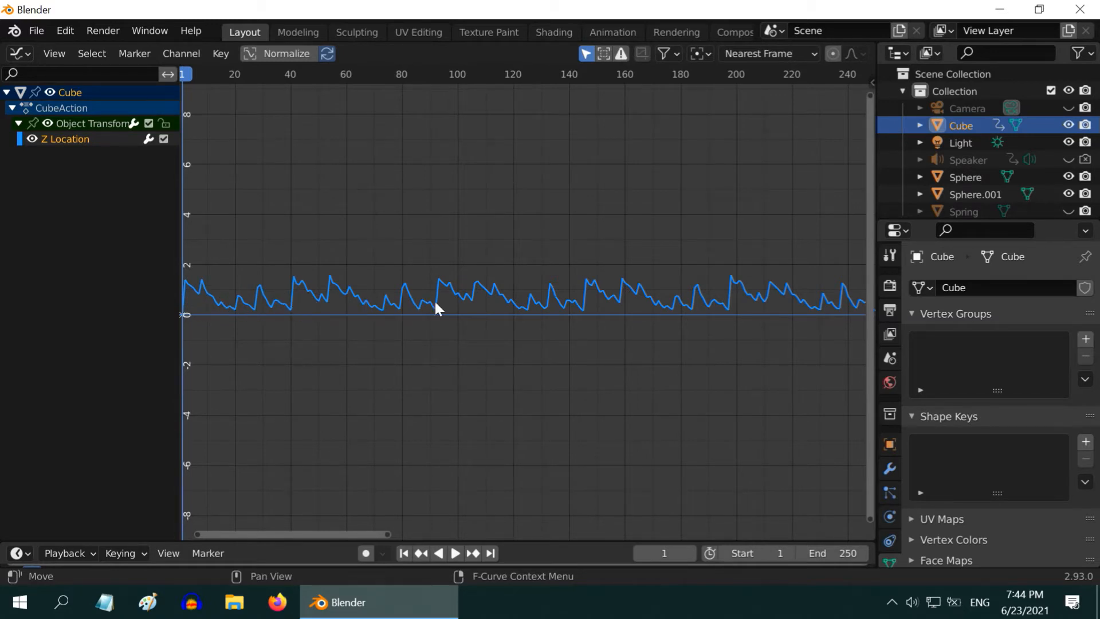
{"action": "mouse_move", "coordinate": [546, 313]}
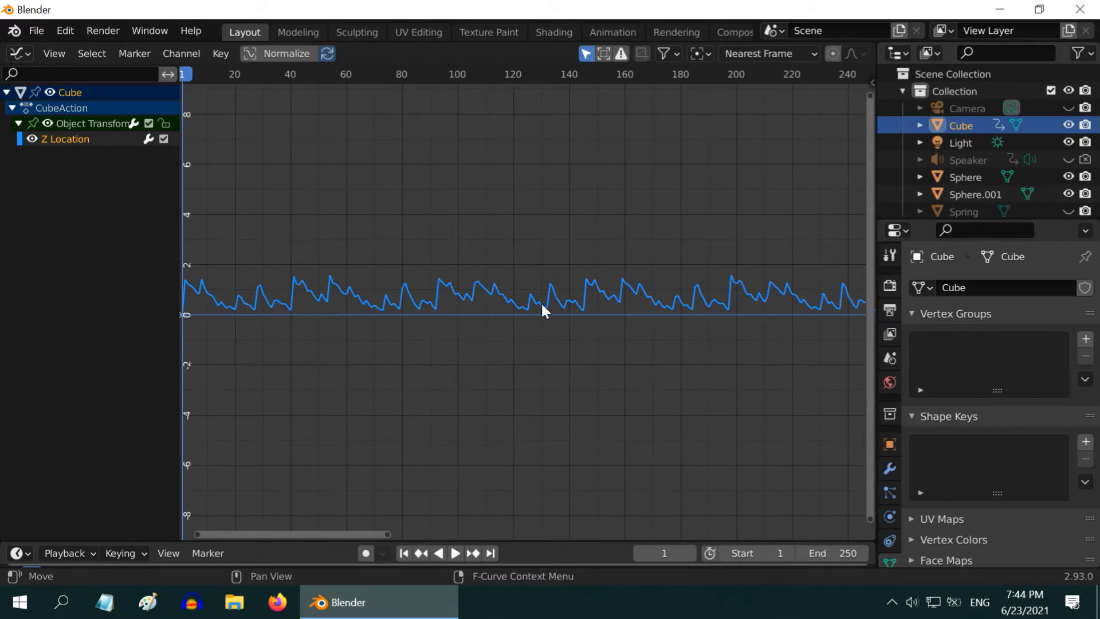
{"action": "mouse_move", "coordinate": [405, 294]}
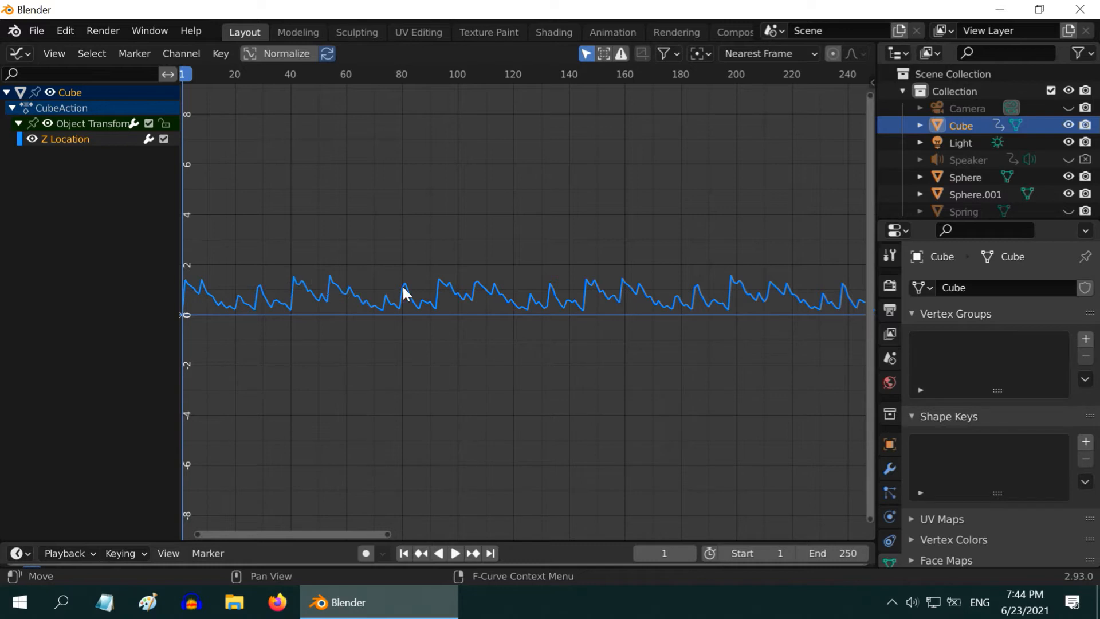
{"action": "mouse_move", "coordinate": [828, 301]}
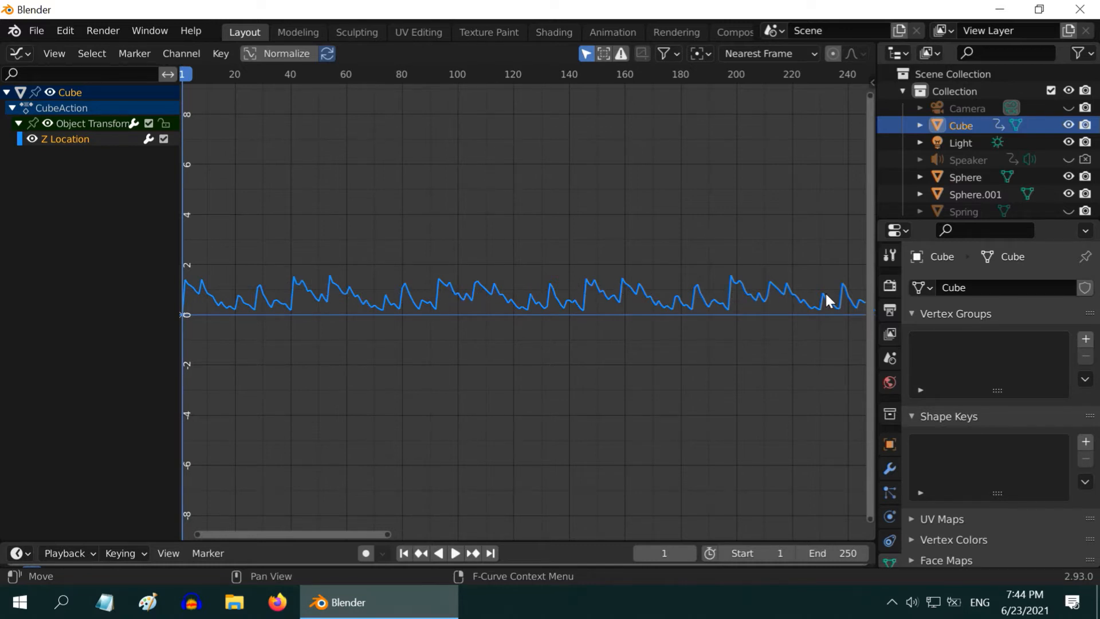
{"action": "mouse_move", "coordinate": [298, 312]}
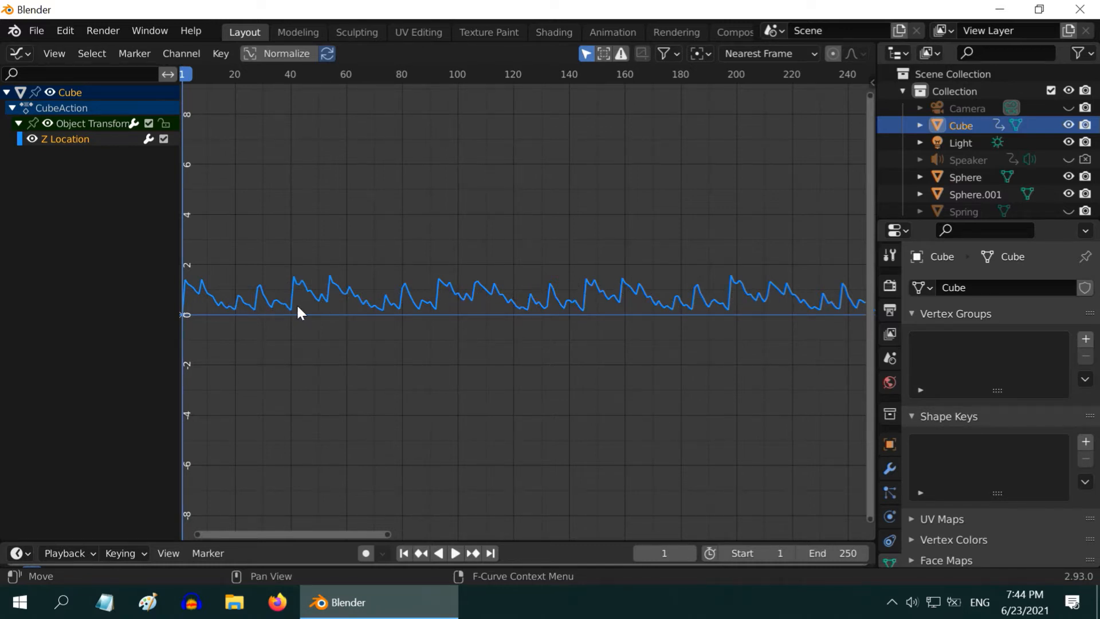
{"action": "mouse_move", "coordinate": [692, 316]}
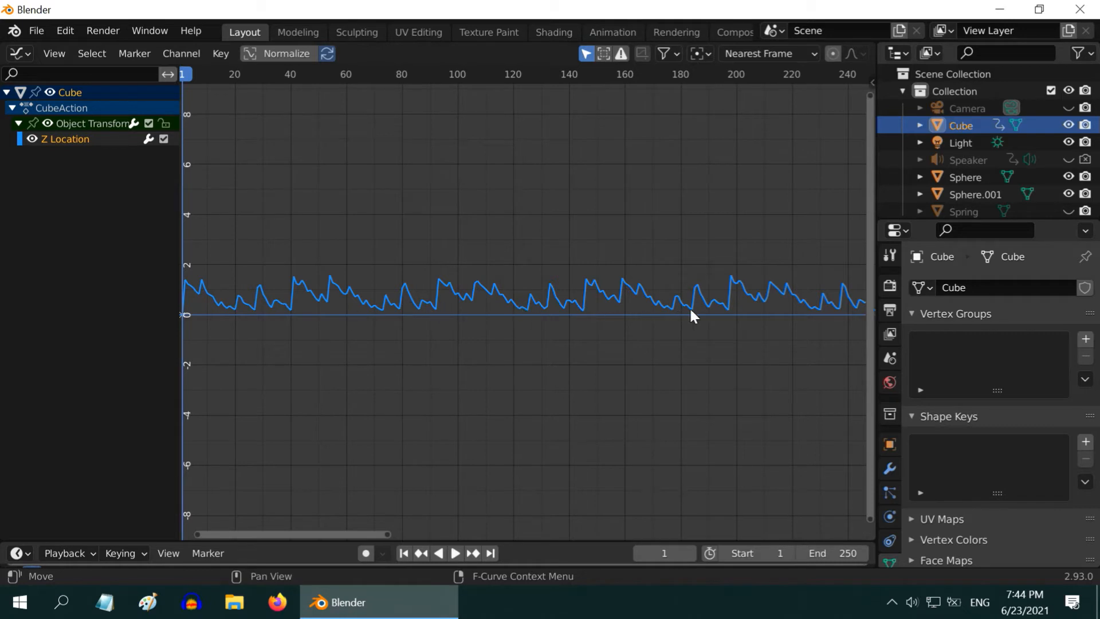
{"action": "mouse_move", "coordinate": [300, 312]}
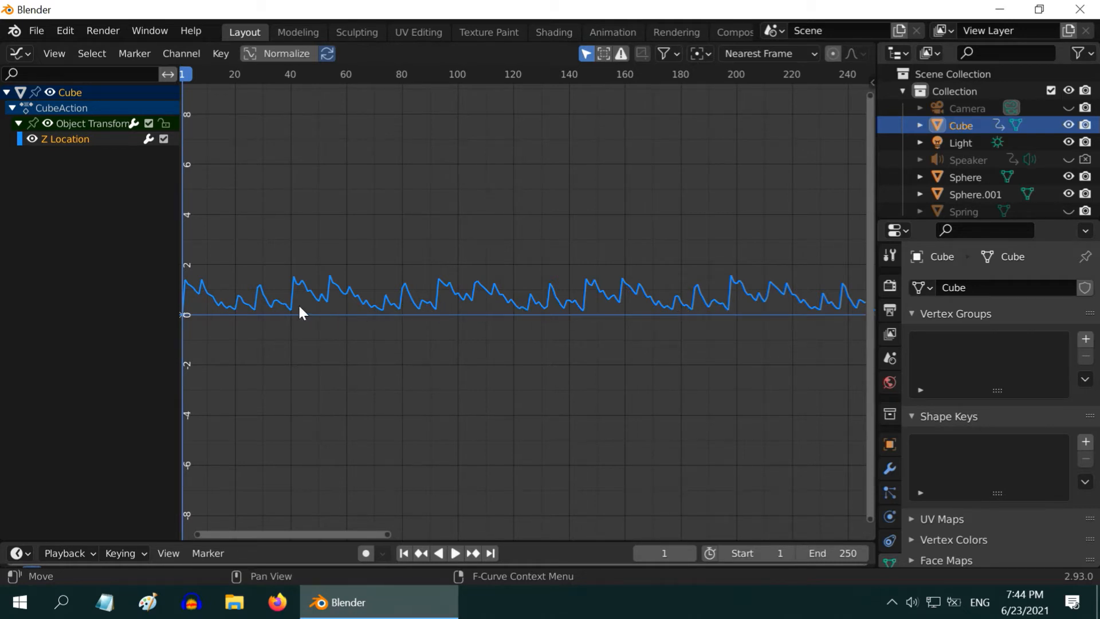
{"action": "mouse_move", "coordinate": [568, 302]}
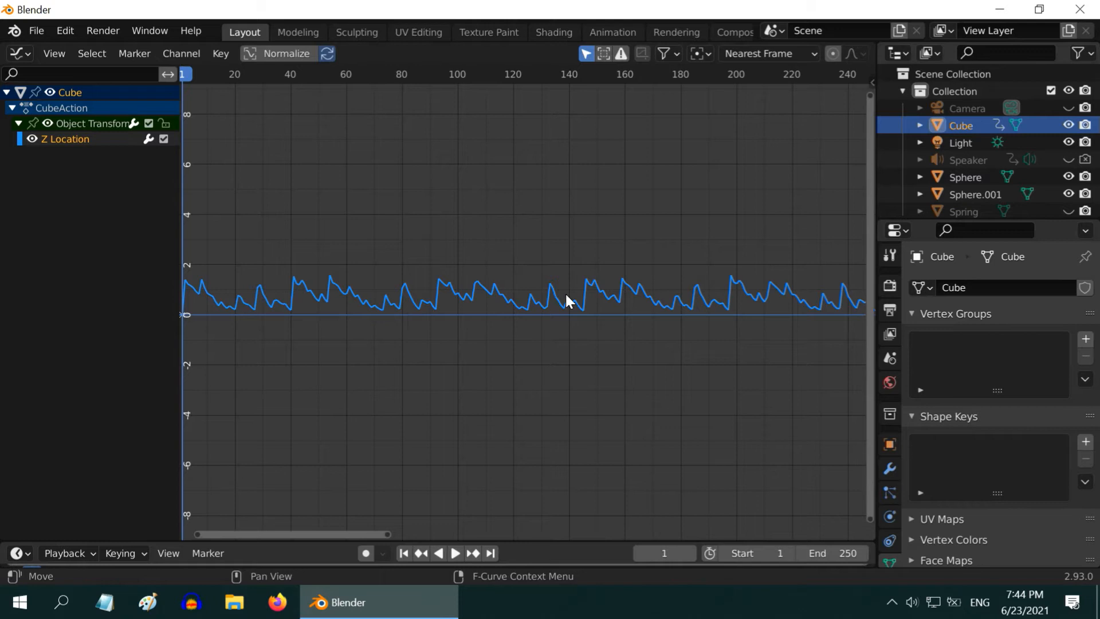
{"action": "mouse_move", "coordinate": [390, 303]}
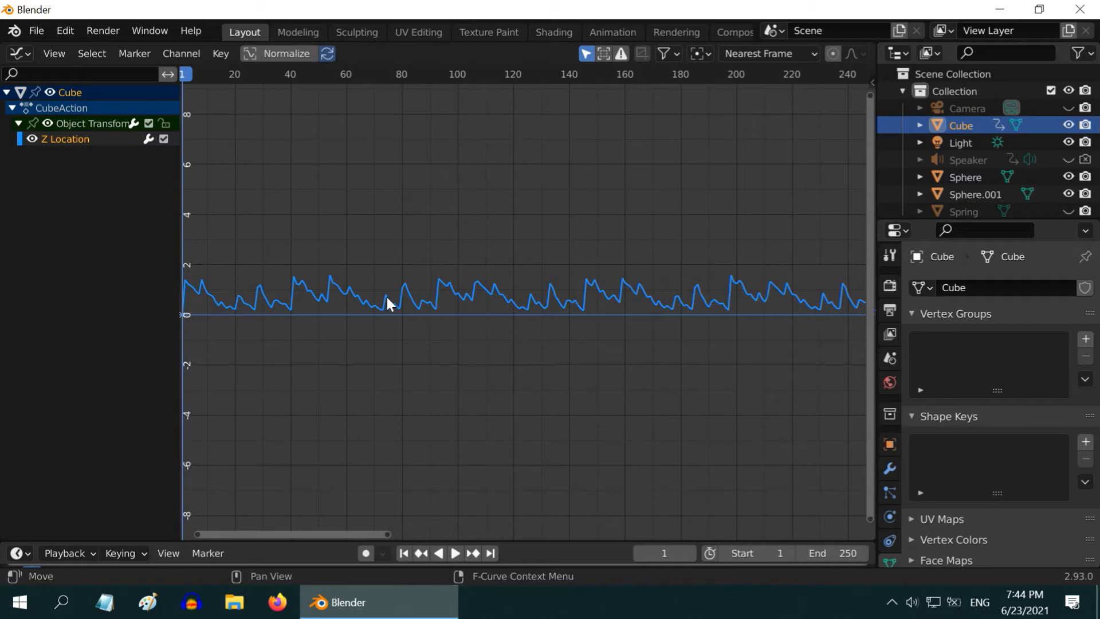
{"action": "left_click", "coordinate": [221, 53]}
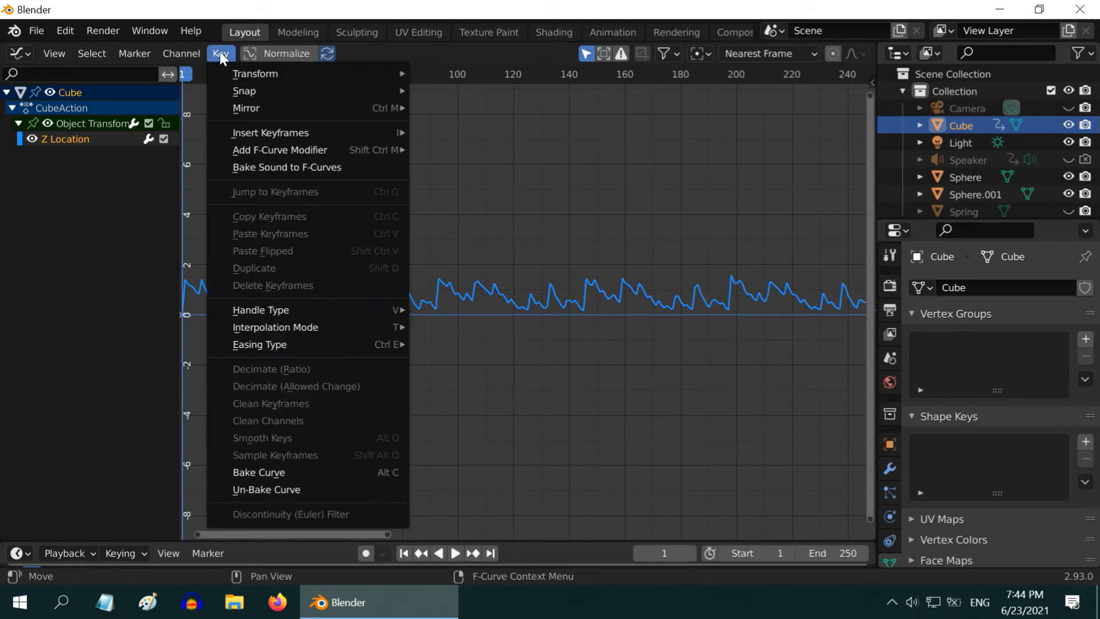
Step: Re-bake Sound.wav into the Z Location curve with Square enabled at threshold 0.5
{"action": "left_click", "coordinate": [287, 166]}
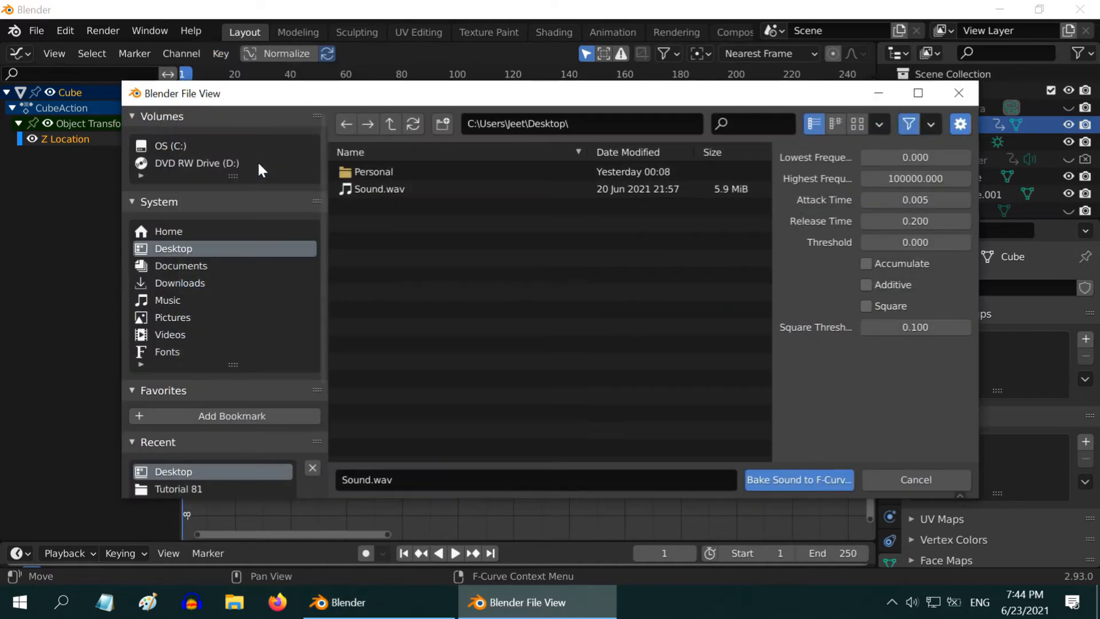
{"action": "left_click", "coordinate": [378, 188]}
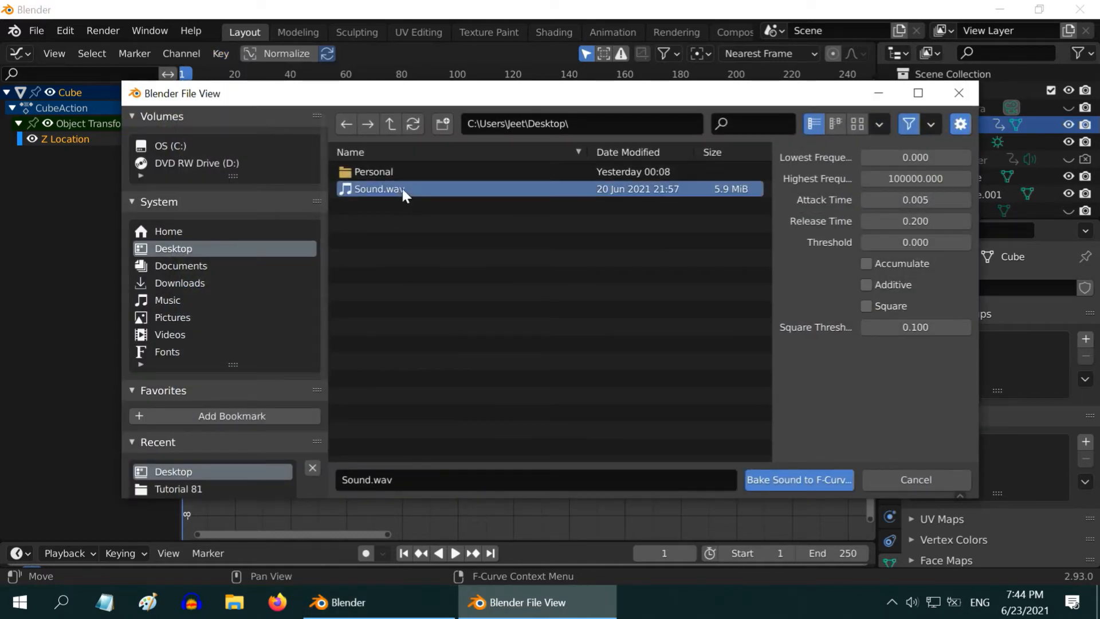
{"action": "mouse_move", "coordinate": [950, 251]}
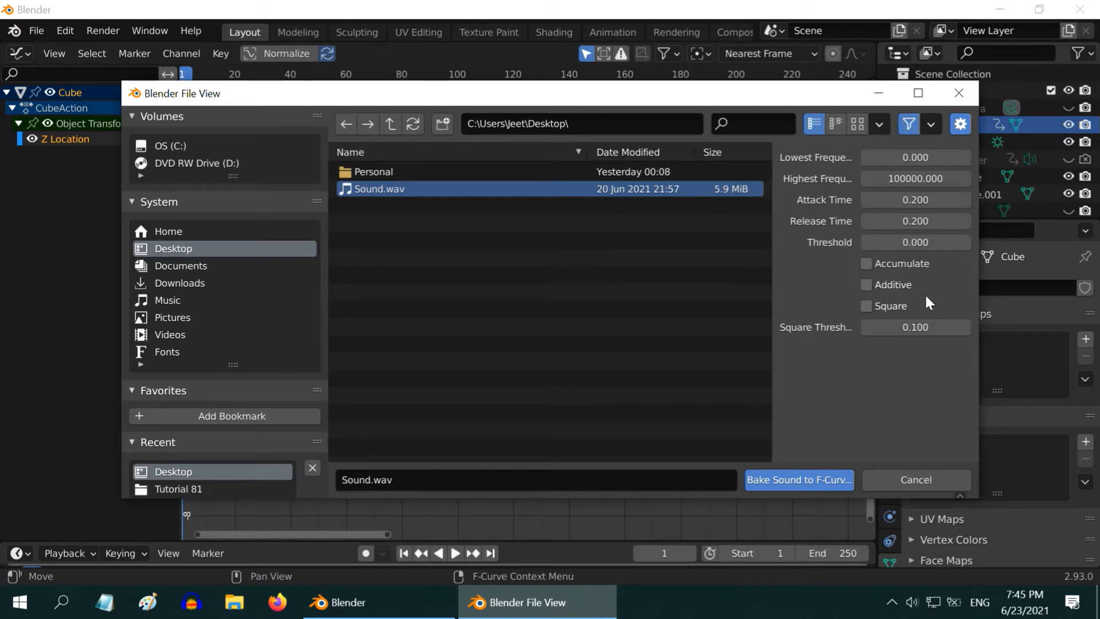
{"action": "left_click", "coordinate": [866, 306]}
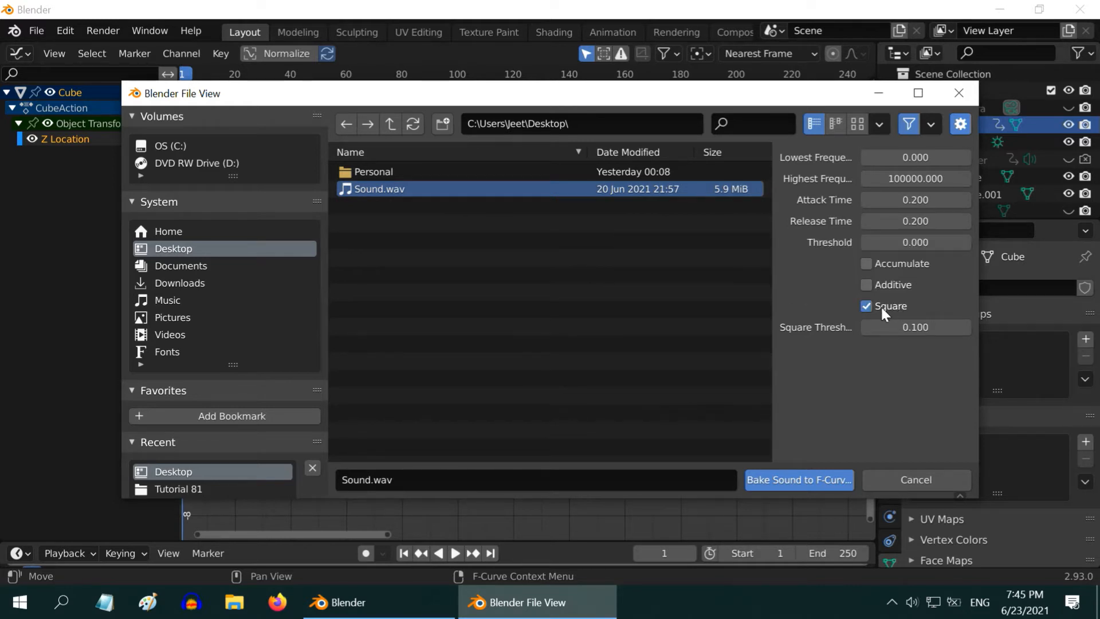
{"action": "mouse_move", "coordinate": [901, 317]}
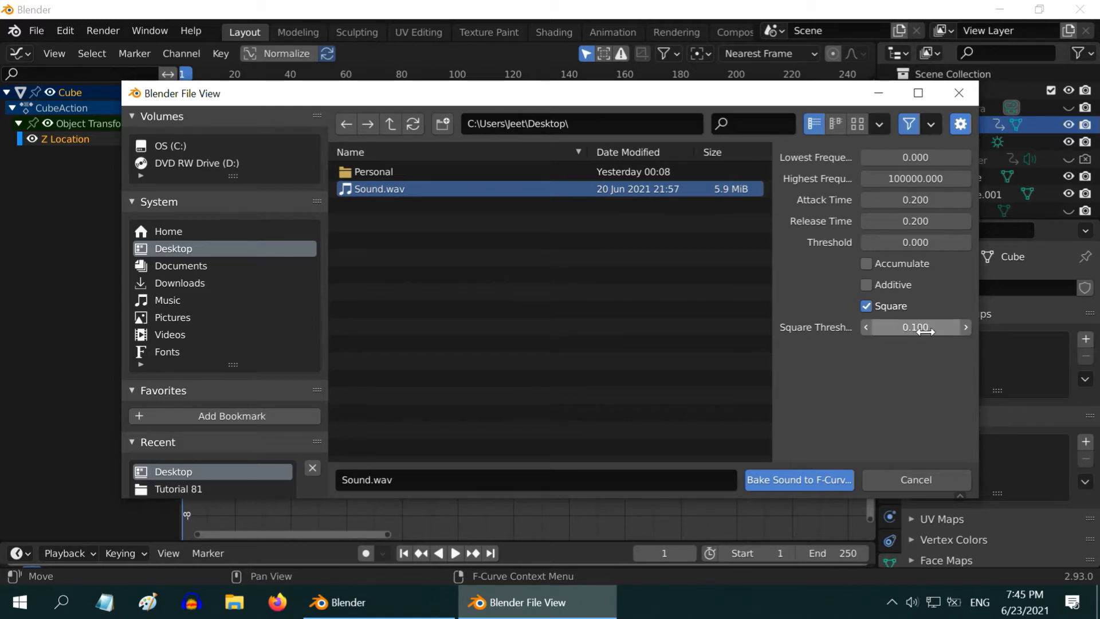
{"action": "left_click", "coordinate": [914, 327]}
{"action": "type", "text": "0.500"}
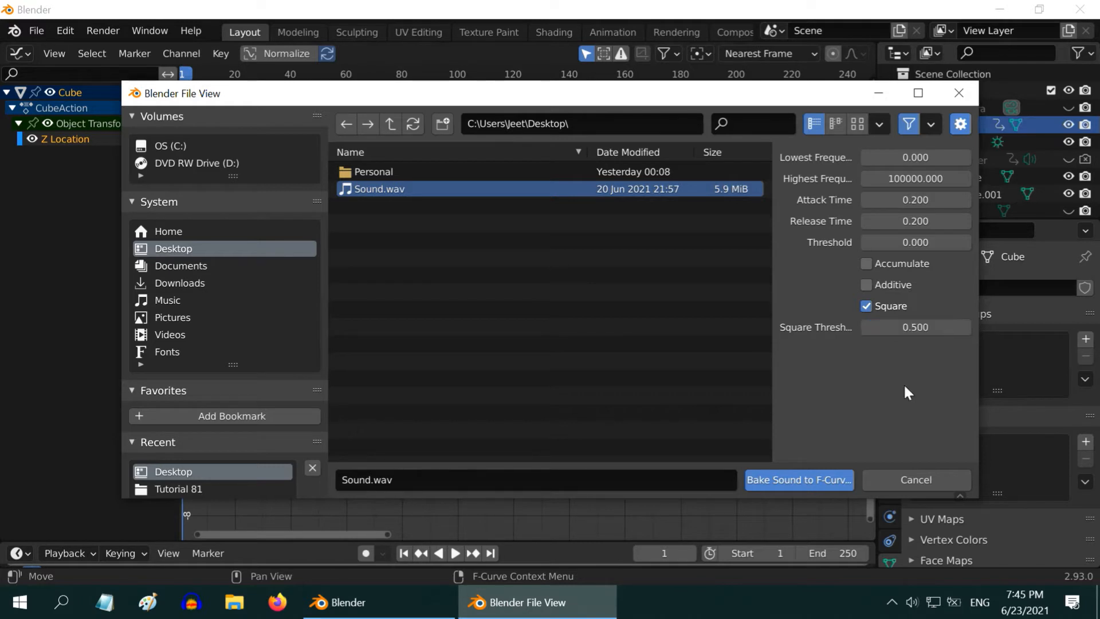
{"action": "mouse_move", "coordinate": [913, 359]}
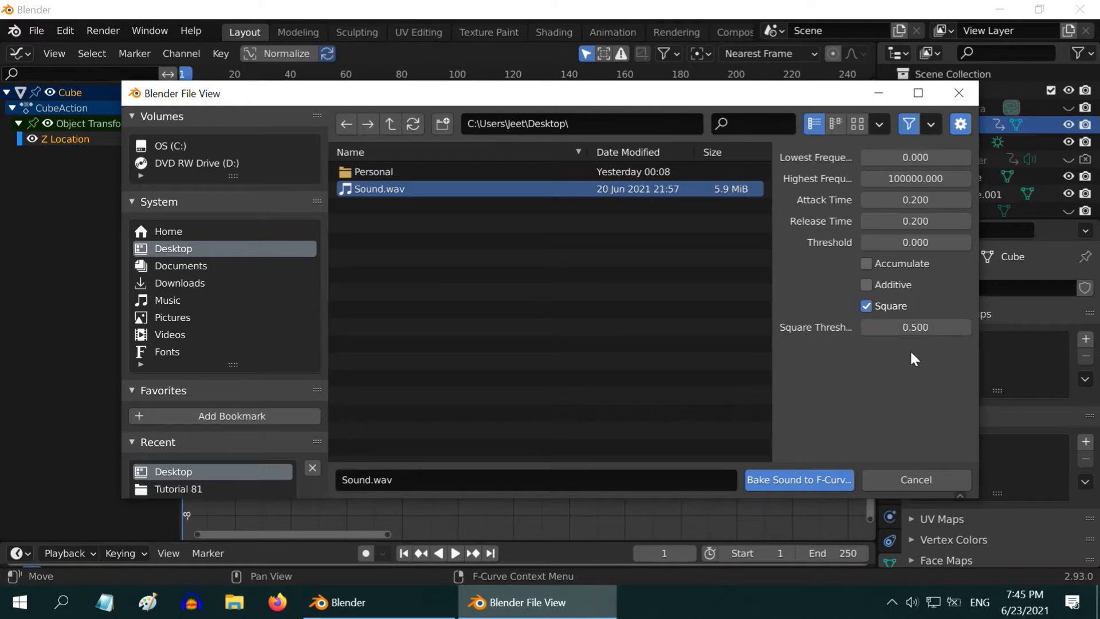
{"action": "mouse_move", "coordinate": [891, 372]}
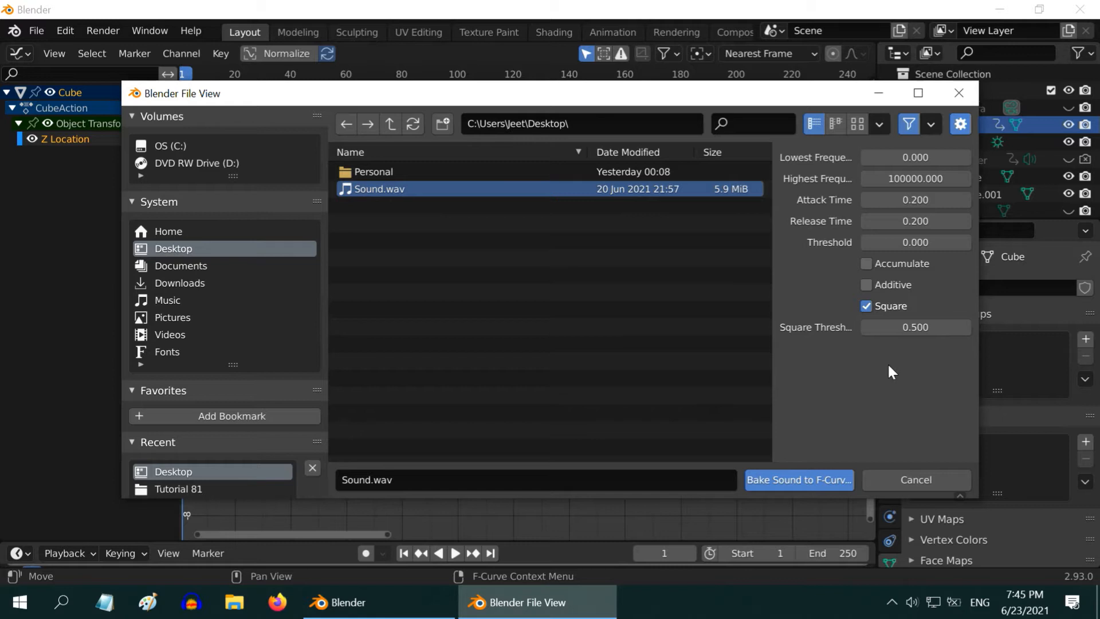
{"action": "mouse_move", "coordinate": [912, 351]}
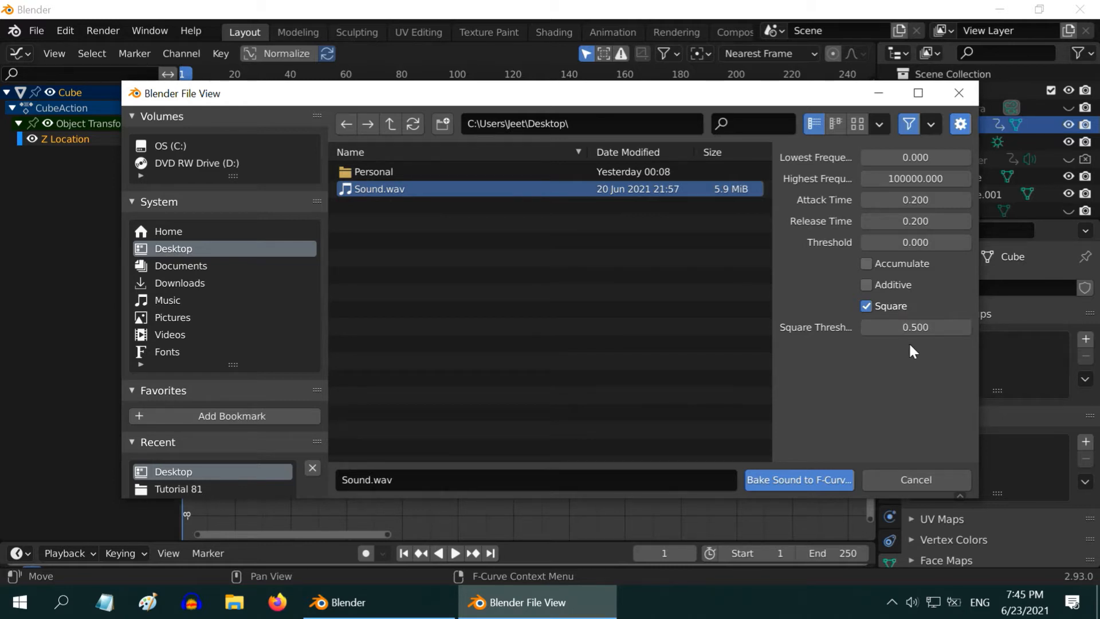
{"action": "mouse_move", "coordinate": [798, 488]}
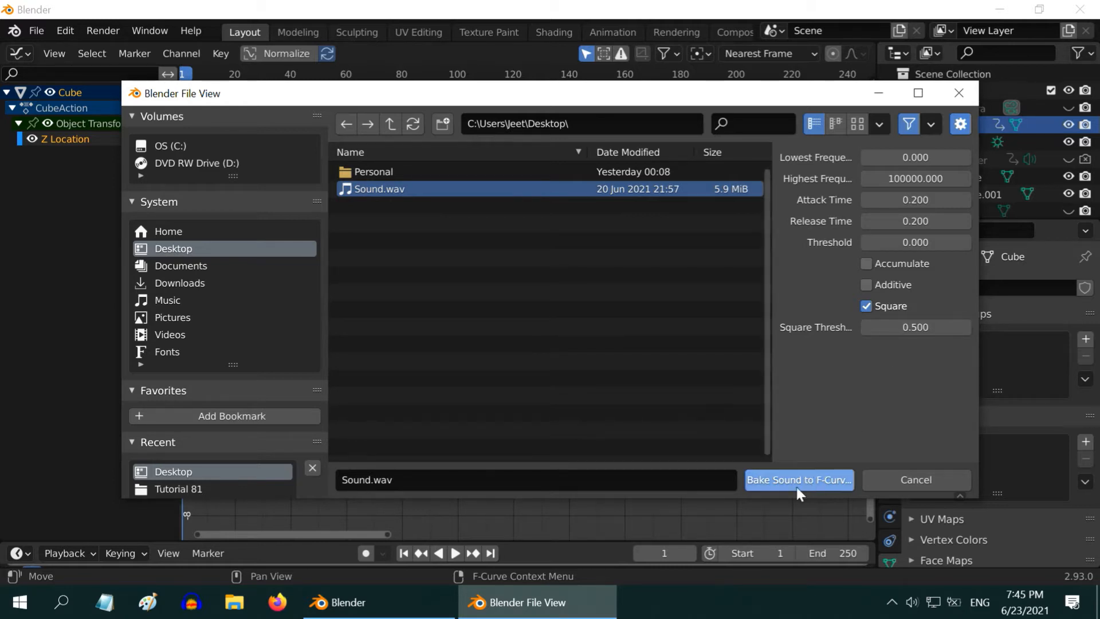
{"action": "left_click", "coordinate": [797, 479]}
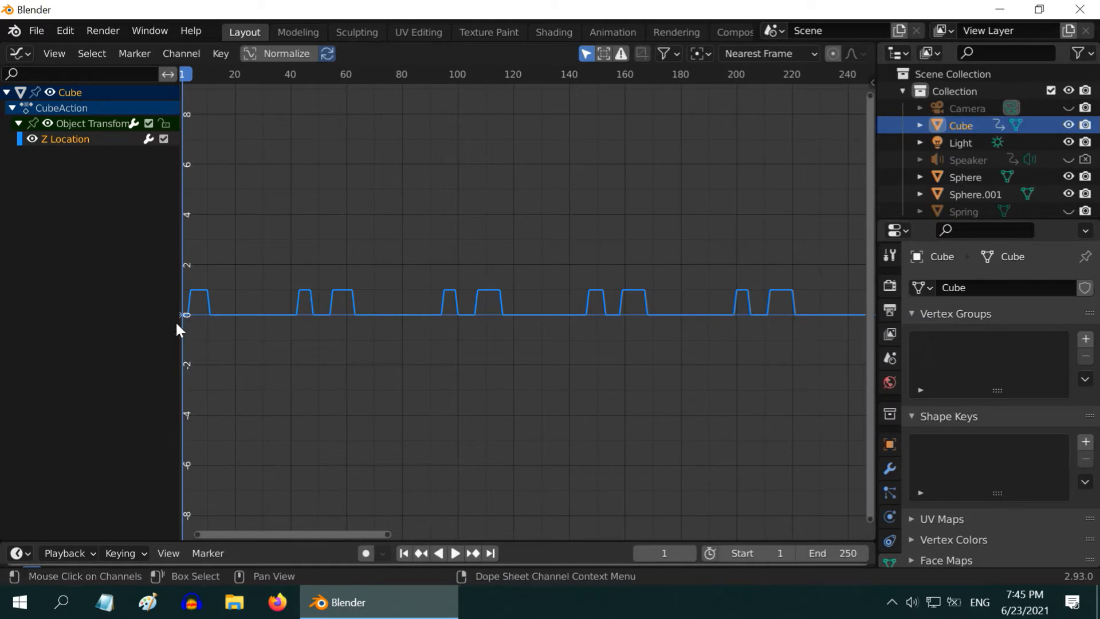
{"action": "mouse_move", "coordinate": [472, 316]}
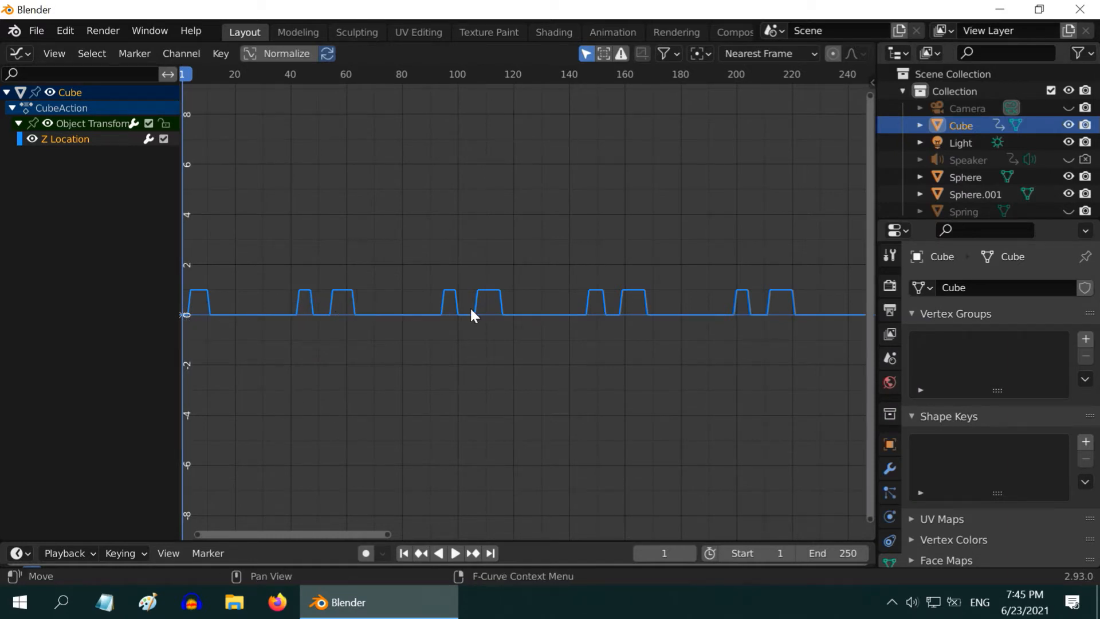
{"action": "mouse_move", "coordinate": [735, 302]}
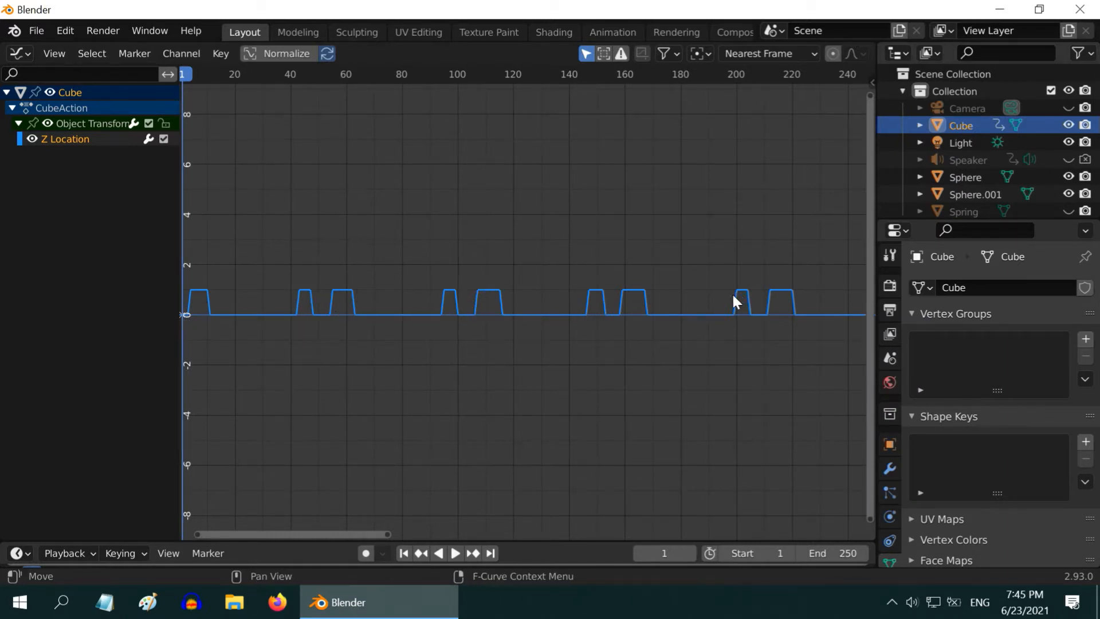
{"action": "mouse_move", "coordinate": [638, 321]}
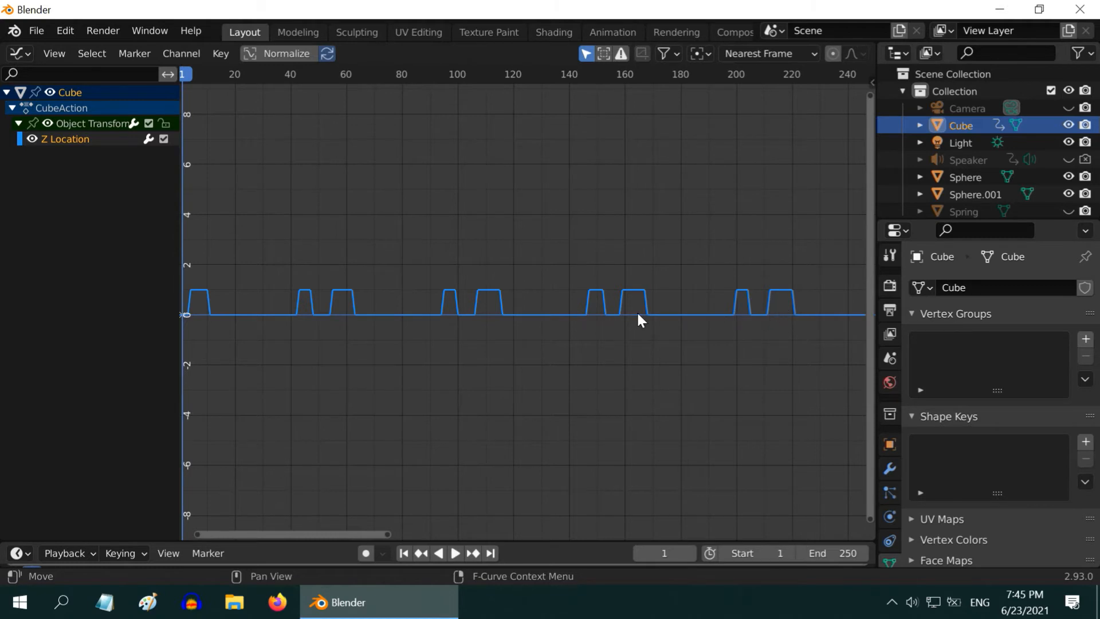
{"action": "mouse_move", "coordinate": [568, 334]}
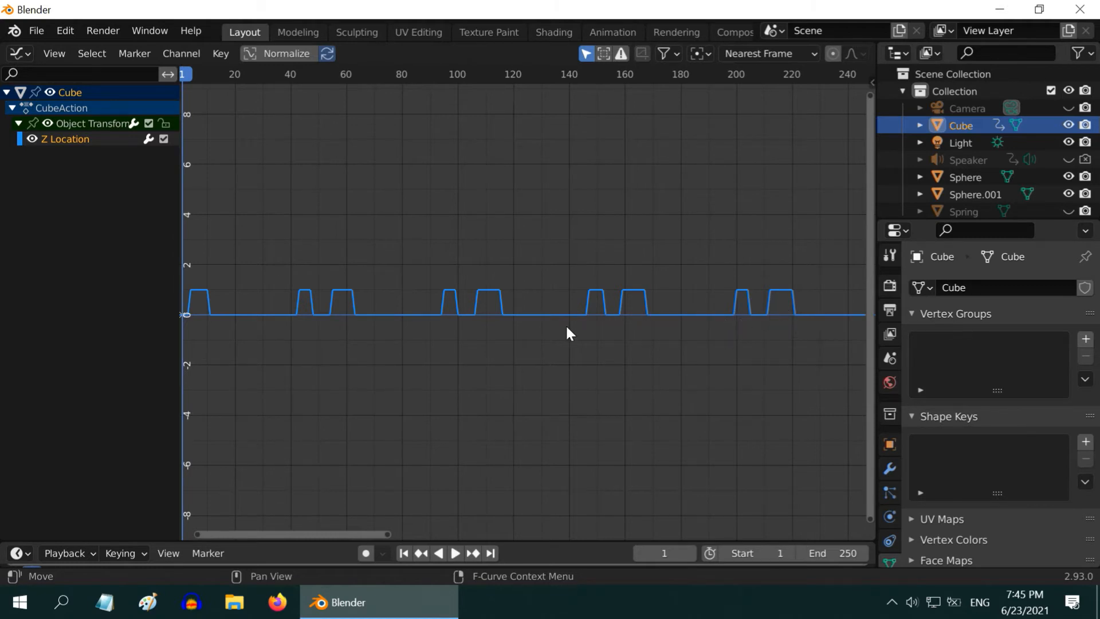
Step: Bring up the editor type list after inspecting the square-pulse curve
{"action": "left_click", "coordinate": [18, 53]}
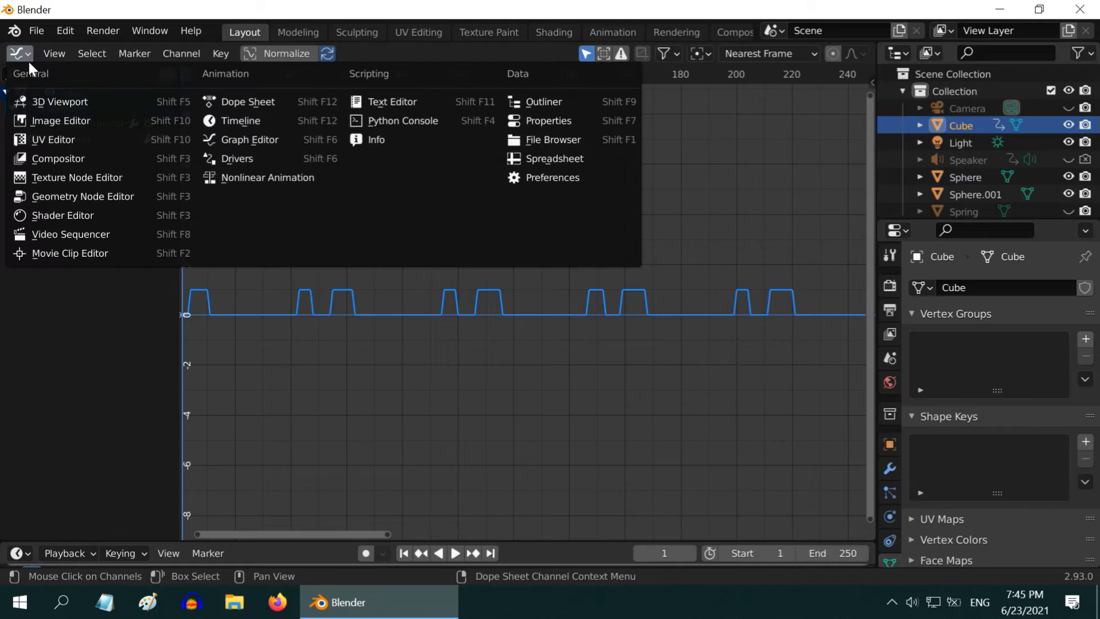
Step: Switch to the 3D Viewport, play the sound-driven animation, then stop and return to frame 1
{"action": "left_click", "coordinate": [59, 101]}
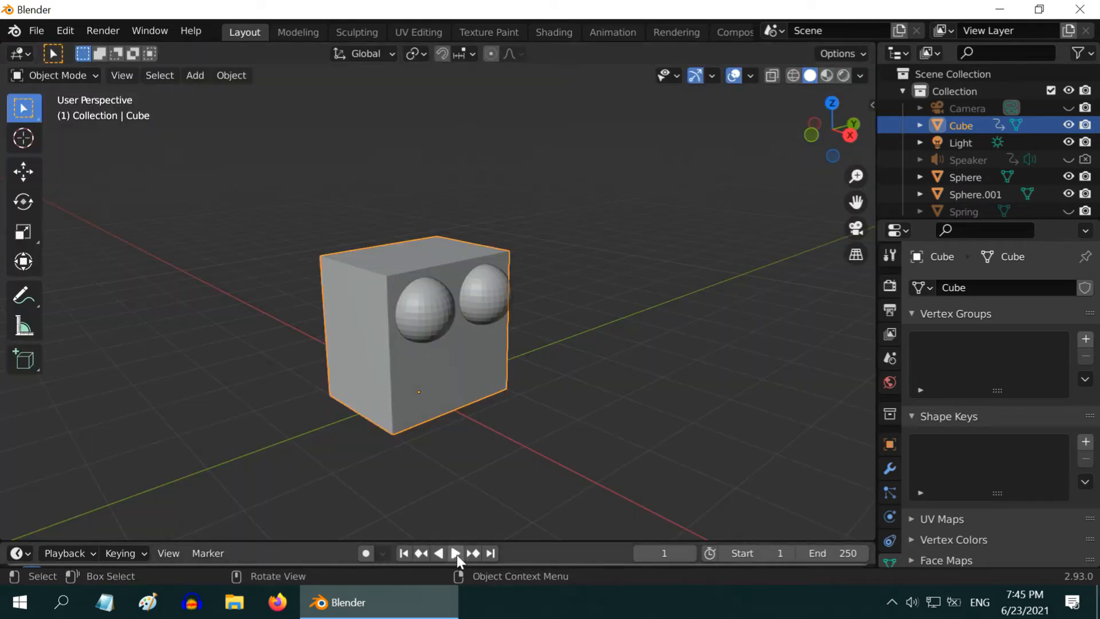
{"action": "left_click", "coordinate": [454, 553]}
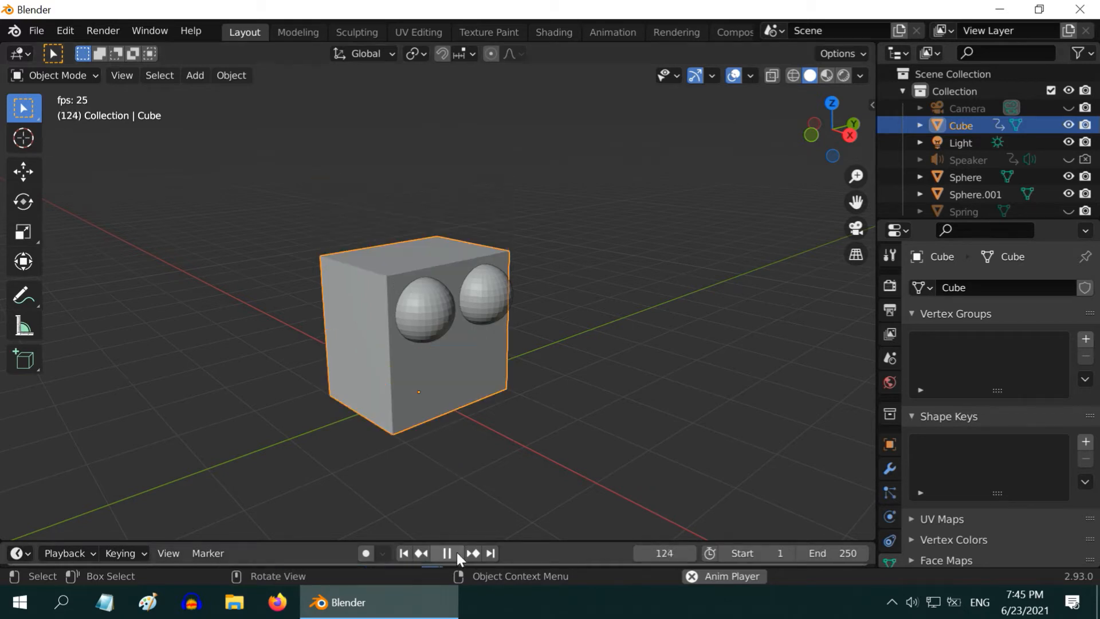
{"action": "left_click", "coordinate": [446, 553]}
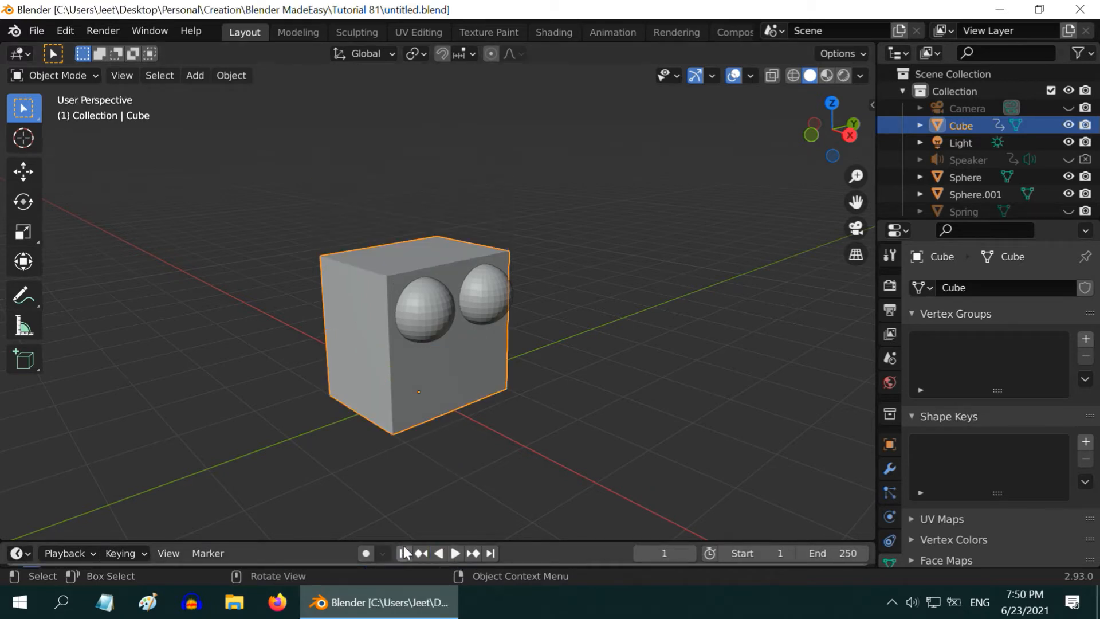
{"action": "mouse_move", "coordinate": [391, 297]}
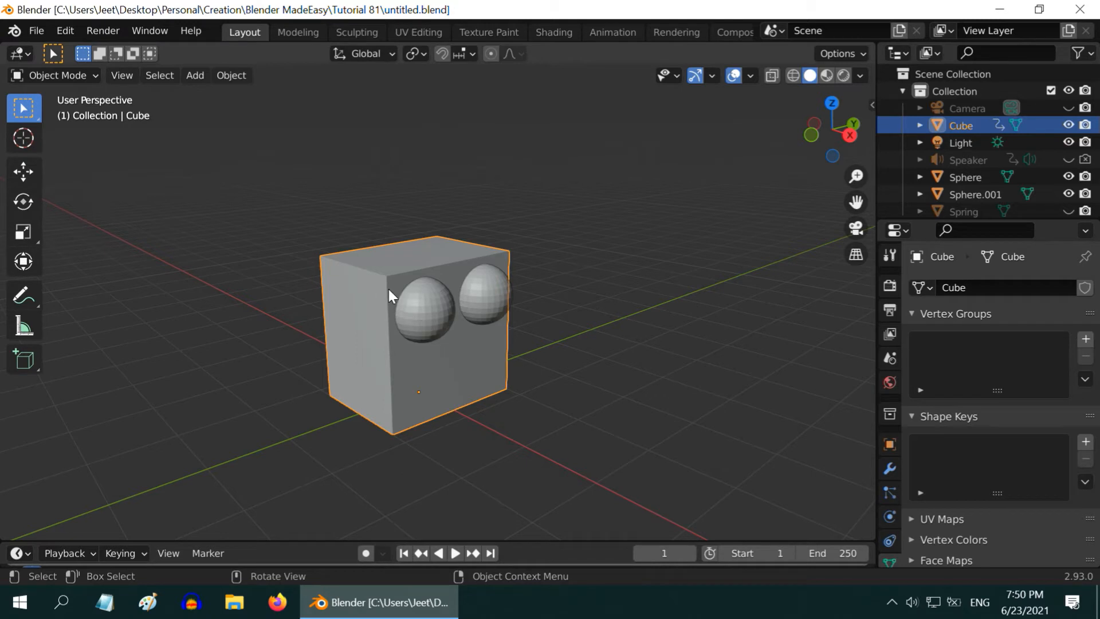
{"action": "mouse_move", "coordinate": [438, 326]}
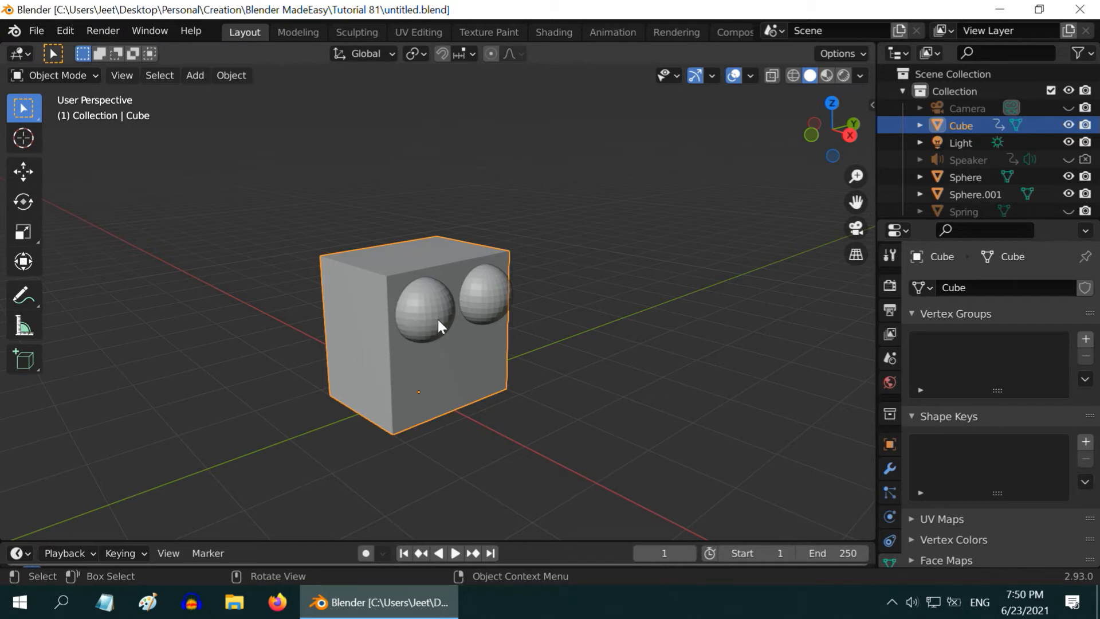
{"action": "mouse_move", "coordinate": [434, 373]}
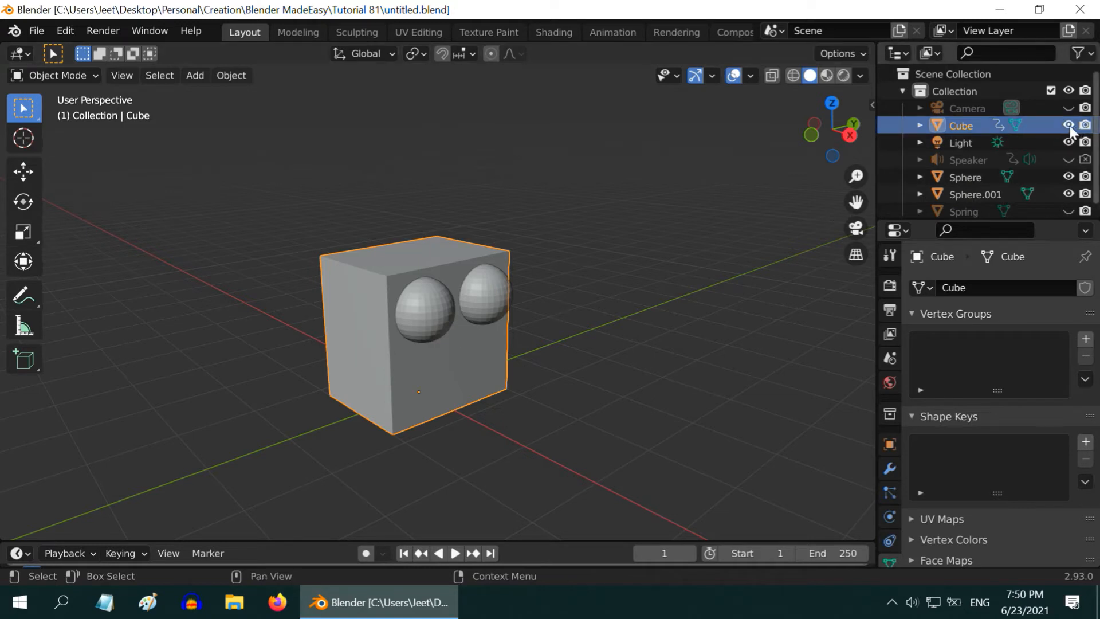
Step: Hide the cube and set the Spring's location to X -0.6, Y -0.5, Z 1.5 m
{"action": "left_click", "coordinate": [1068, 125]}
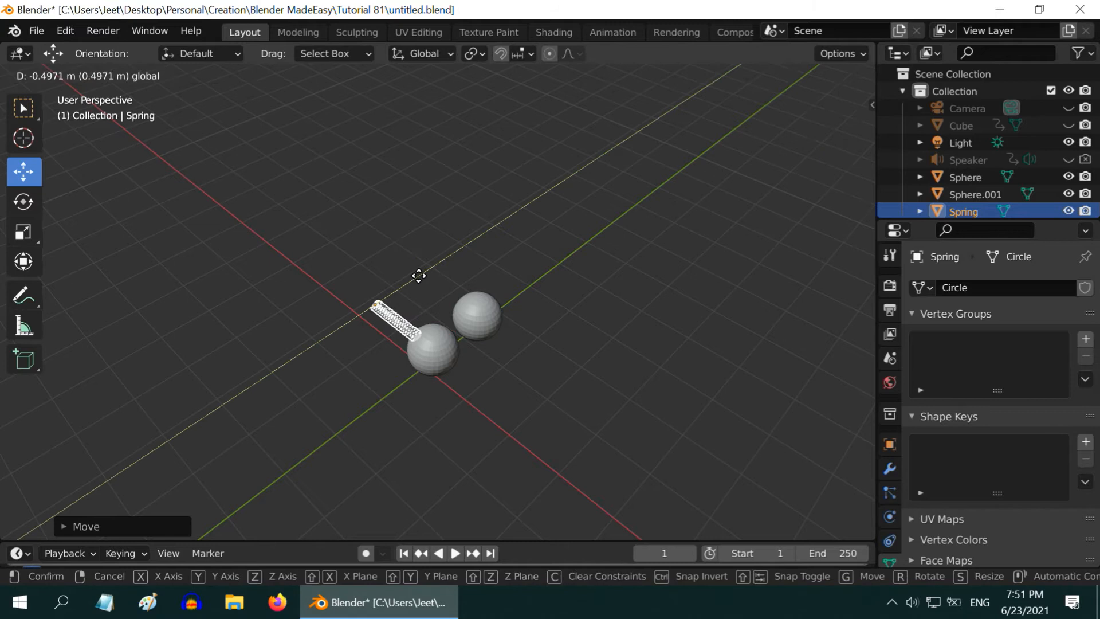
{"action": "left_click", "coordinate": [475, 469]}
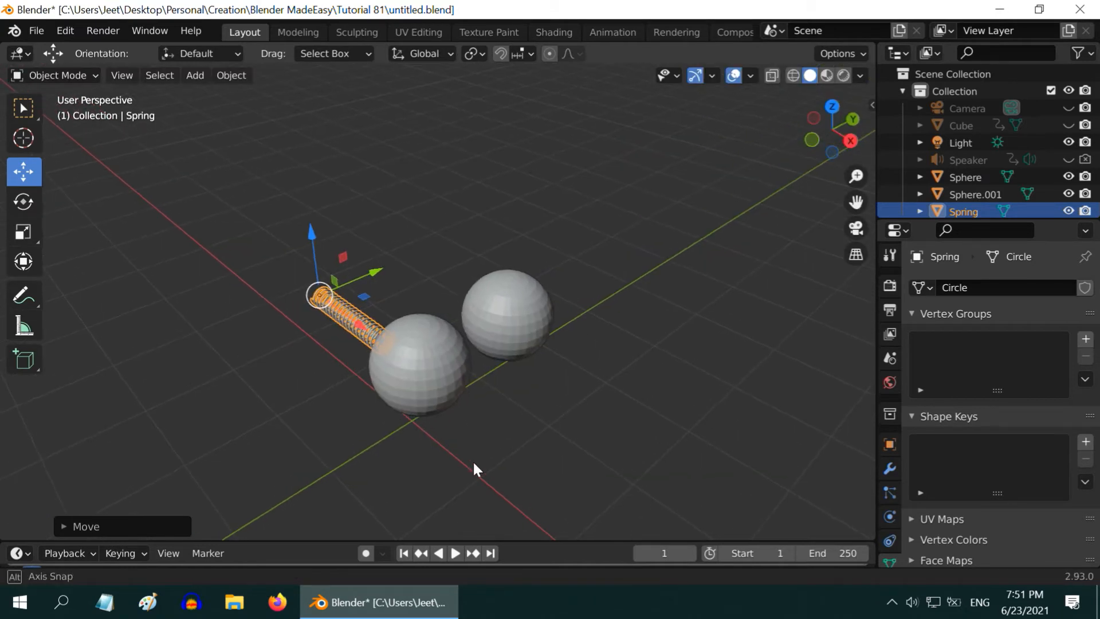
{"action": "left_click", "coordinate": [888, 443]}
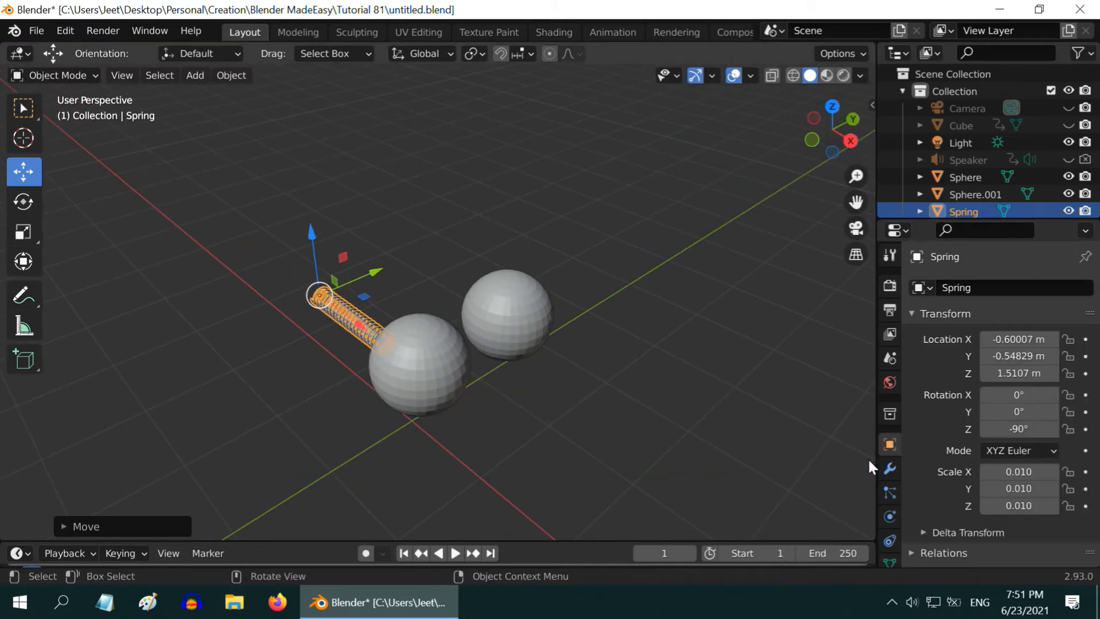
{"action": "double_click", "coordinate": [1018, 339]}
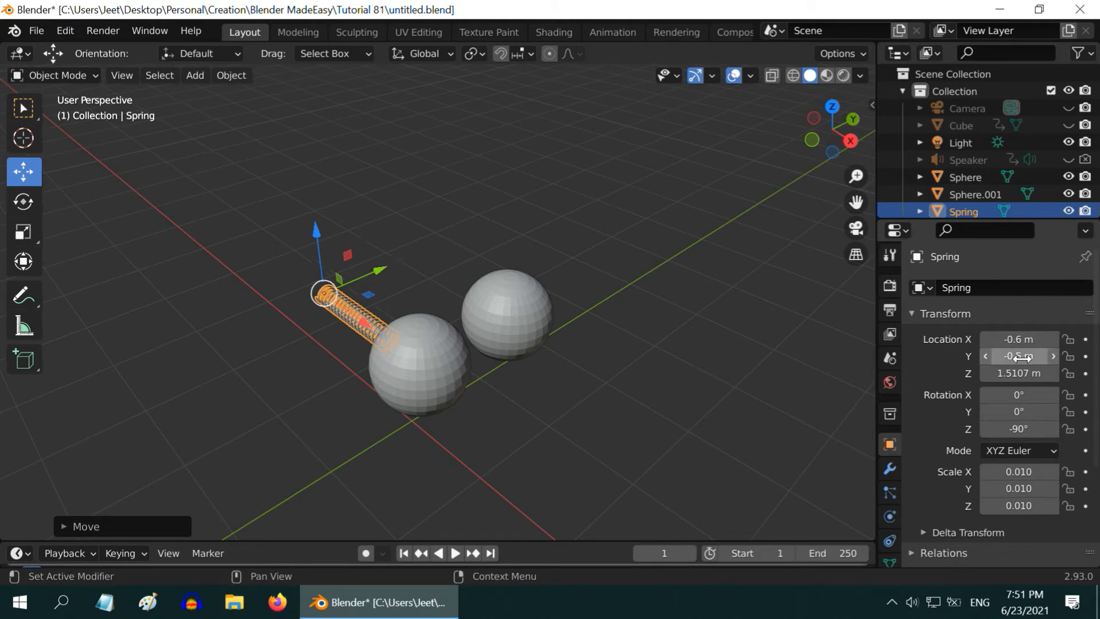
{"action": "left_click", "coordinate": [1018, 373]}
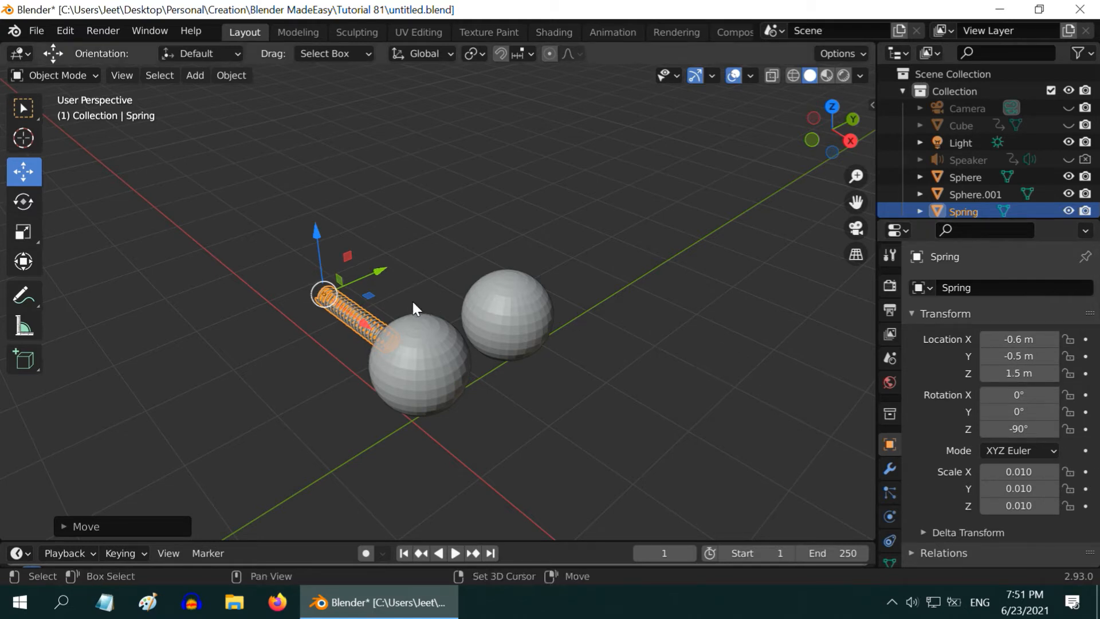
Step: Duplicate the spring for the second eye and parent it to the upper sphere
{"action": "key", "text": "shift+d"}
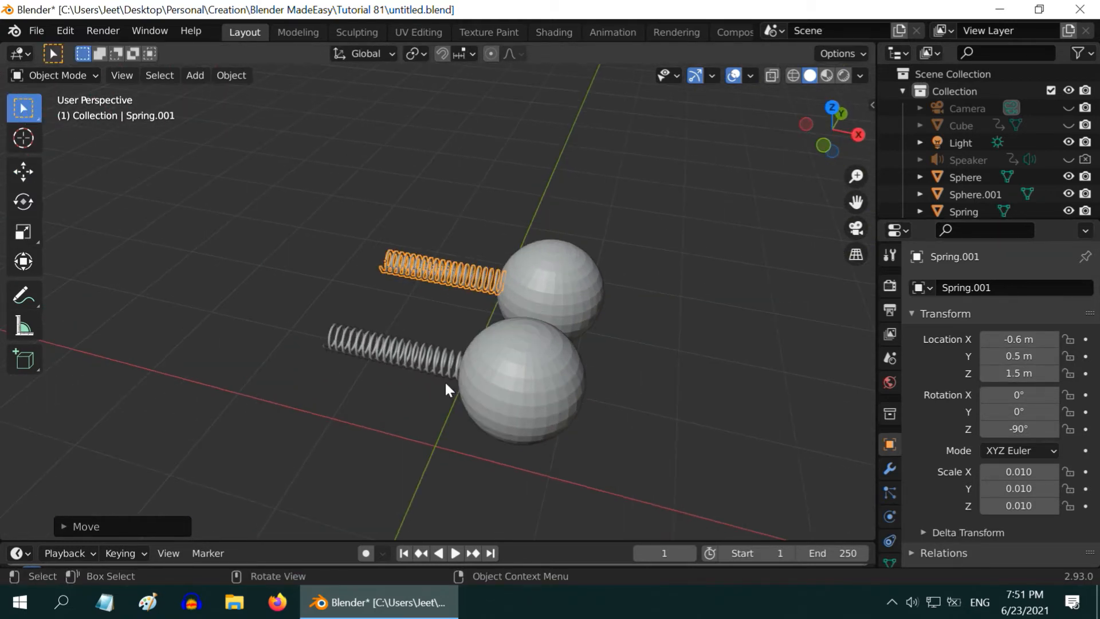
{"action": "mouse_move", "coordinate": [512, 305]}
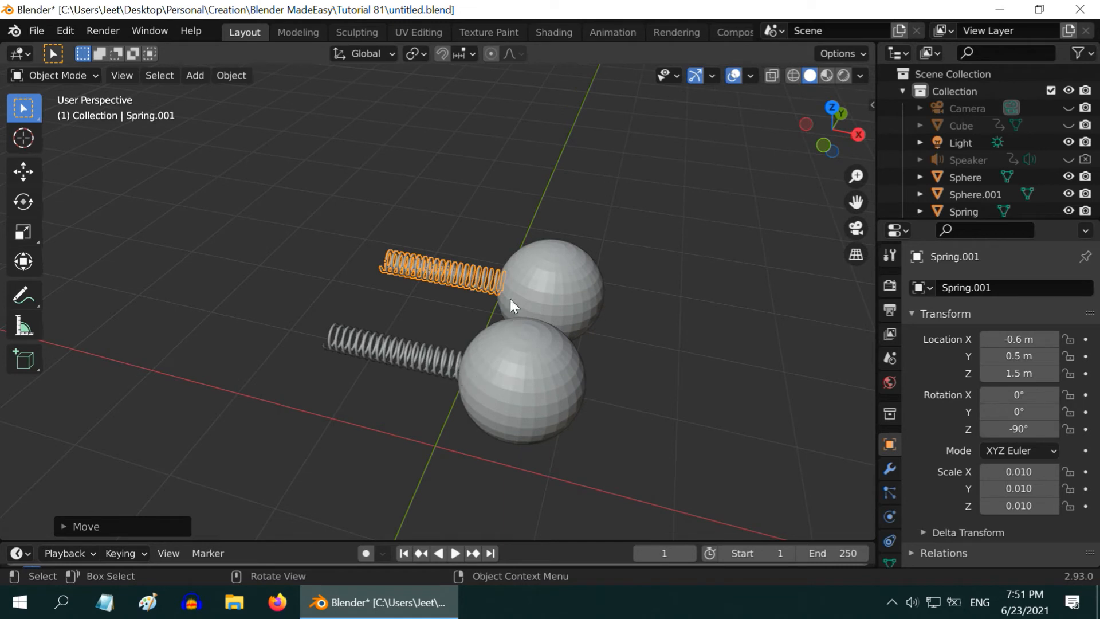
{"action": "mouse_move", "coordinate": [506, 291]}
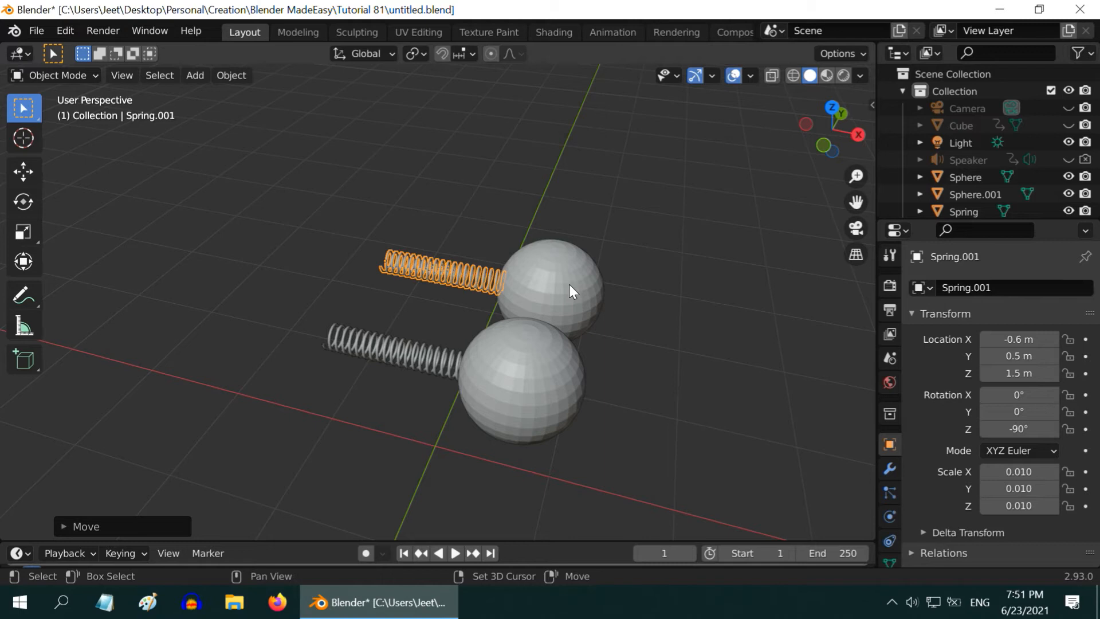
{"action": "left_click", "coordinate": [550, 287]}
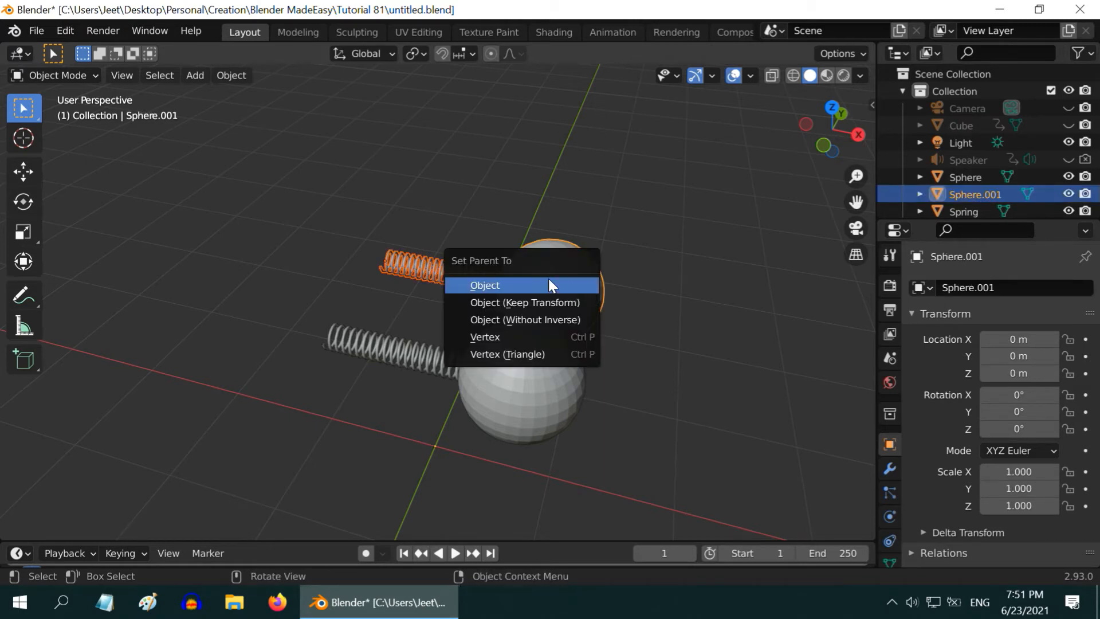
{"action": "left_click", "coordinate": [484, 284]}
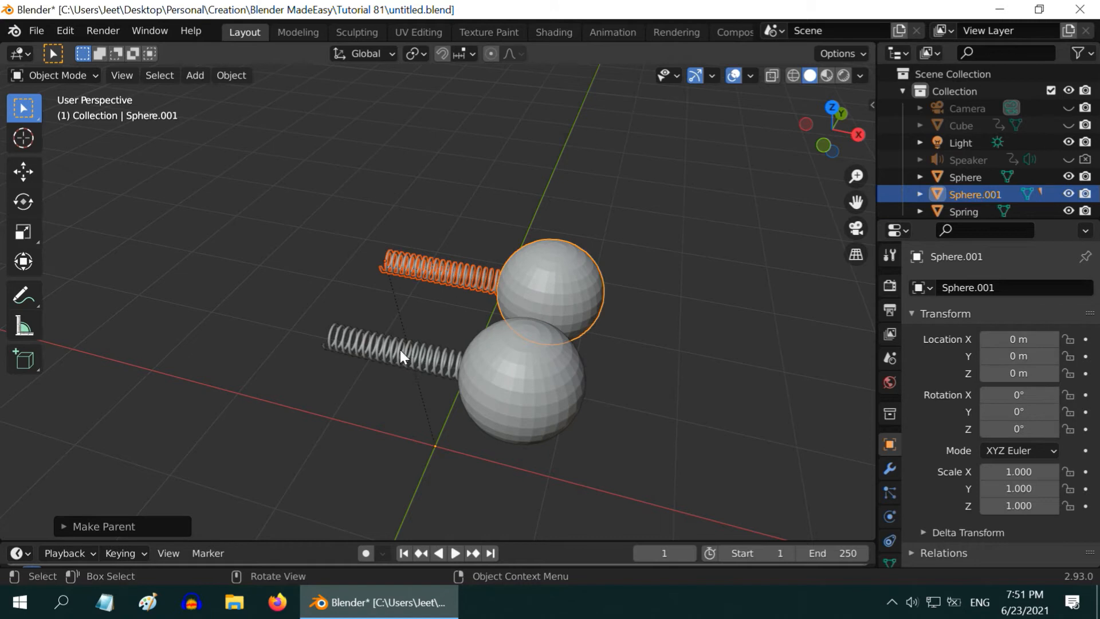
Step: Parent the front spring to the front sphere via Ctrl+P > Object
{"action": "left_click", "coordinate": [522, 379]}
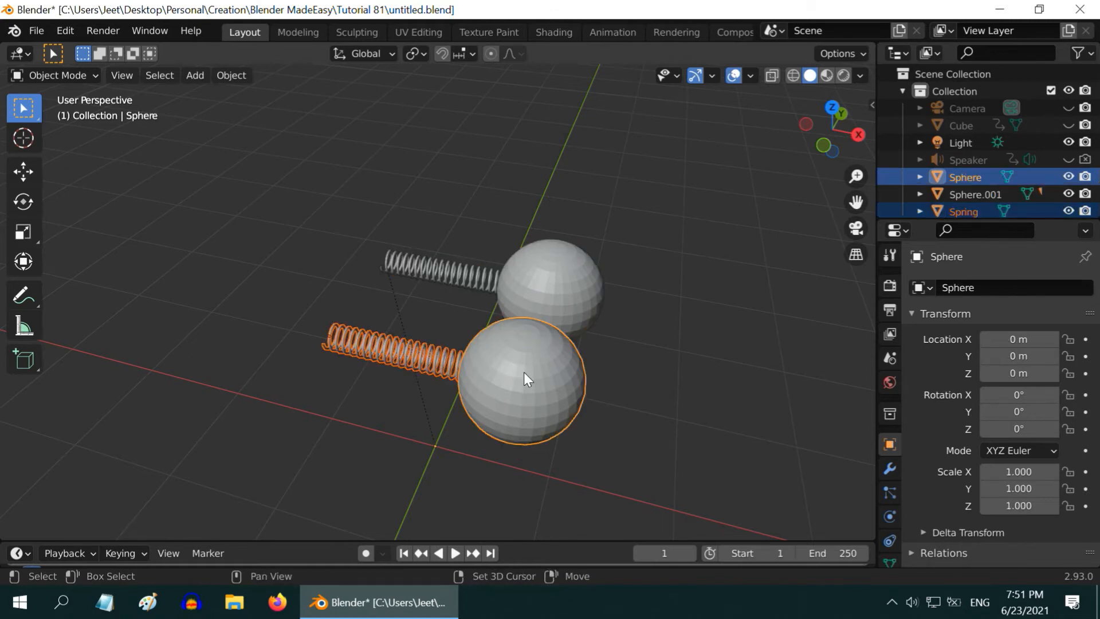
{"action": "key", "text": "ctrl+p"}
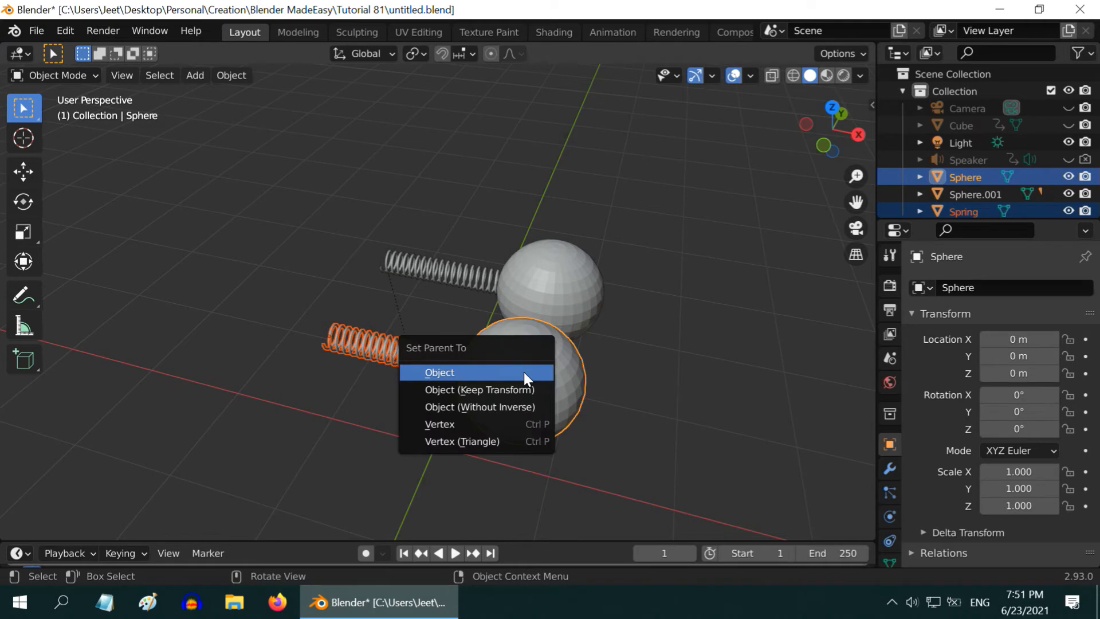
{"action": "left_click", "coordinate": [439, 371]}
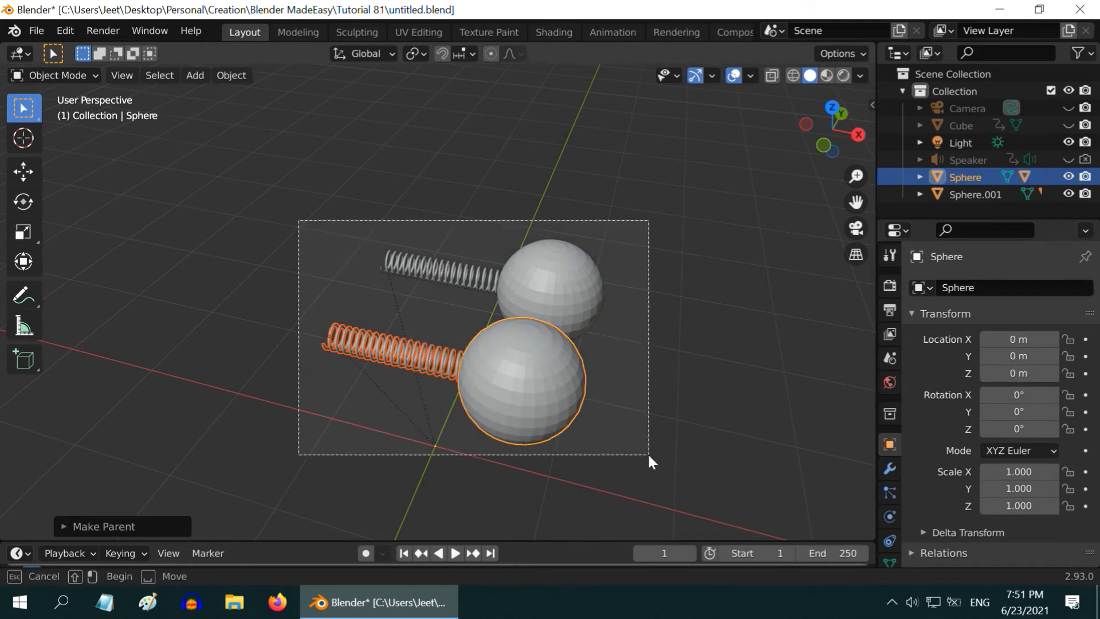
{"action": "left_click", "coordinate": [231, 75]}
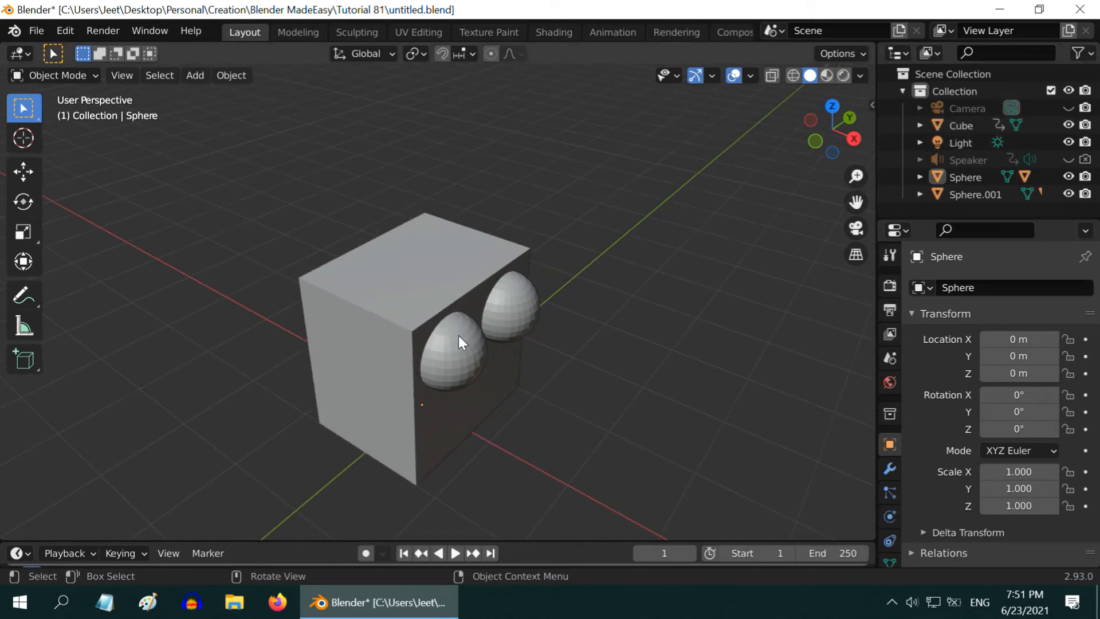
Step: Select both spheres then the cube and make them children of the cube
{"action": "left_click", "coordinate": [516, 312]}
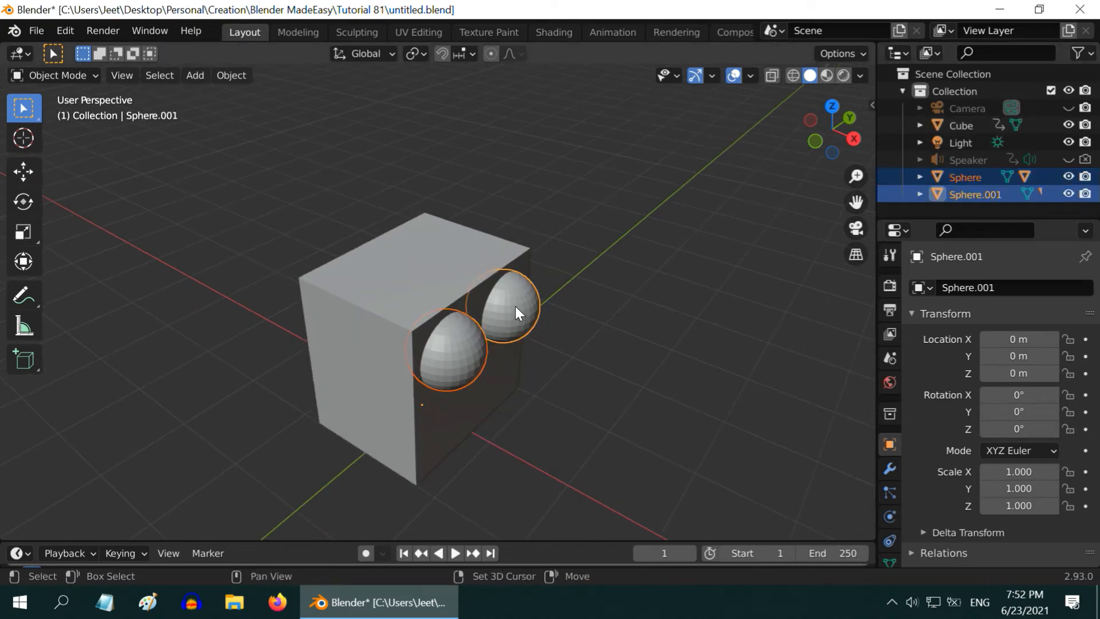
{"action": "left_click", "coordinate": [414, 291]}
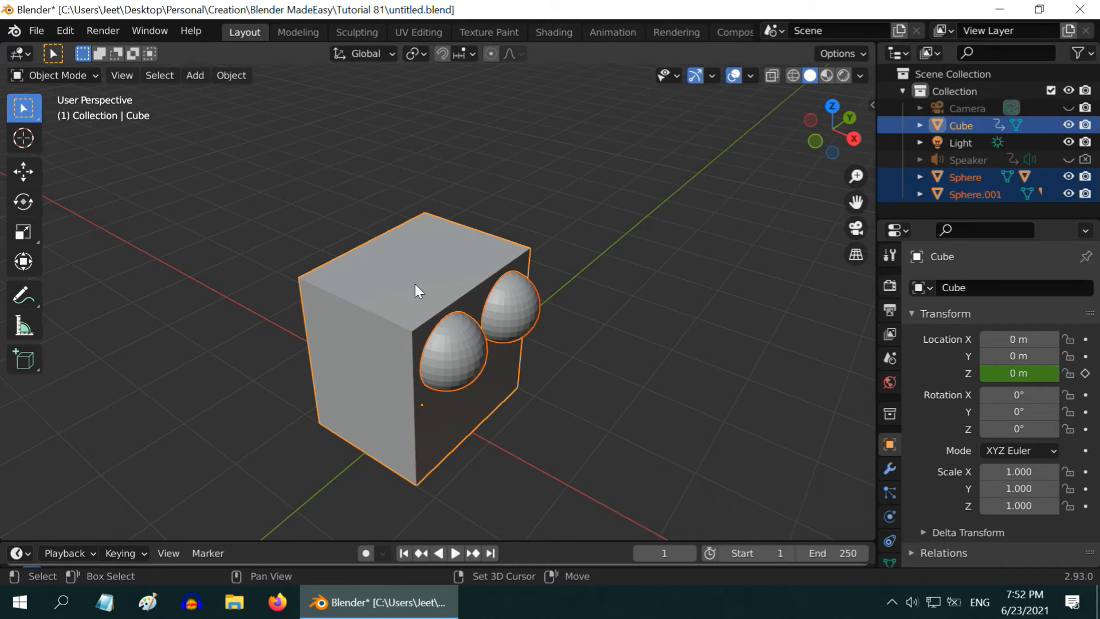
{"action": "key", "text": "ctrl+p"}
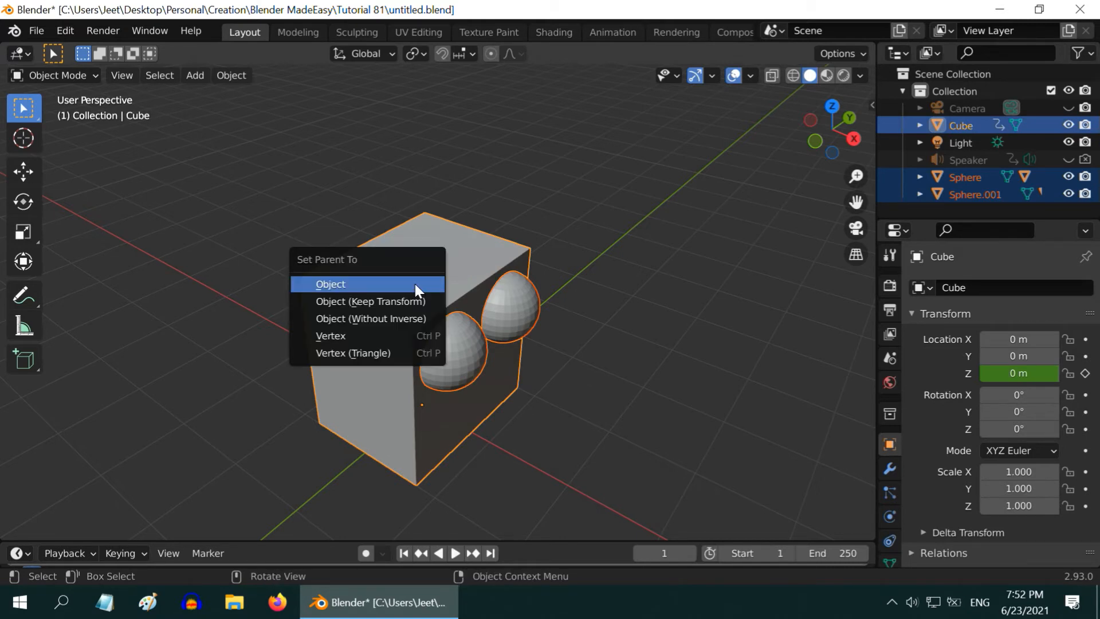
{"action": "left_click", "coordinate": [330, 284]}
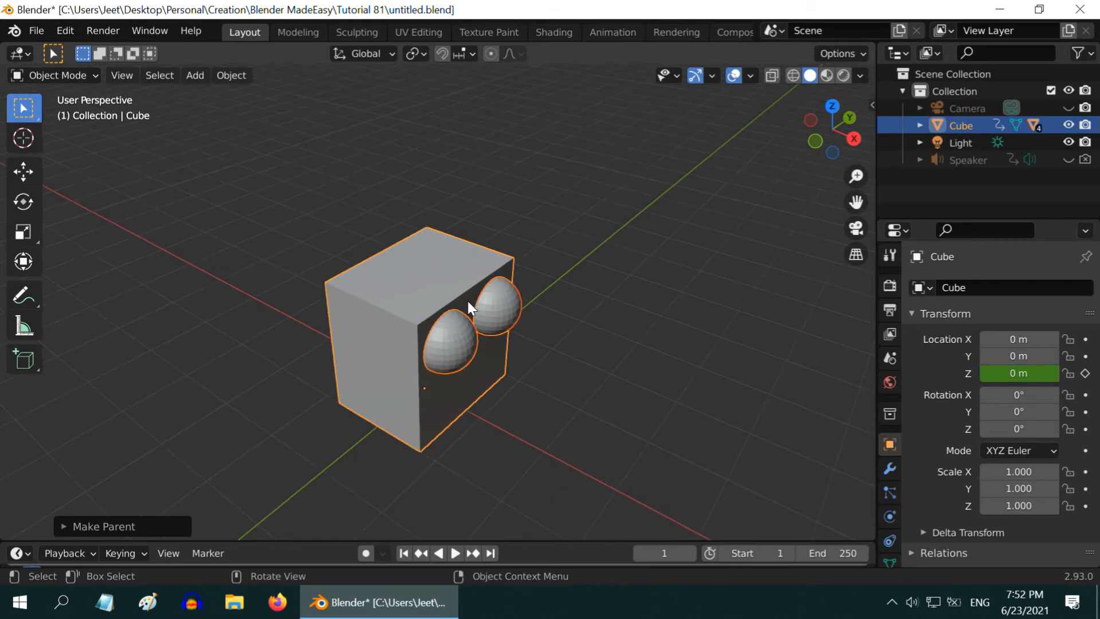
{"action": "mouse_move", "coordinate": [497, 384]}
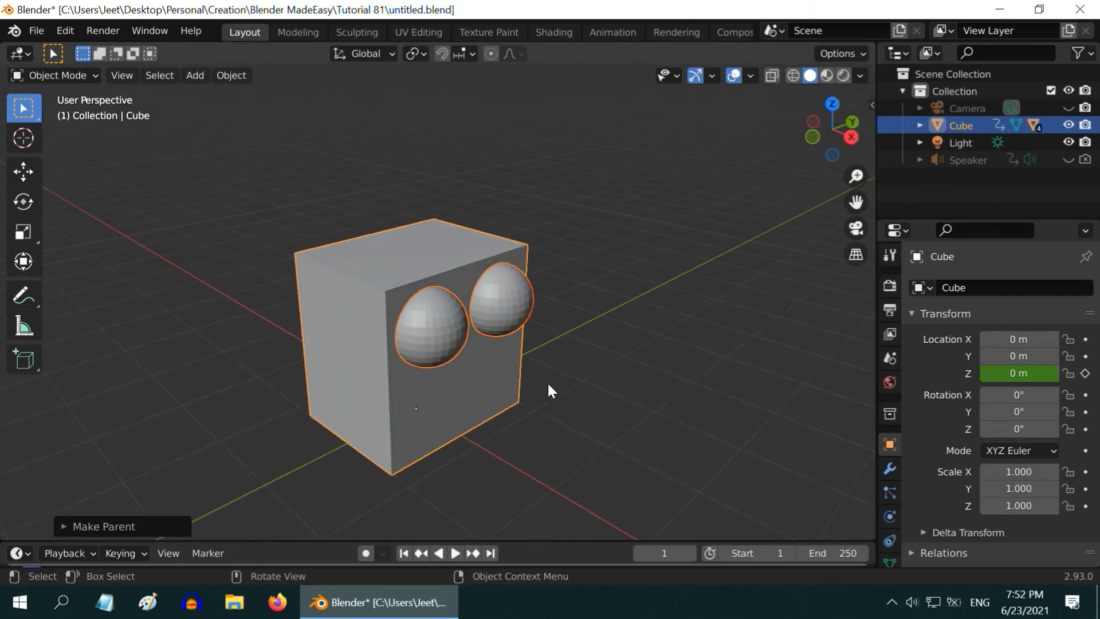
{"action": "mouse_move", "coordinate": [563, 422]}
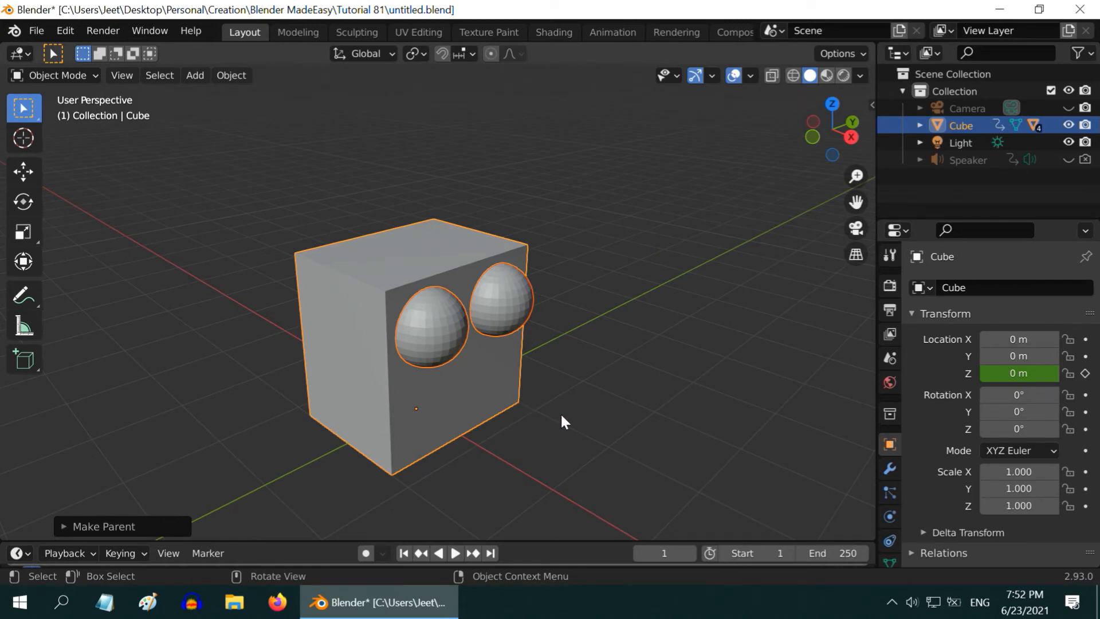
Step: Switch the viewport to rendered shading
{"action": "left_click", "coordinate": [844, 75]}
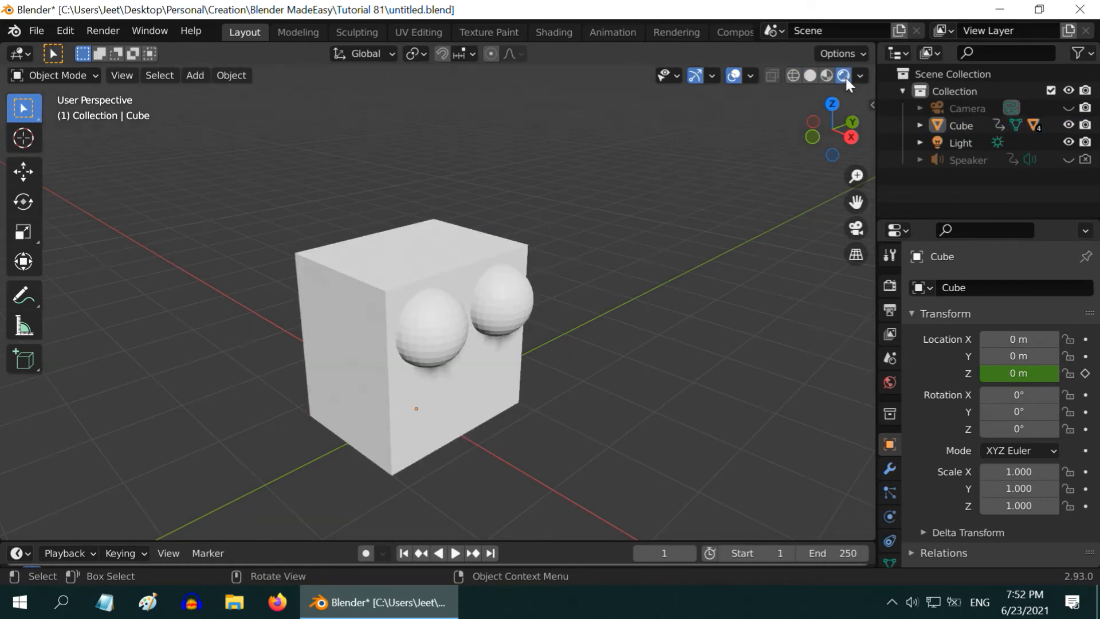
{"action": "left_click", "coordinate": [859, 75]}
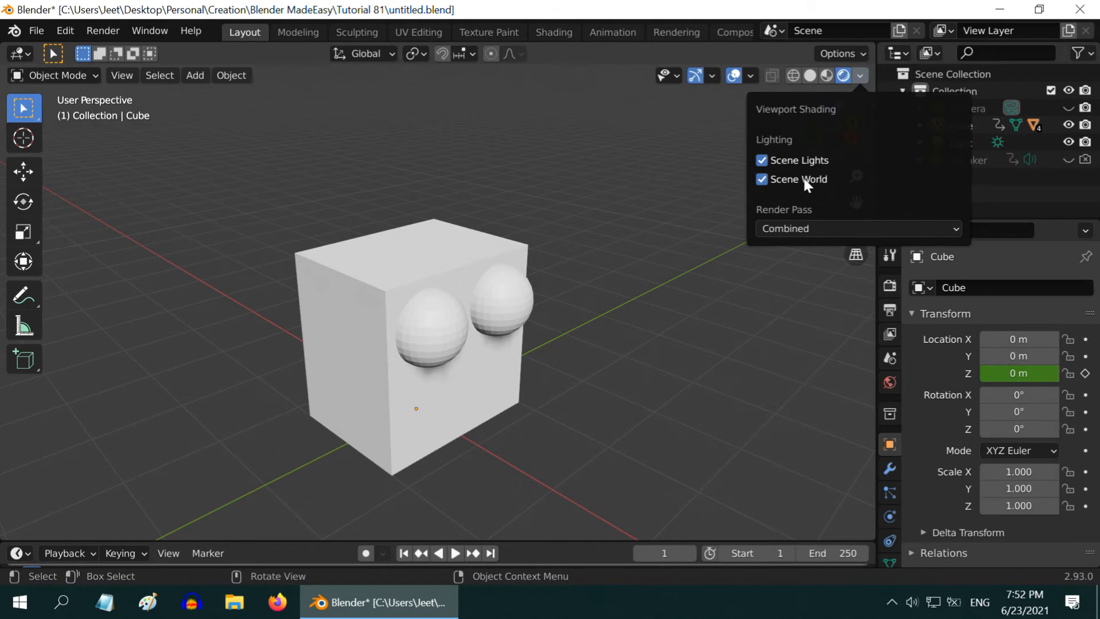
{"action": "left_click", "coordinate": [599, 430]}
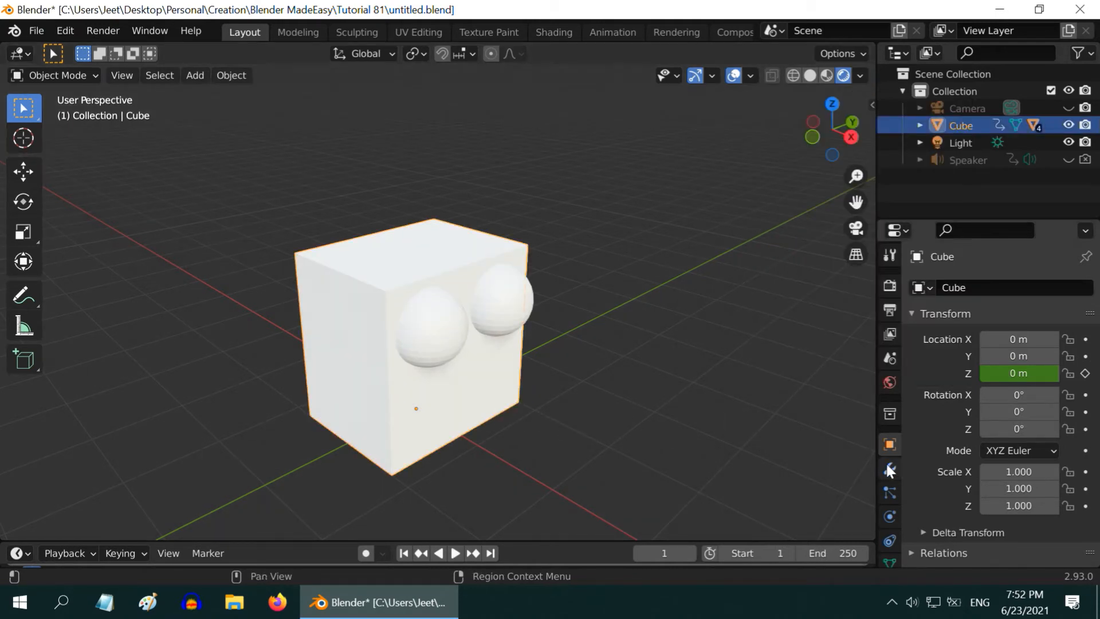
Step: Give the cube's material a pale cream base colour, then select the right sphere eye
{"action": "left_click", "coordinate": [889, 516]}
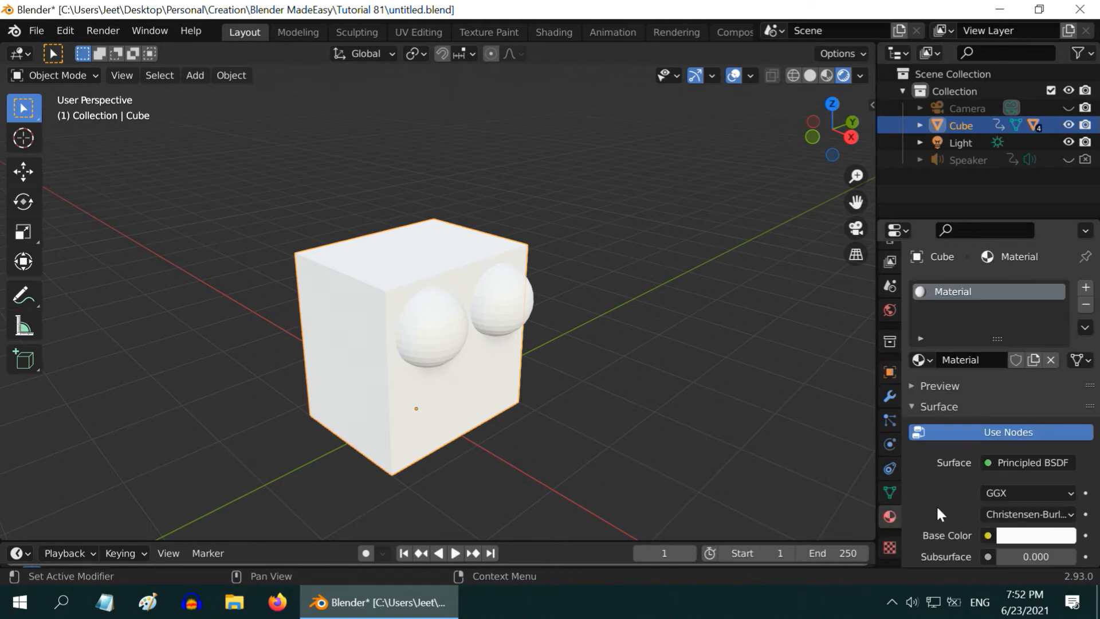
{"action": "left_click", "coordinate": [1036, 535]}
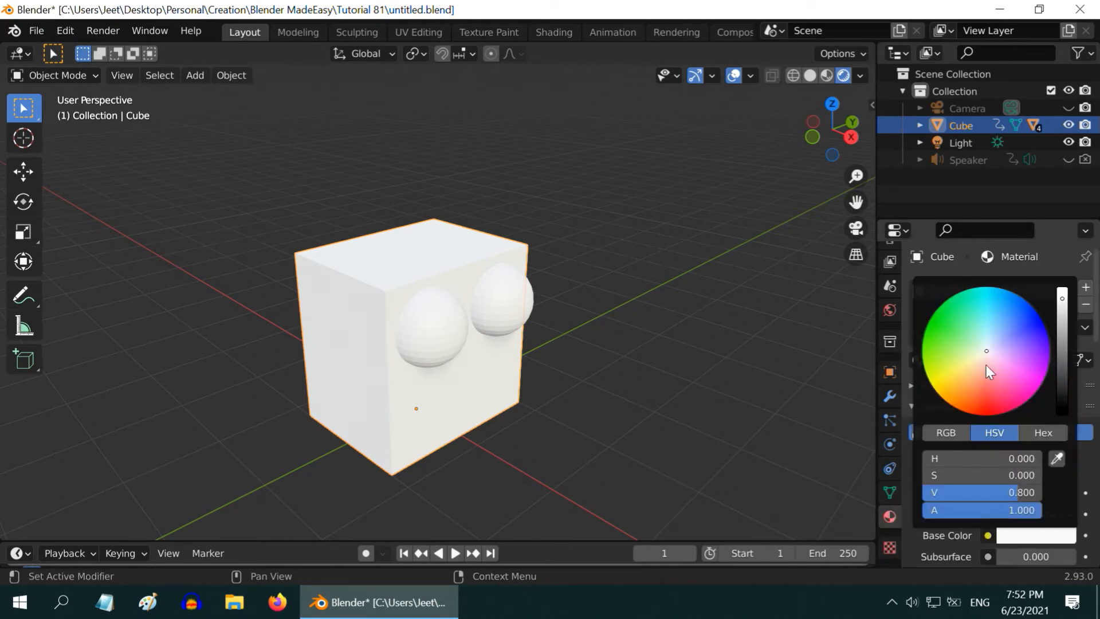
{"action": "left_click", "coordinate": [975, 362]}
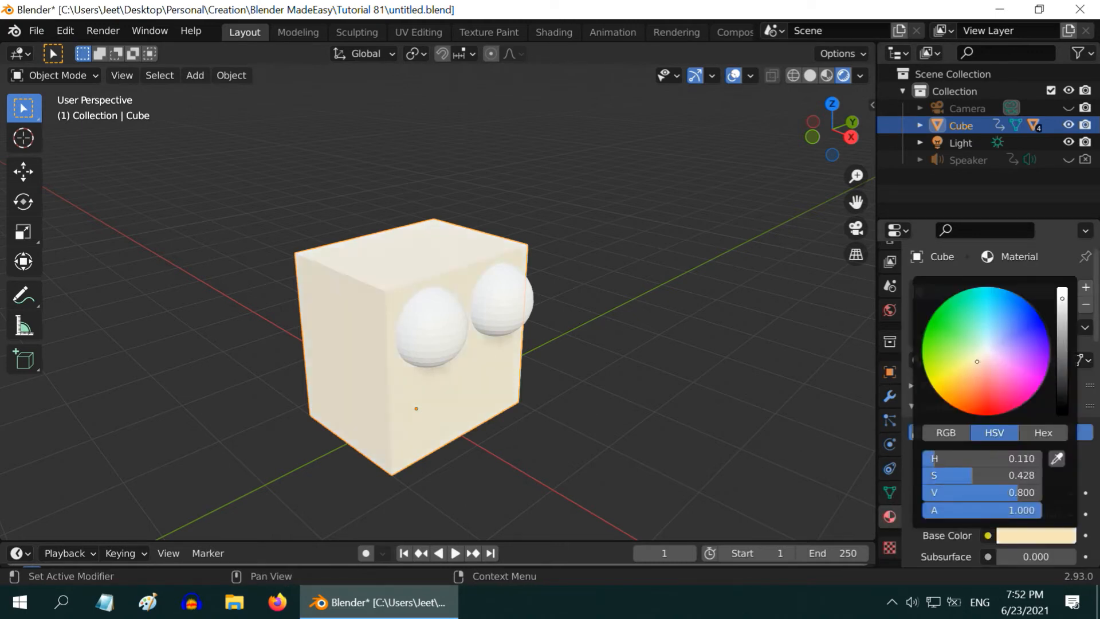
{"action": "left_click", "coordinate": [505, 302]}
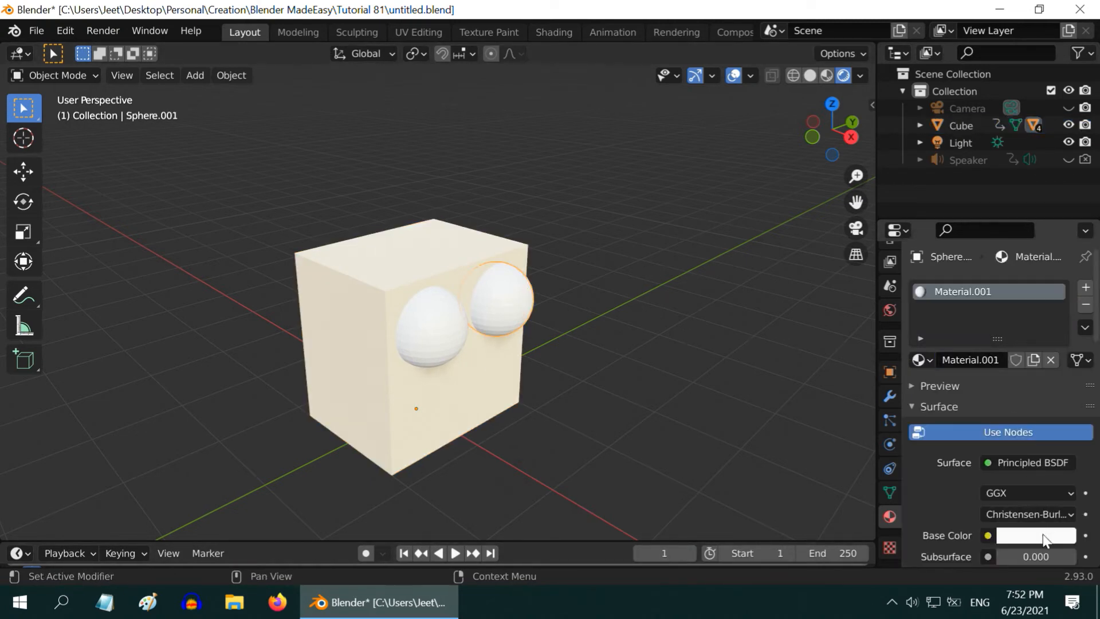
Step: Set the right eye's base colour to red and assign the same Material.001 to the left eye
{"action": "left_click", "coordinate": [1035, 535]}
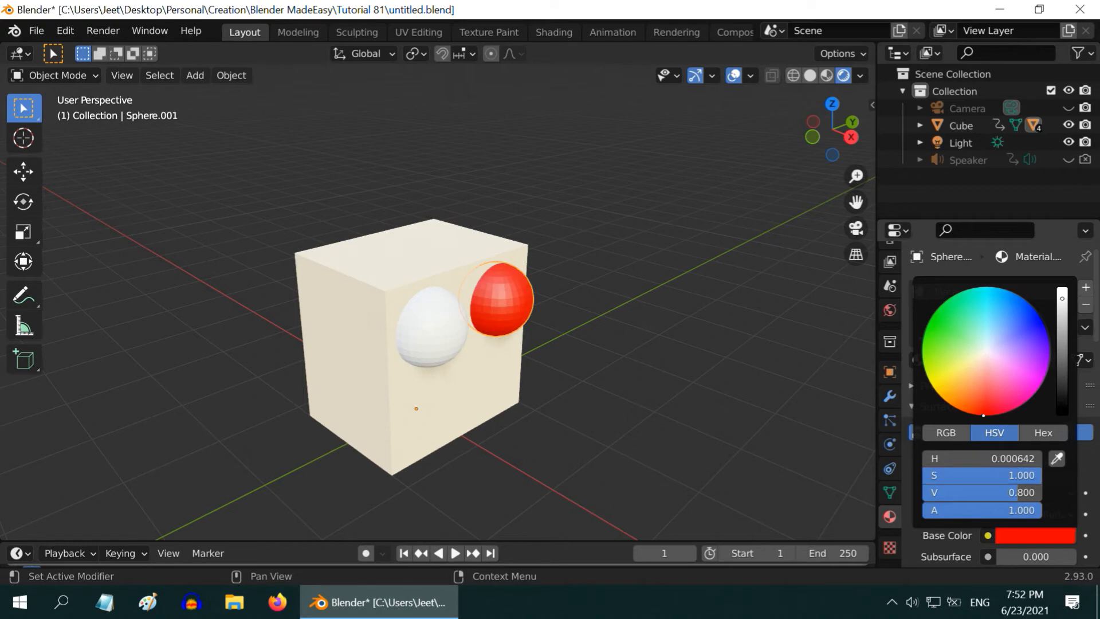
{"action": "left_click", "coordinate": [431, 330]}
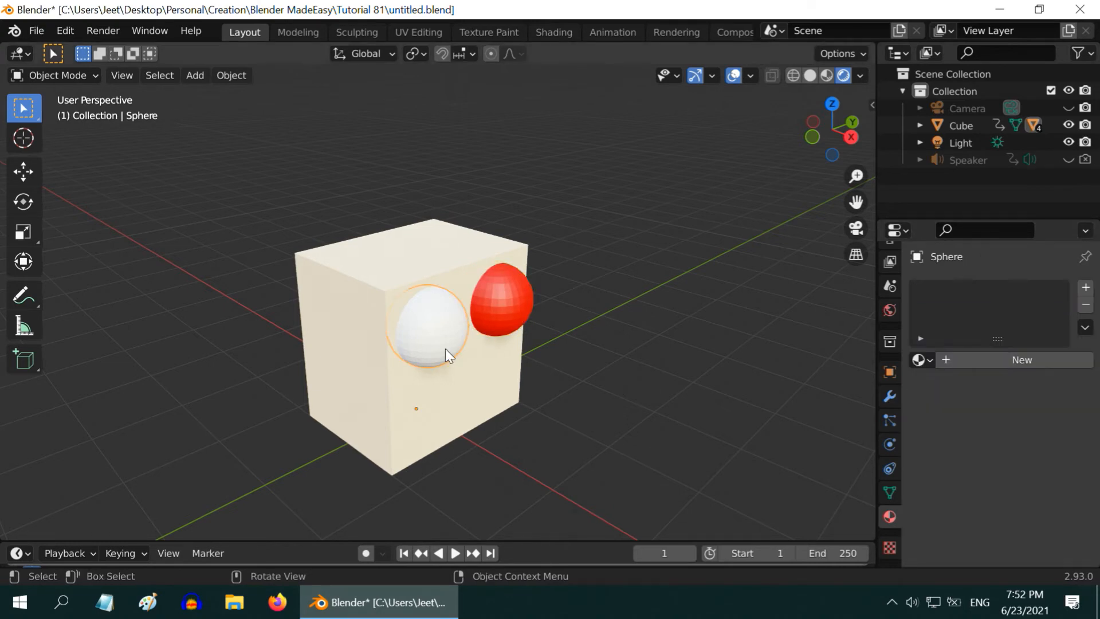
{"action": "left_click", "coordinate": [919, 360]}
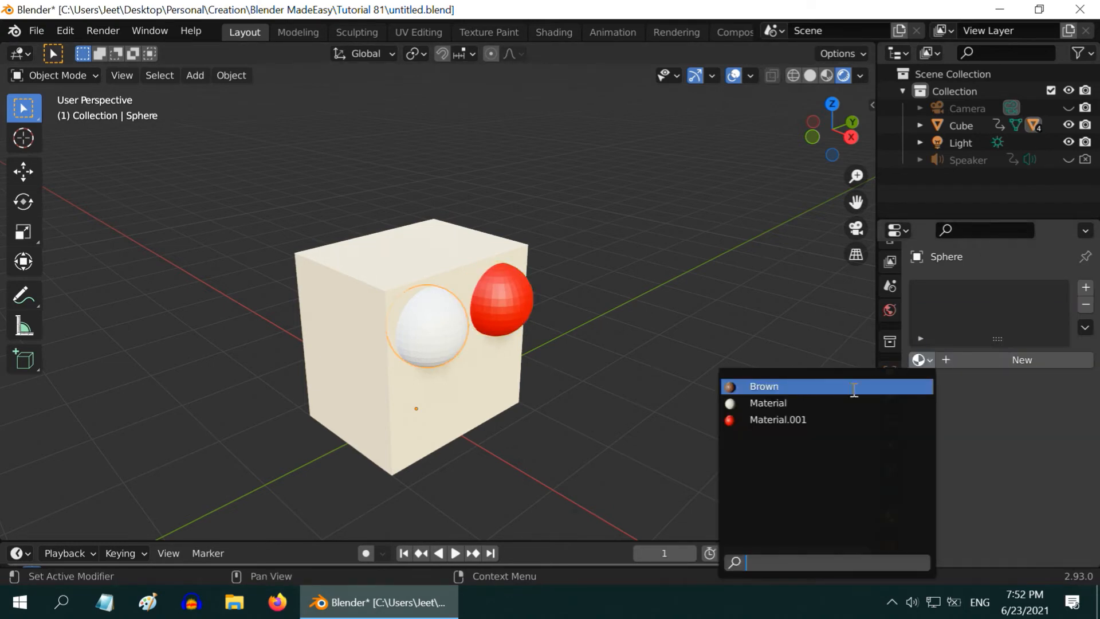
{"action": "left_click", "coordinate": [777, 418]}
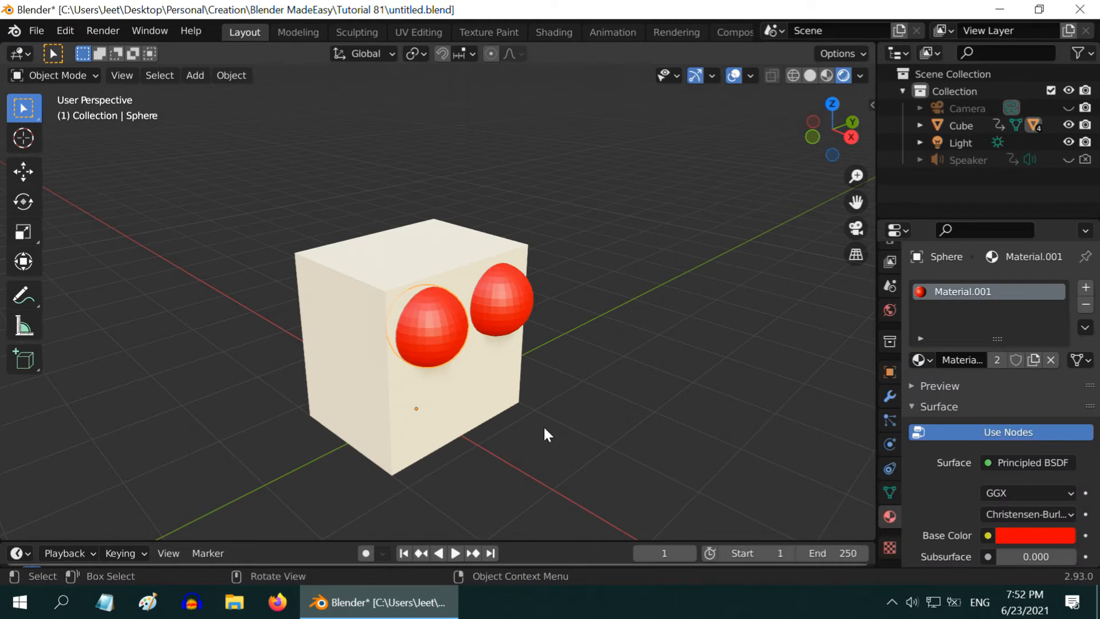
Step: Browse the Object menu and dismiss it without changes
{"action": "left_click", "coordinate": [231, 75]}
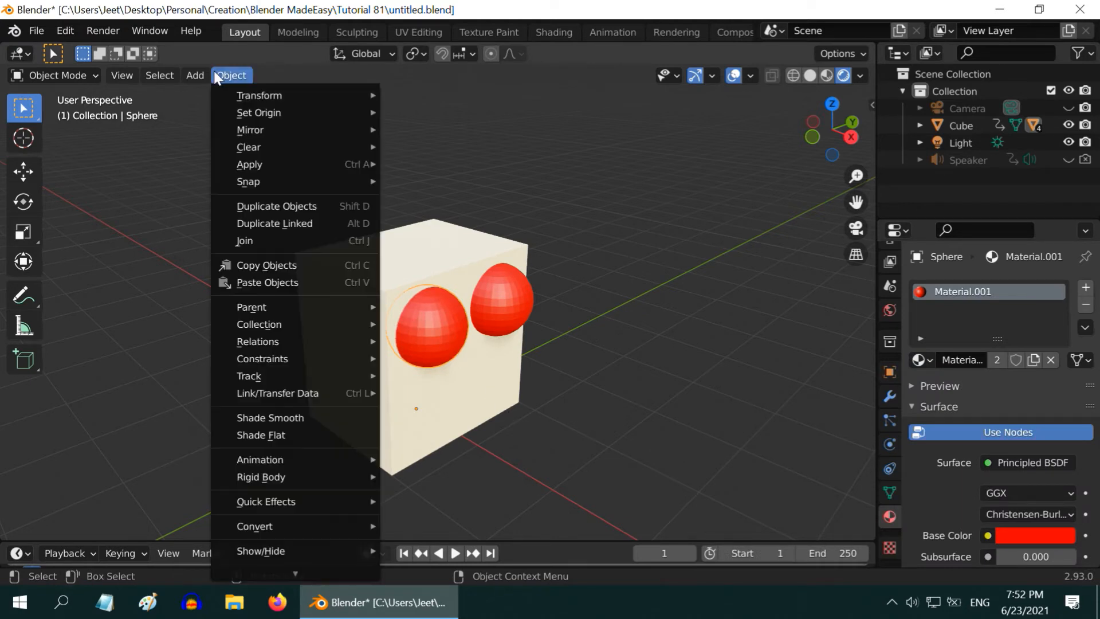
{"action": "left_click", "coordinate": [270, 418]}
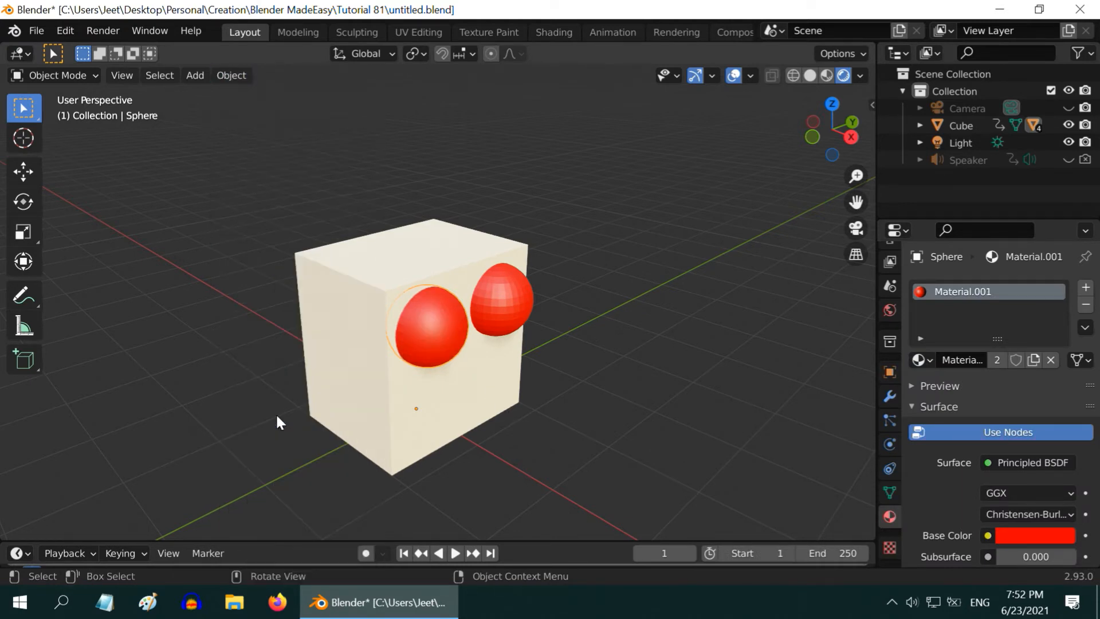
{"action": "left_click", "coordinate": [231, 75]}
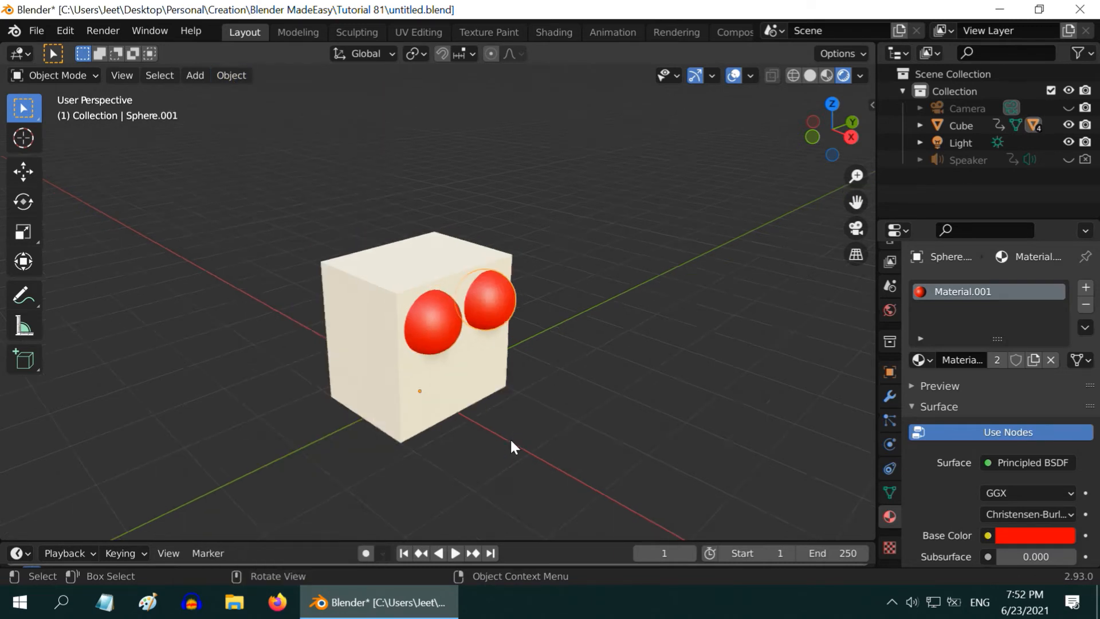
Step: Play the animation to watch the cube and its red eyes move to the sound
{"action": "left_click", "coordinate": [453, 553]}
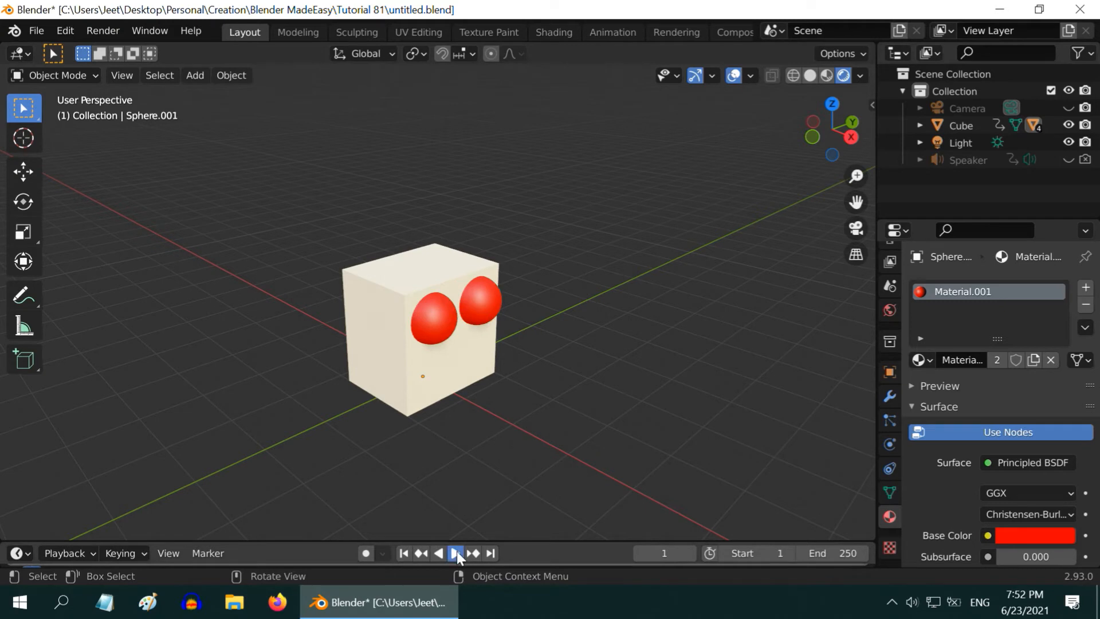
{"action": "left_click", "coordinate": [454, 554]}
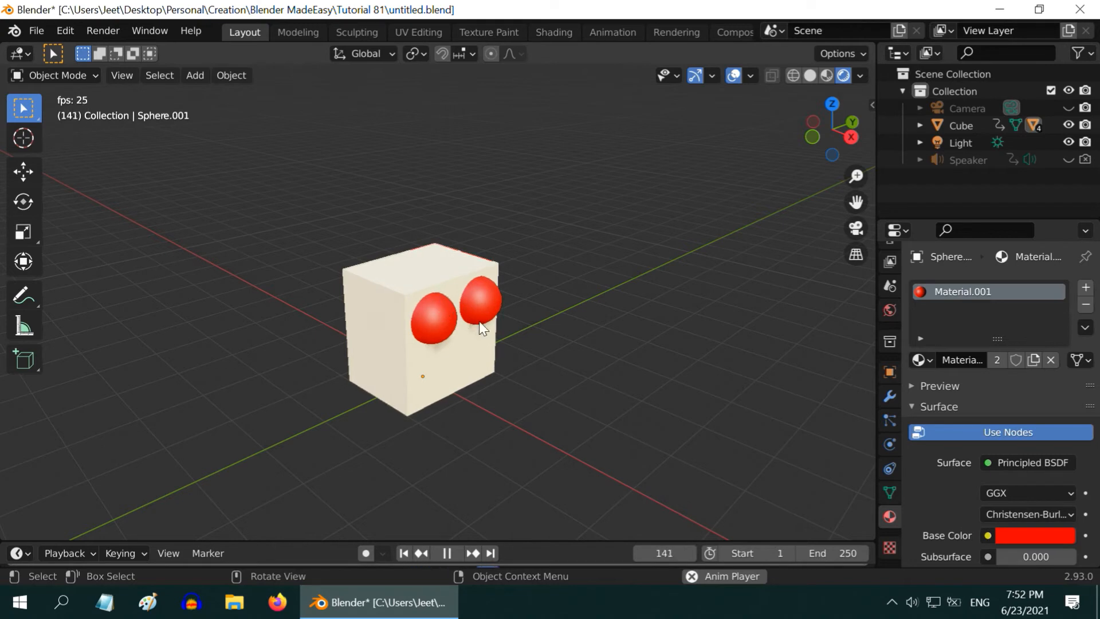
{"action": "mouse_move", "coordinate": [549, 447]}
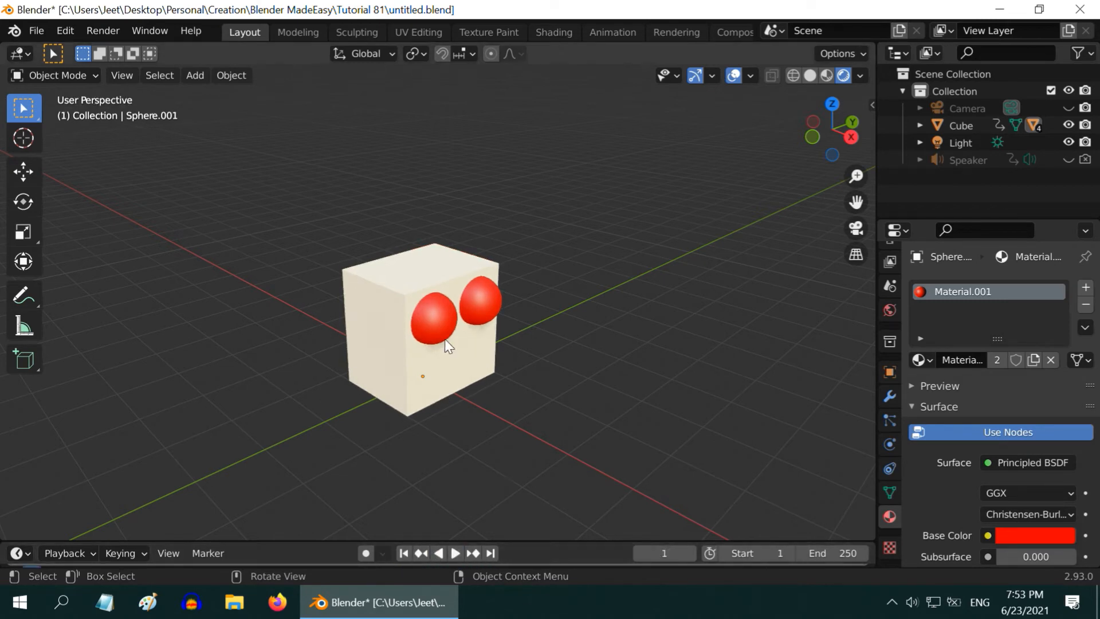
{"action": "mouse_move", "coordinate": [420, 519]}
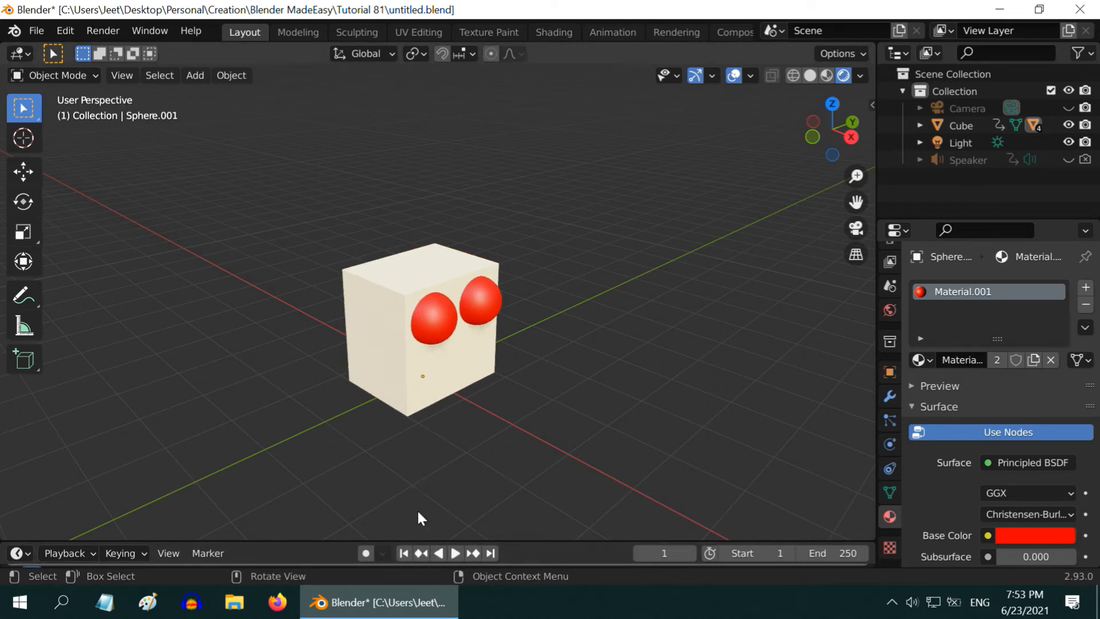
{"action": "mouse_move", "coordinate": [418, 540]}
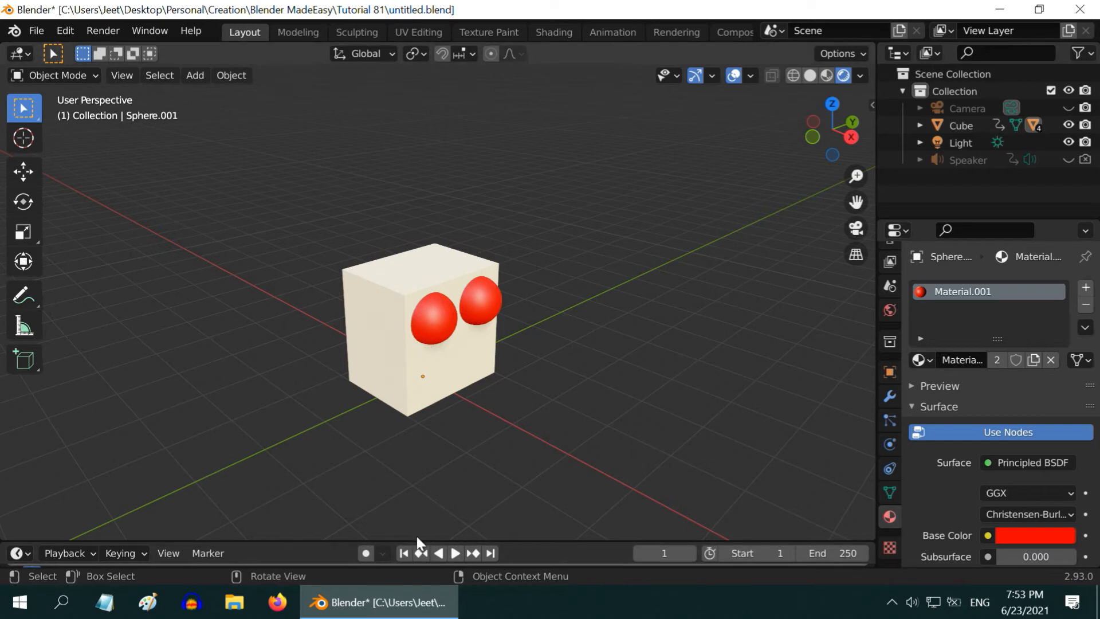
{"action": "mouse_move", "coordinate": [430, 448]}
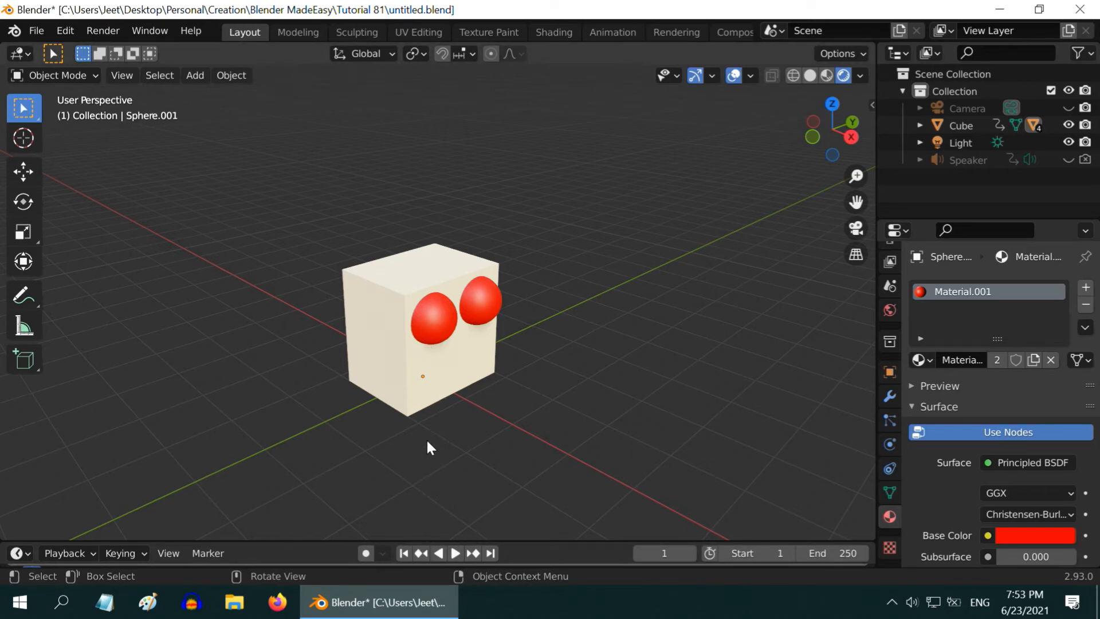
{"action": "mouse_move", "coordinate": [435, 509]}
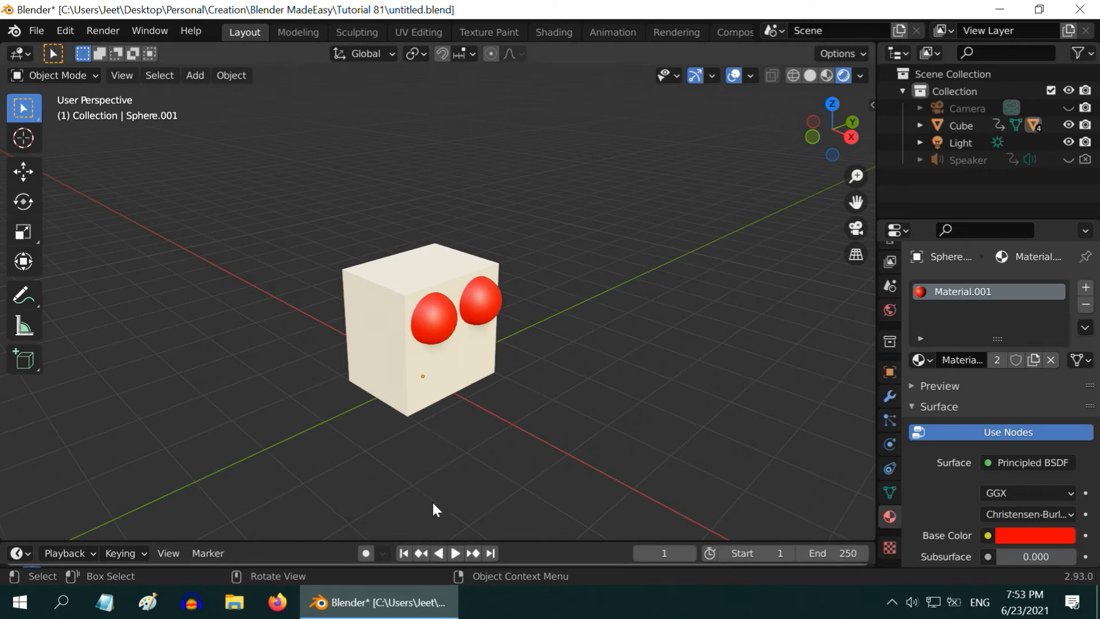
{"action": "mouse_move", "coordinate": [440, 337]}
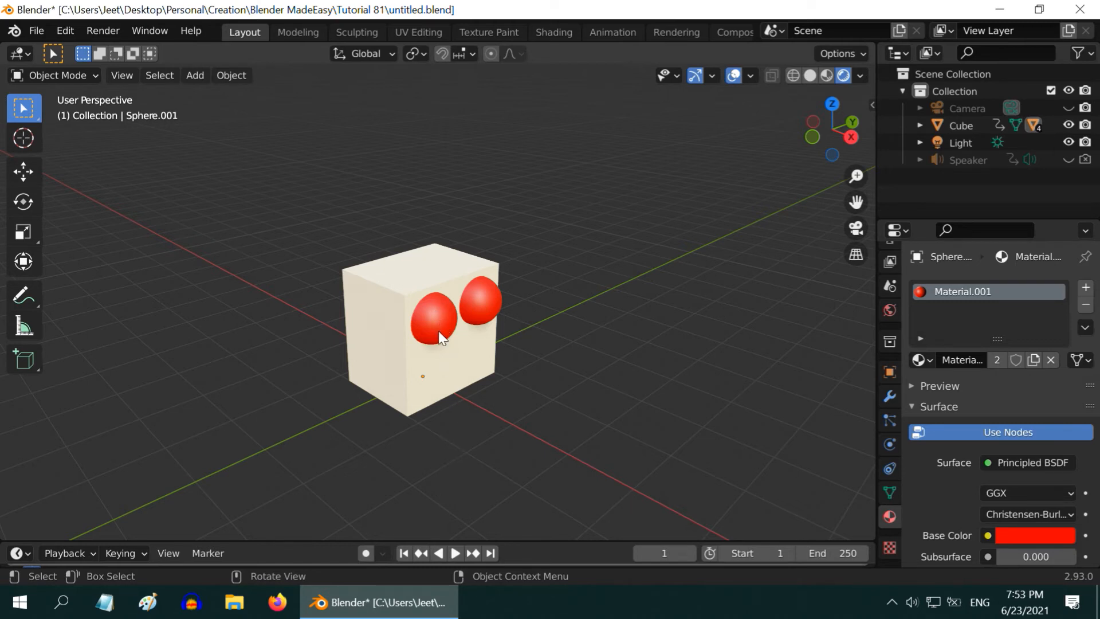
Step: Keyframe the left sphere's Location X and switch the editor to the Graph Editor
{"action": "left_click", "coordinate": [435, 319]}
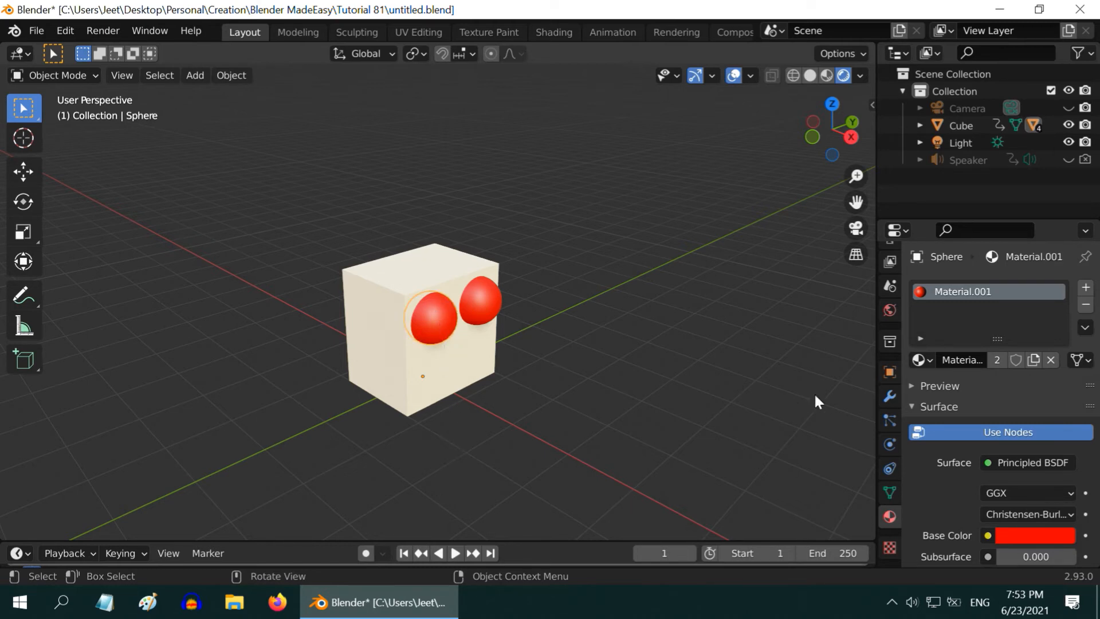
{"action": "left_click", "coordinate": [888, 371]}
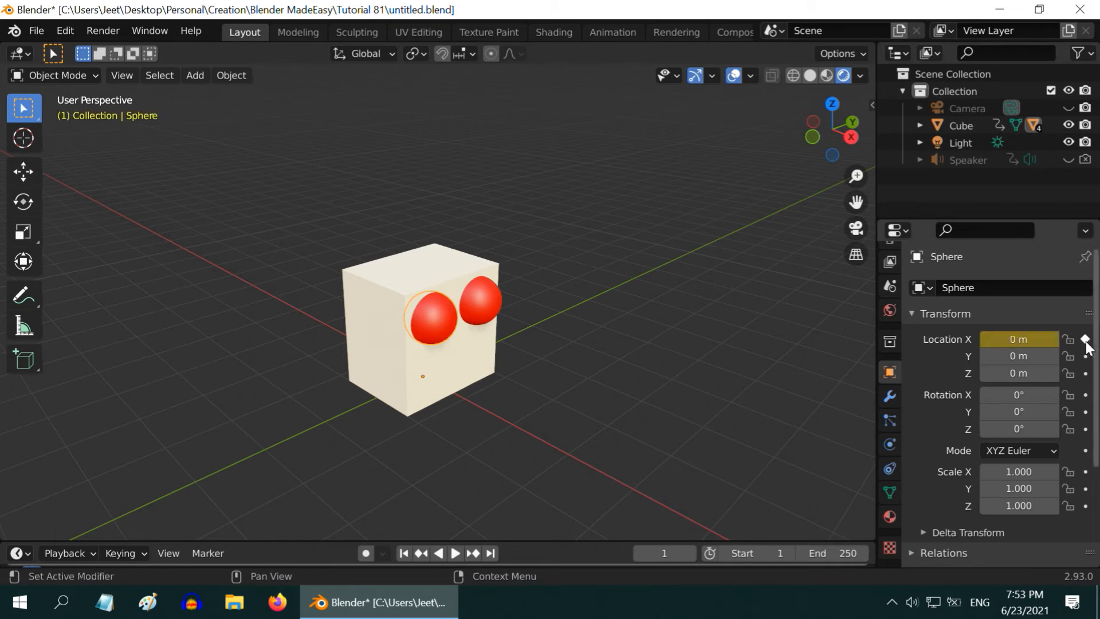
{"action": "left_click", "coordinate": [16, 53]}
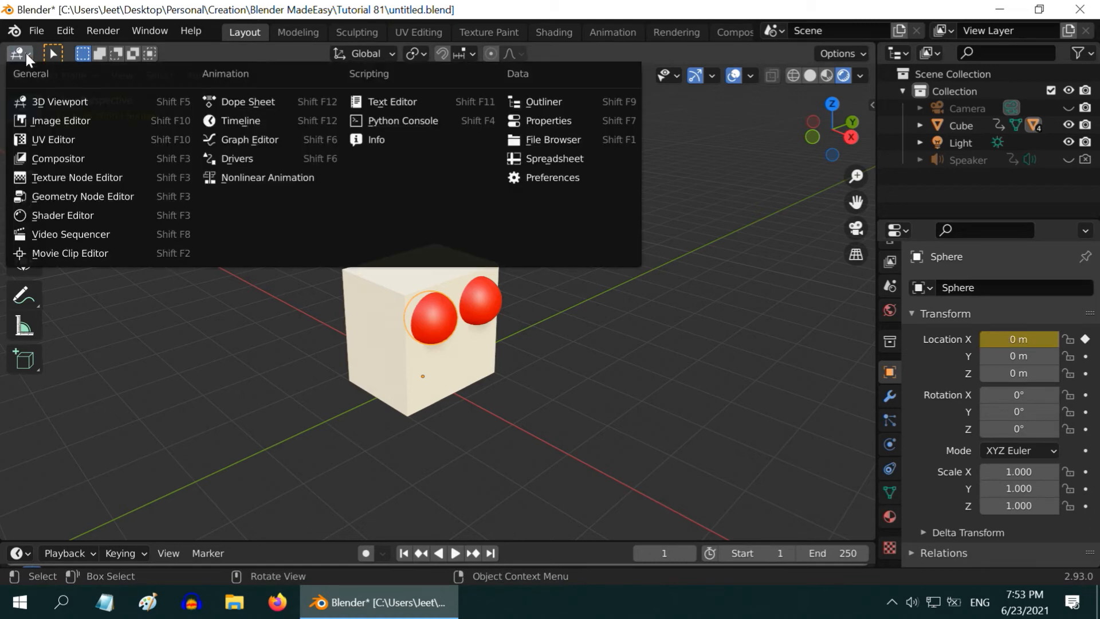
{"action": "left_click", "coordinate": [249, 139]}
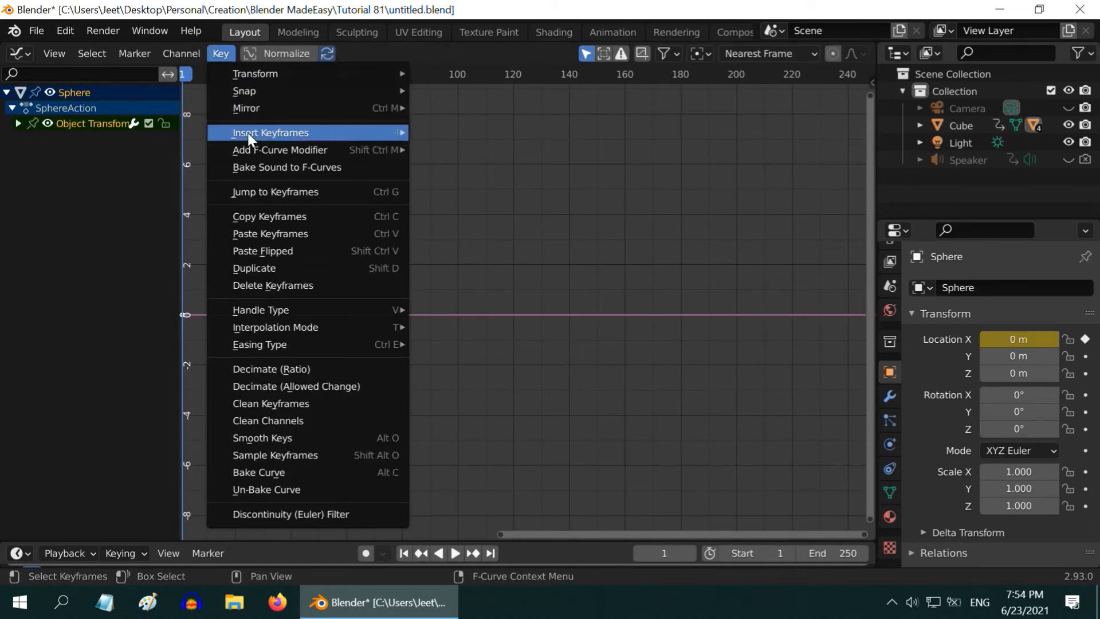
Step: Bake Sound.wav into the left sphere's X-location F-curve
{"action": "left_click", "coordinate": [286, 166]}
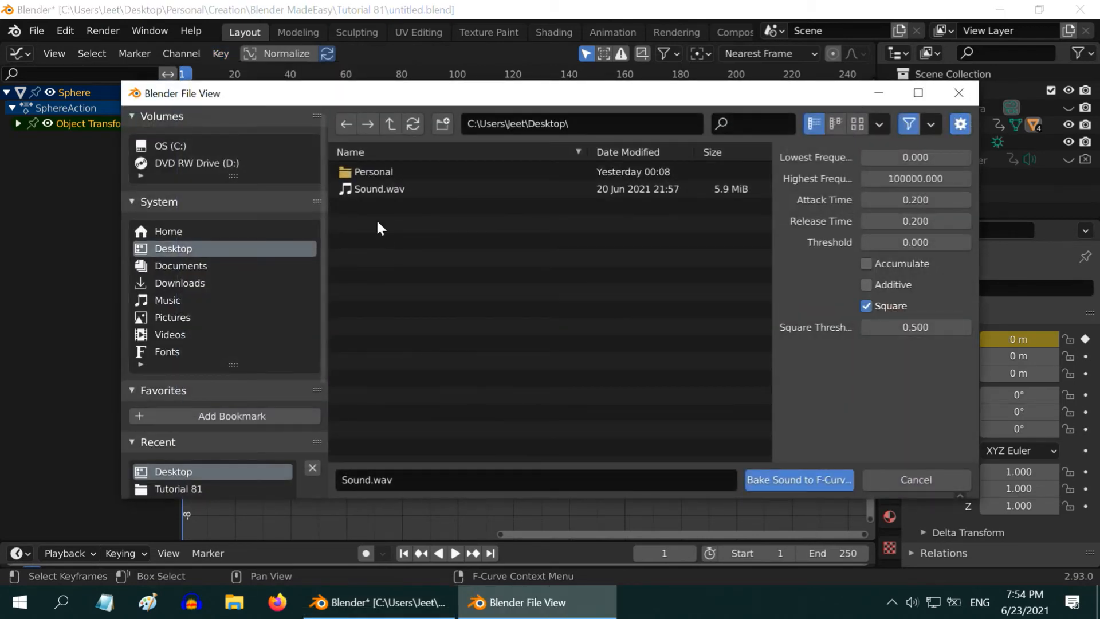
{"action": "left_click", "coordinate": [378, 188]}
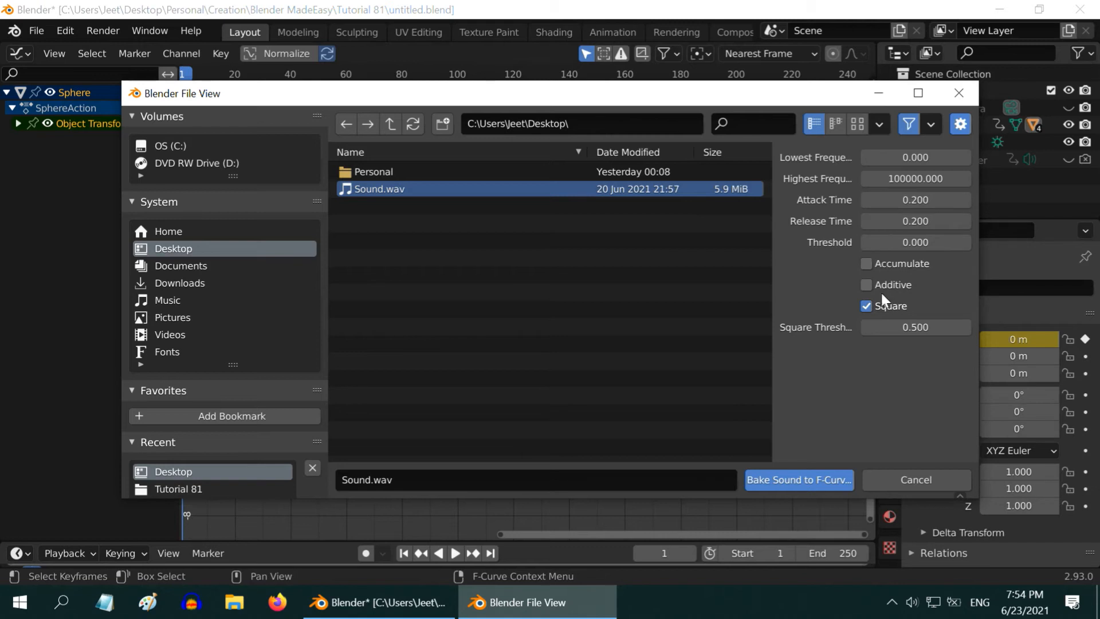
{"action": "mouse_move", "coordinate": [913, 323]}
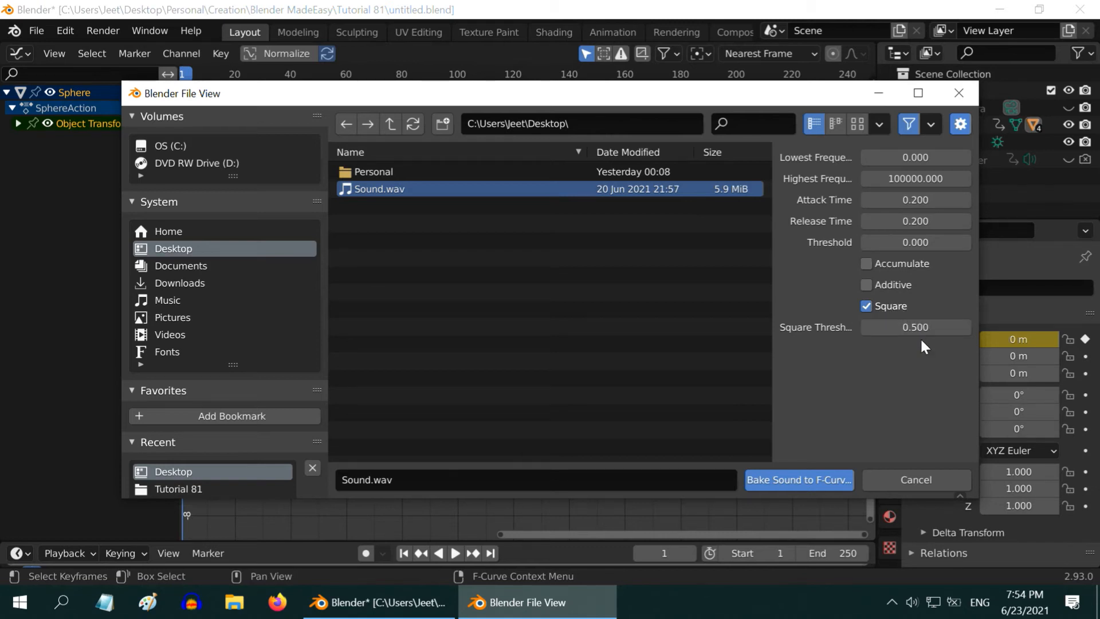
{"action": "left_click", "coordinate": [798, 481]}
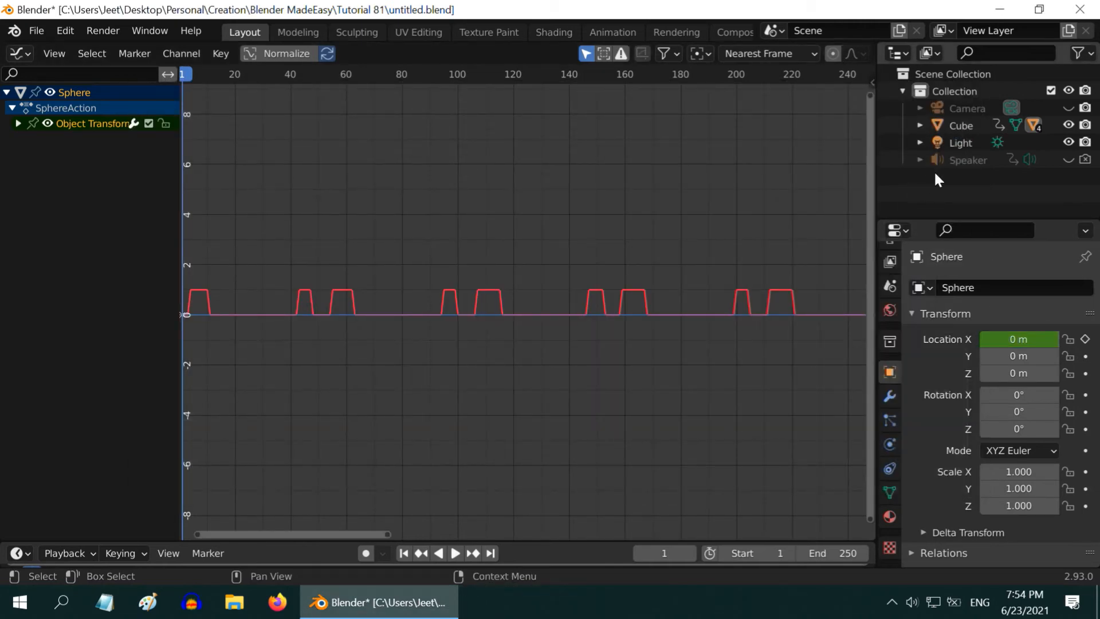
Step: Select Sphere.001 from the Outliner under Cube and keyframe its Location X
{"action": "left_click", "coordinate": [920, 124]}
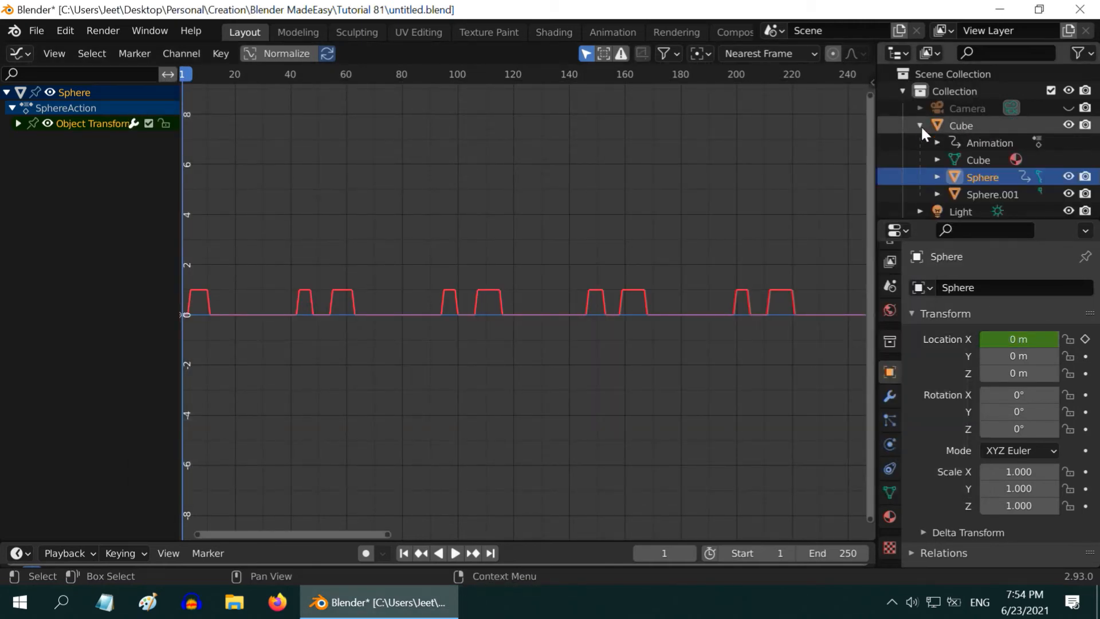
{"action": "left_click", "coordinate": [991, 194]}
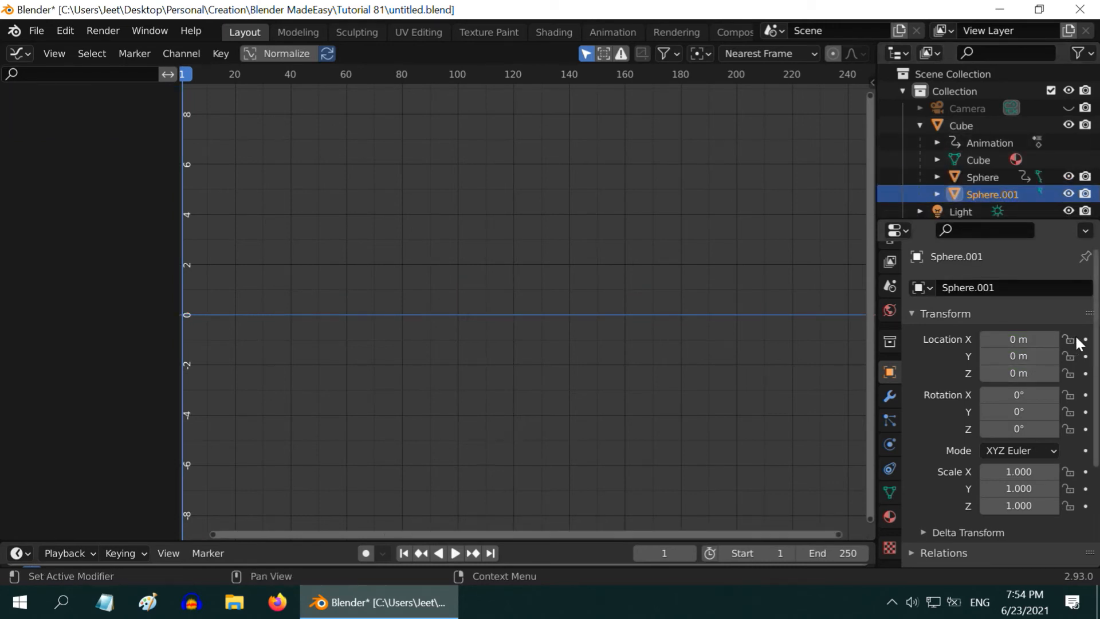
{"action": "left_click", "coordinate": [1084, 339]}
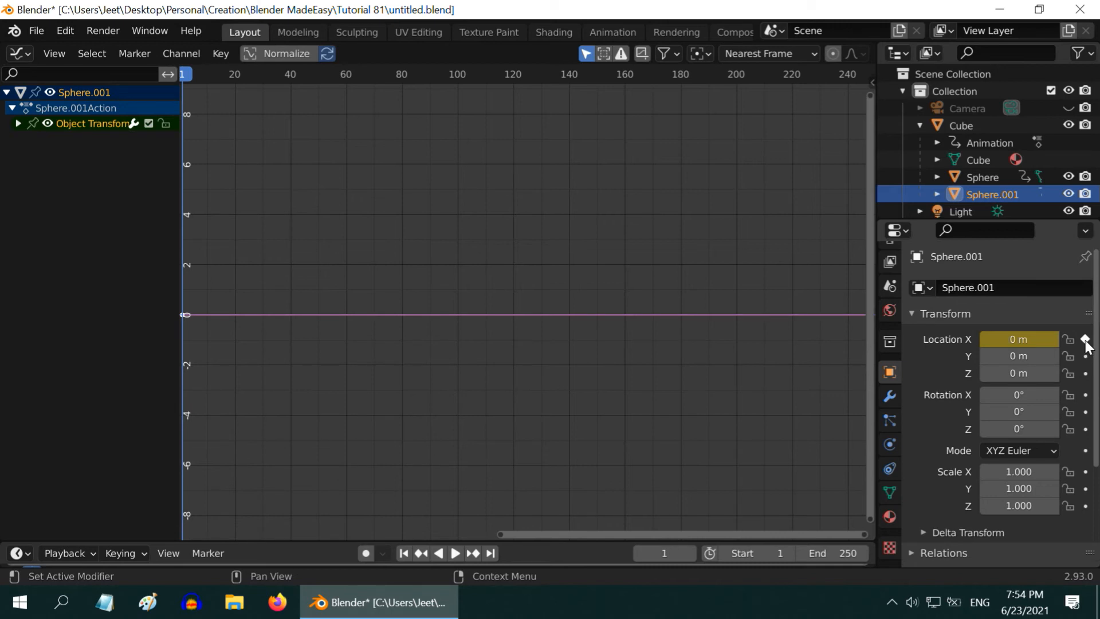
Step: Bake Sound.wav into Sphere.001's X-location curve via Key > Bake Sound to F-Curves
{"action": "left_click", "coordinate": [220, 53]}
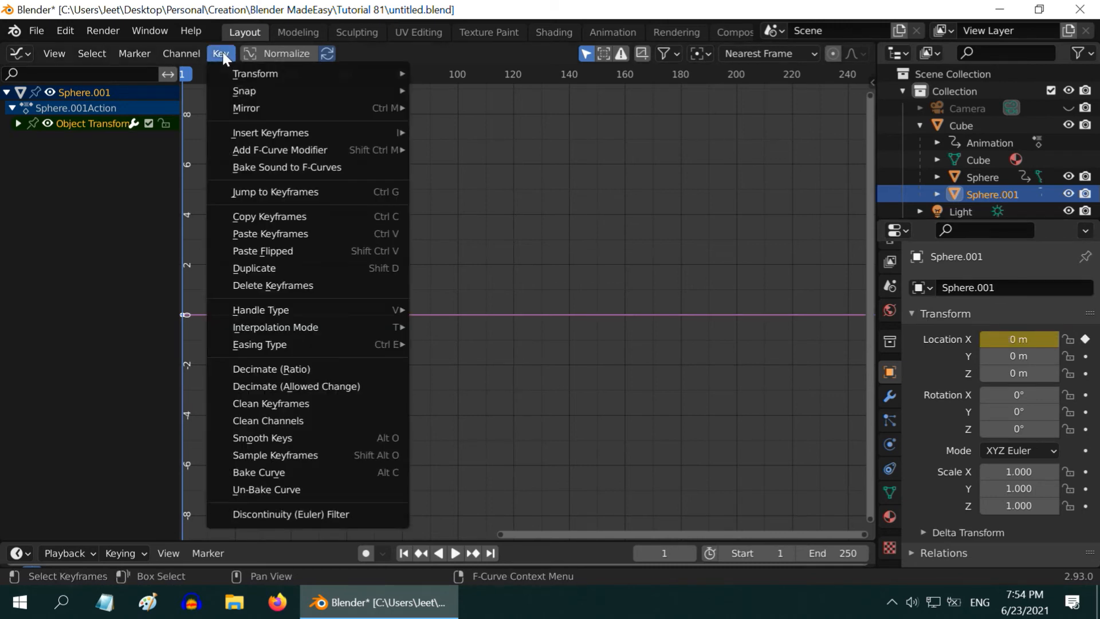
{"action": "left_click", "coordinate": [286, 166]}
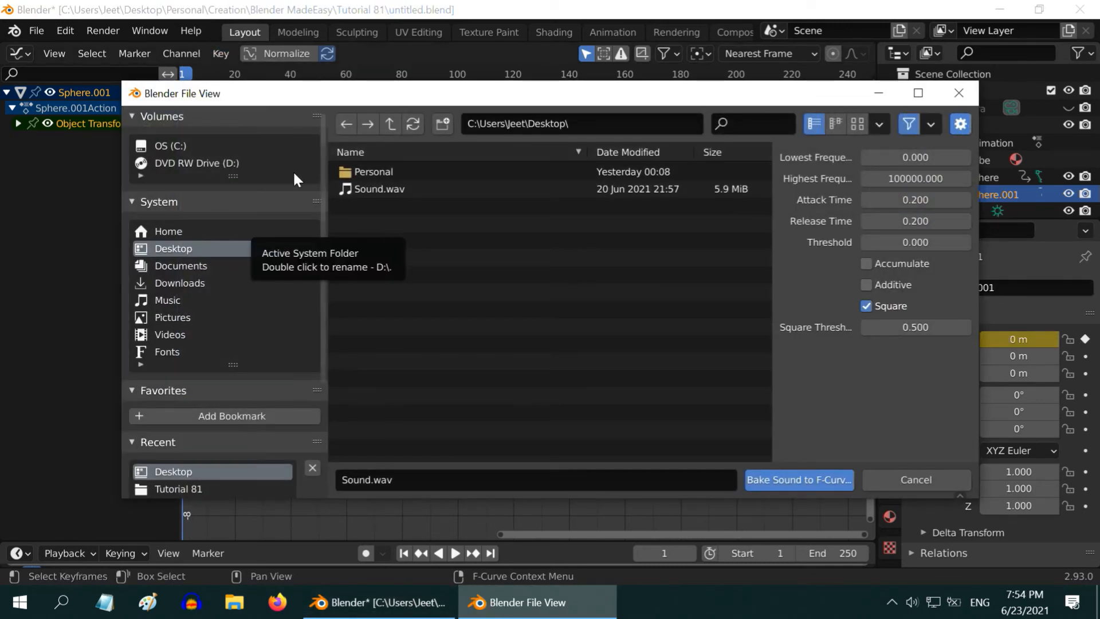
{"action": "left_click", "coordinate": [378, 188]}
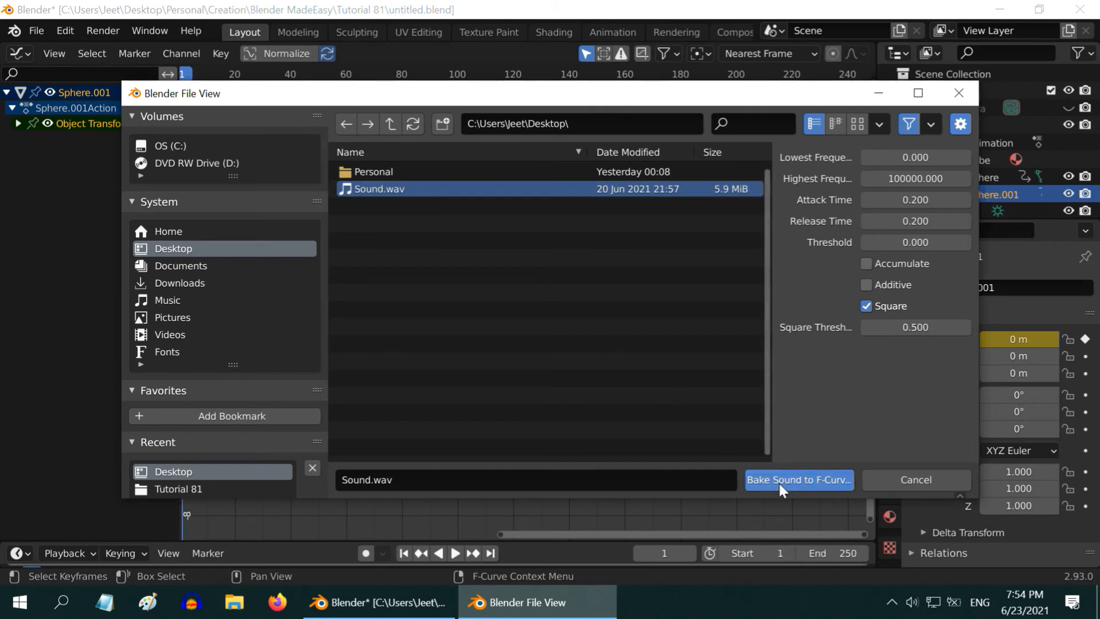
{"action": "left_click", "coordinate": [798, 480]}
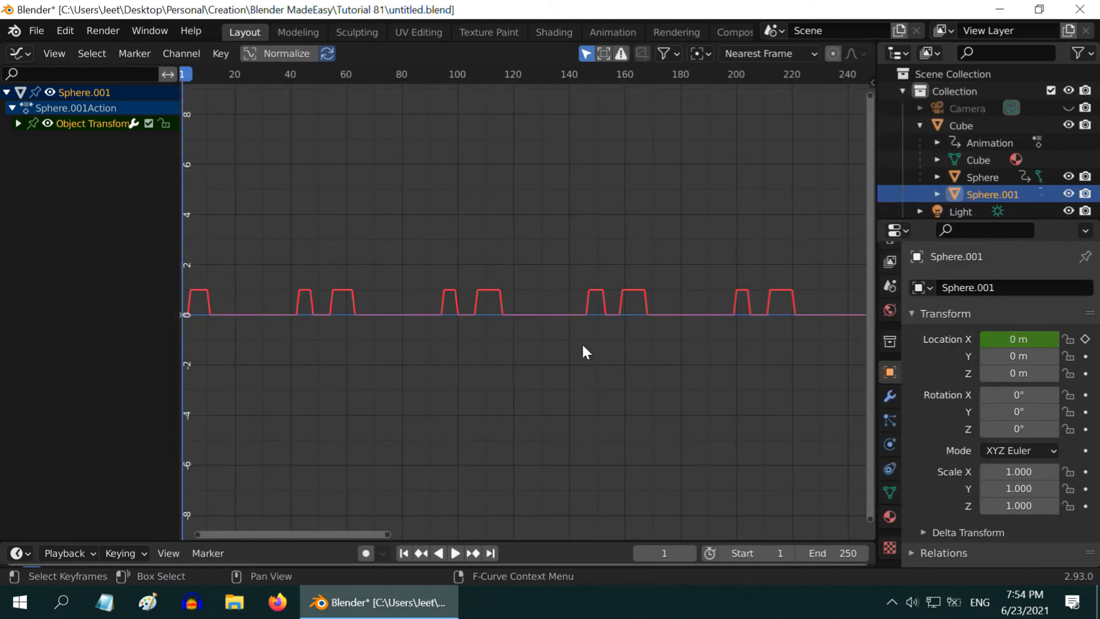
{"action": "mouse_move", "coordinate": [357, 233]}
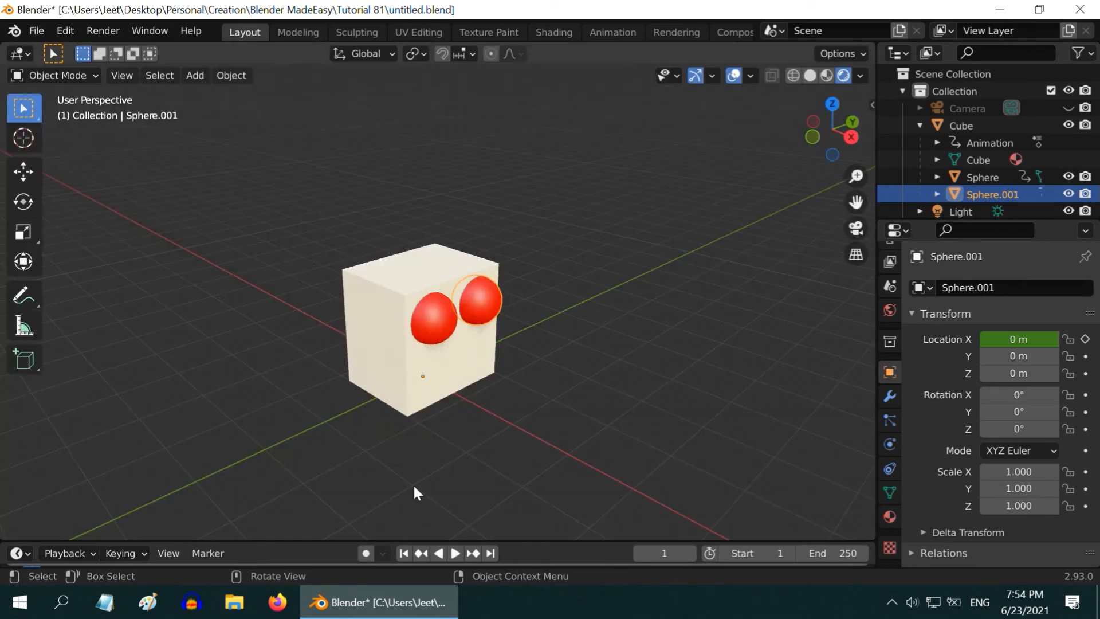
Step: Play the sound-driven animation to watch the eye spring out, then pause and return to frame 1
{"action": "left_click", "coordinate": [453, 553]}
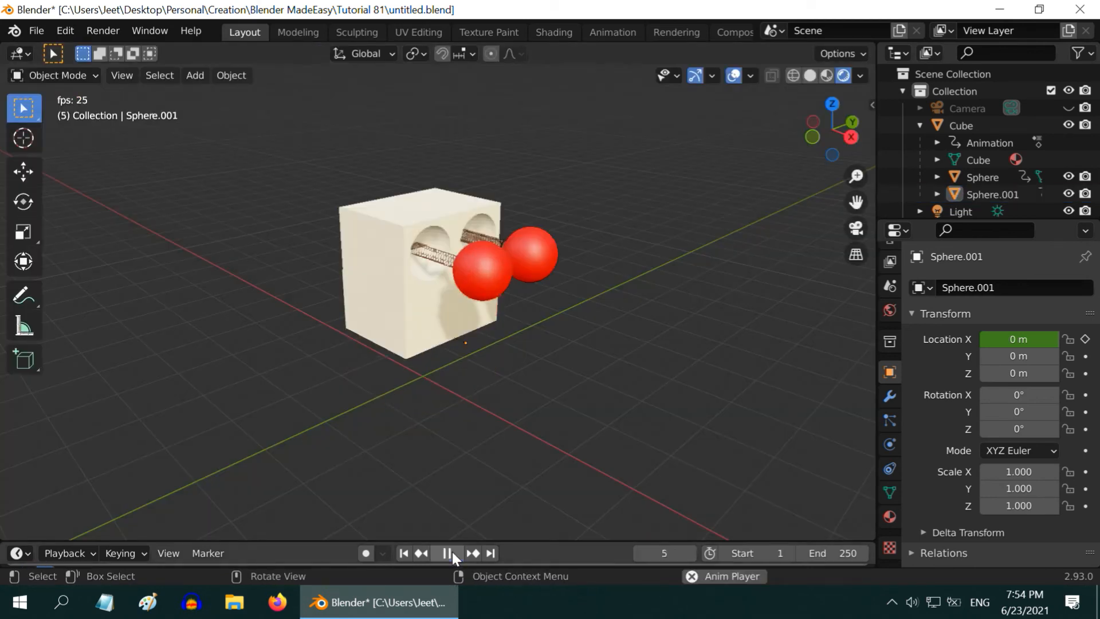
{"action": "left_click", "coordinate": [447, 554]}
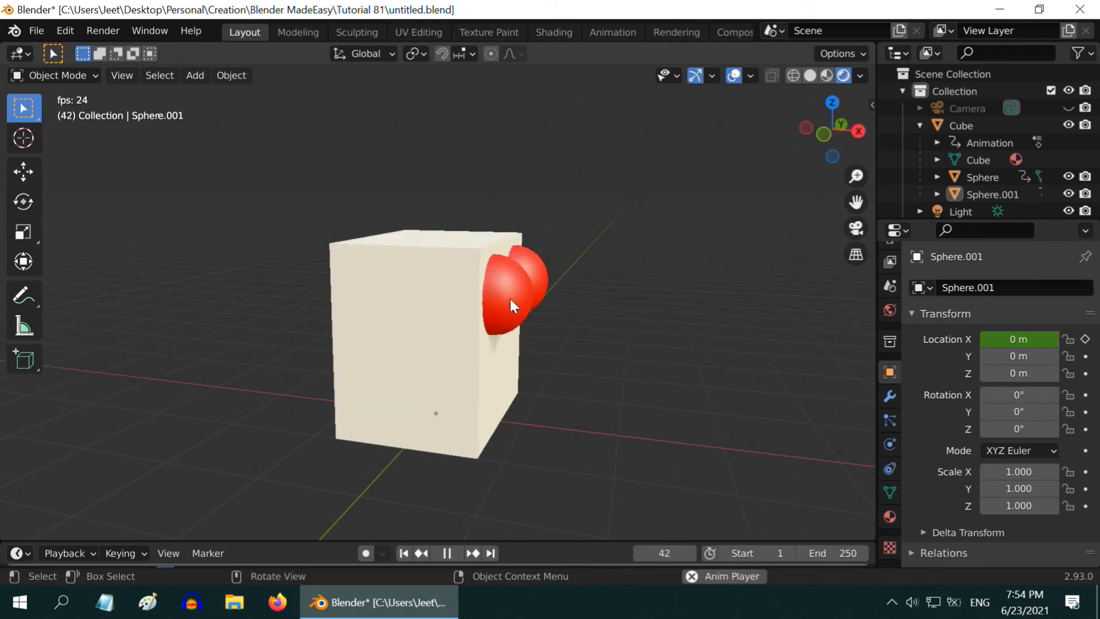
{"action": "mouse_move", "coordinate": [568, 280]}
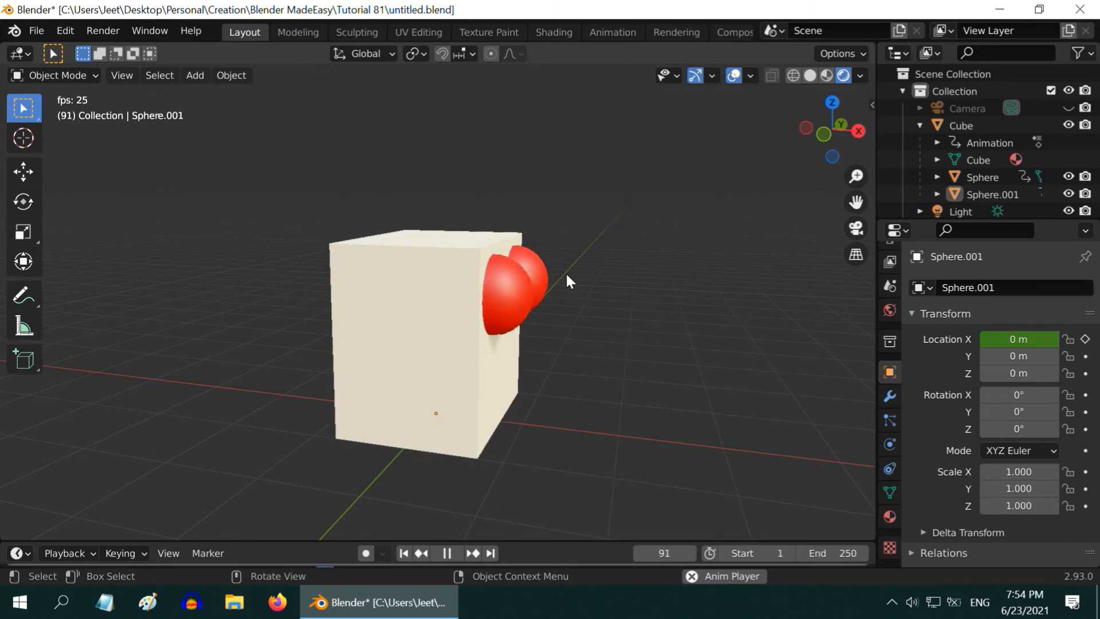
{"action": "left_click", "coordinate": [446, 553]}
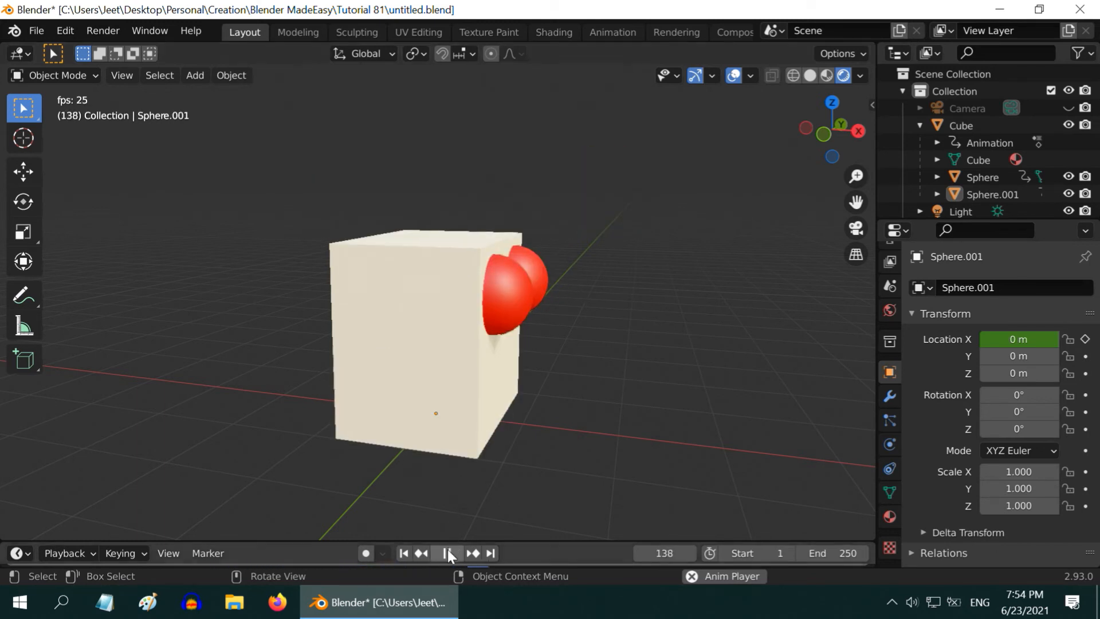
{"action": "left_click", "coordinate": [448, 554]}
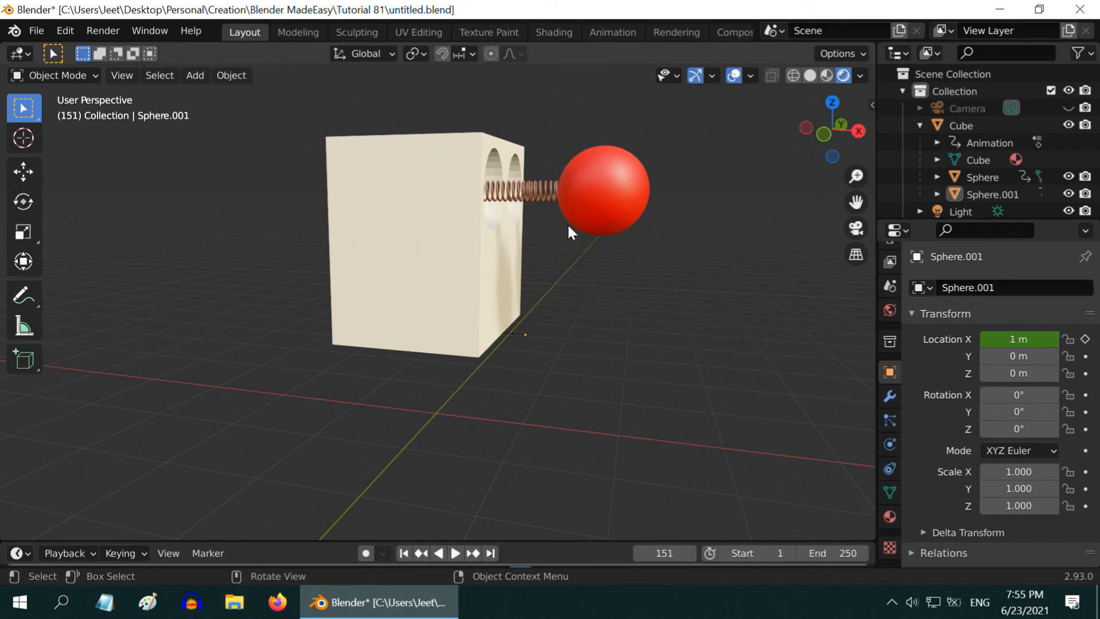
{"action": "mouse_move", "coordinate": [561, 248]}
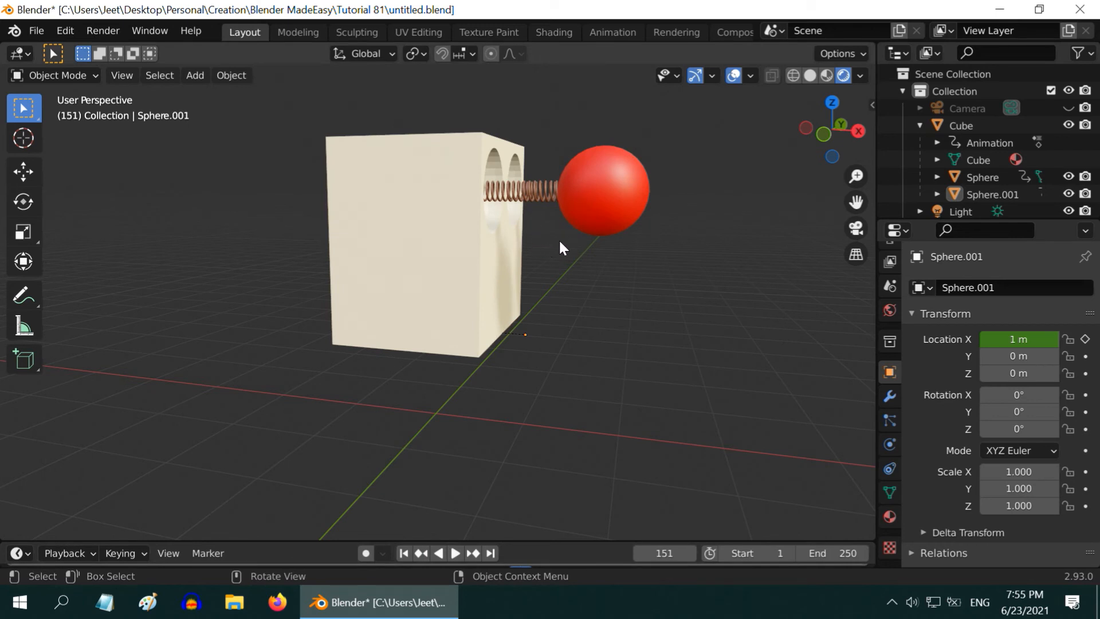
{"action": "mouse_move", "coordinate": [491, 226]}
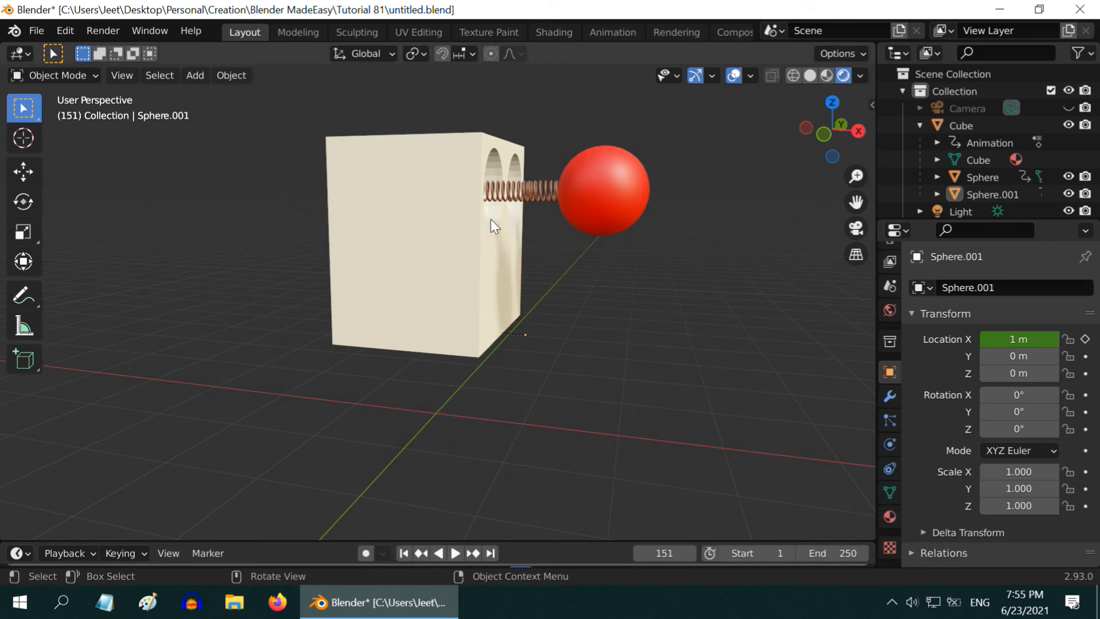
{"action": "mouse_move", "coordinate": [531, 278]}
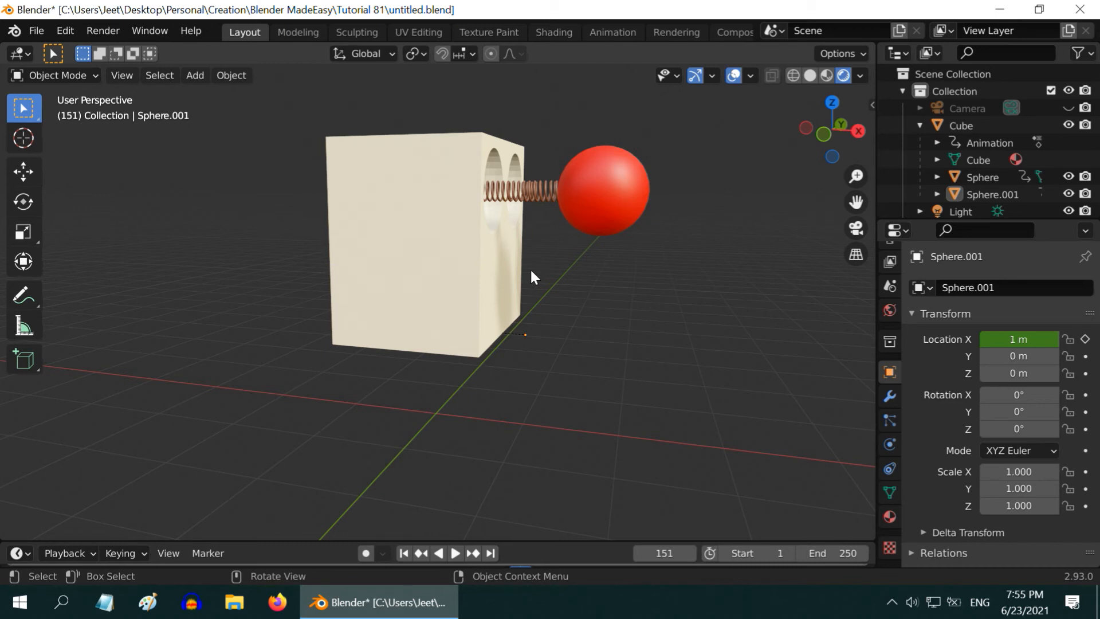
{"action": "left_click", "coordinate": [403, 553]}
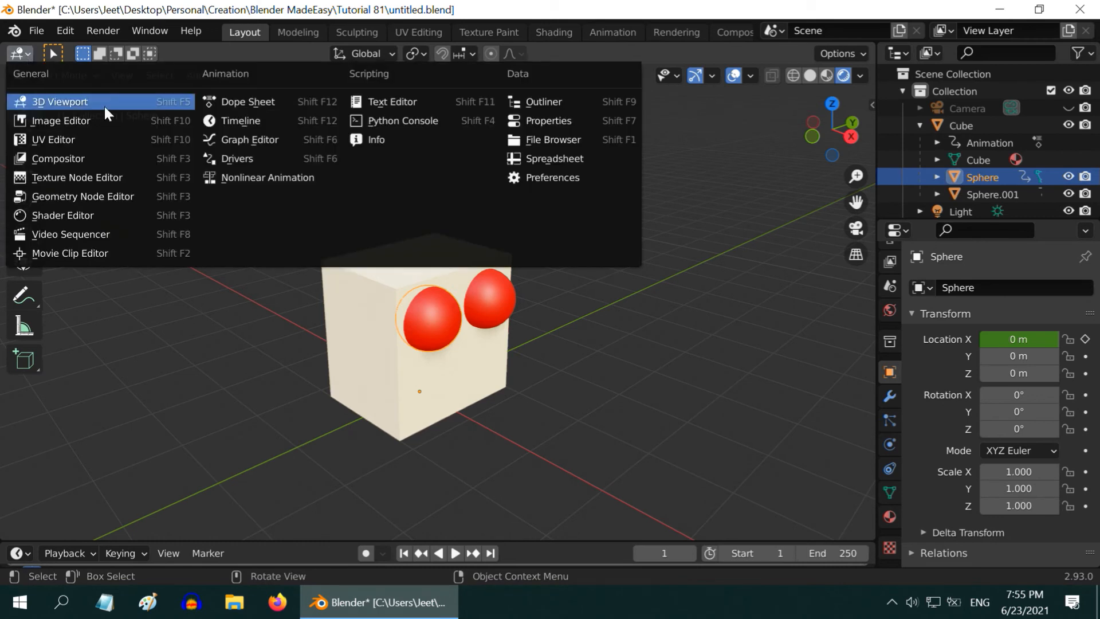
Step: Switch to the Graph Editor and un-bake the Sphere's X-location curve into editable keyframes
{"action": "left_click", "coordinate": [248, 140]}
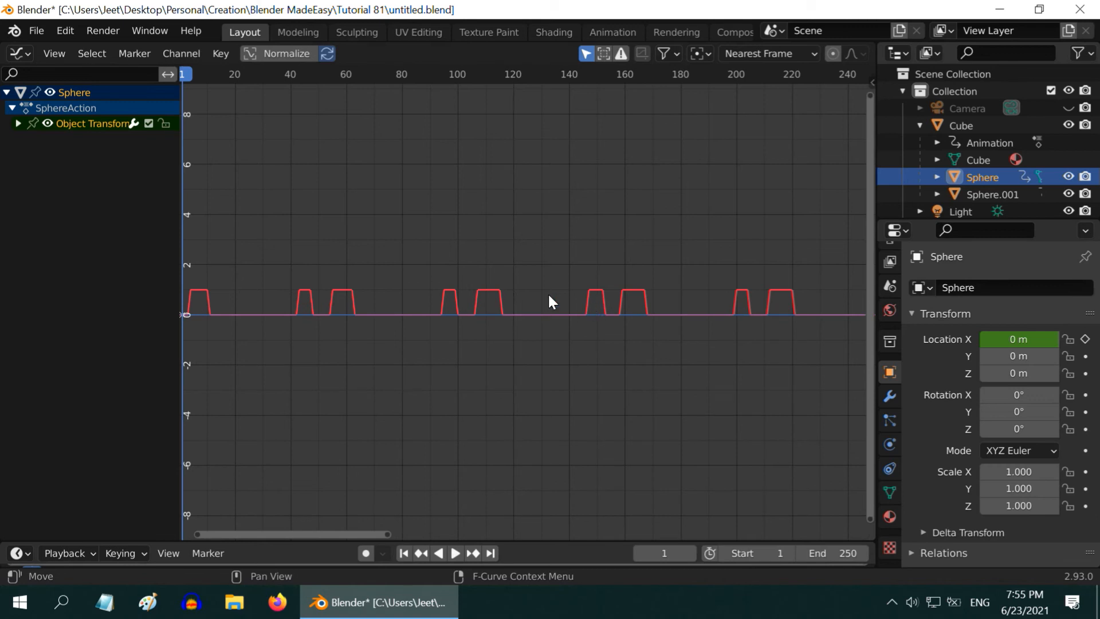
{"action": "mouse_move", "coordinate": [418, 312]}
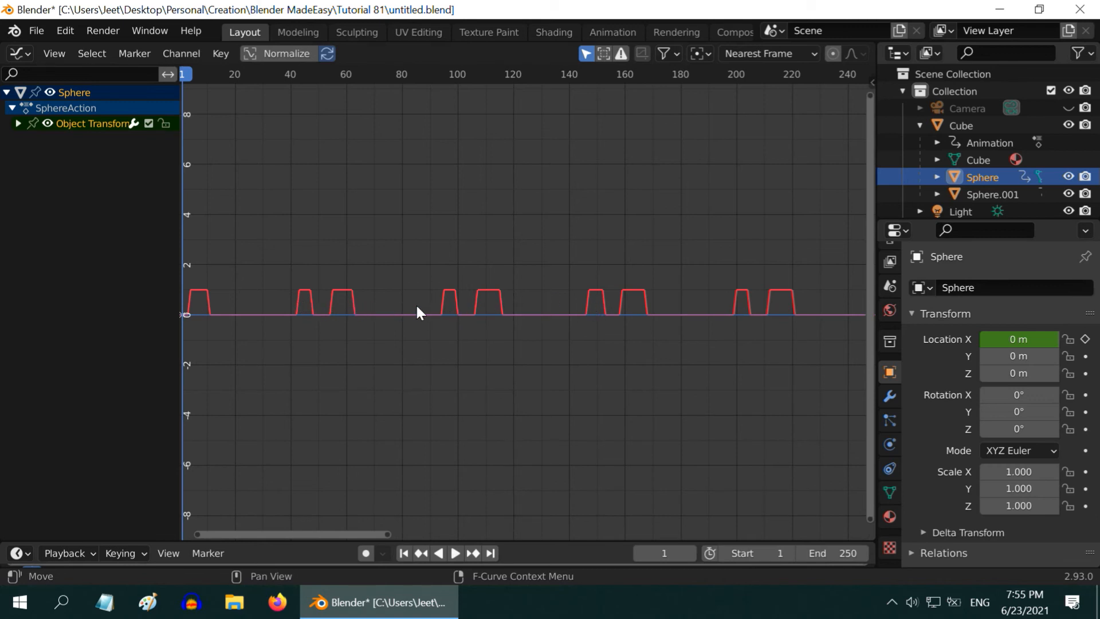
{"action": "mouse_move", "coordinate": [290, 260]}
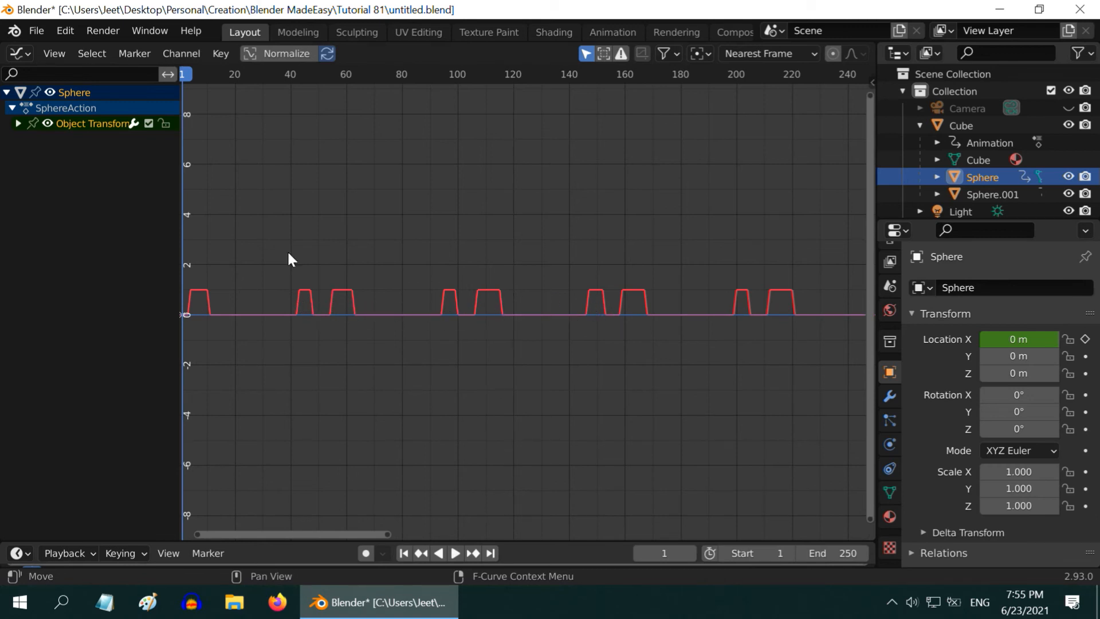
{"action": "left_click", "coordinate": [220, 53]}
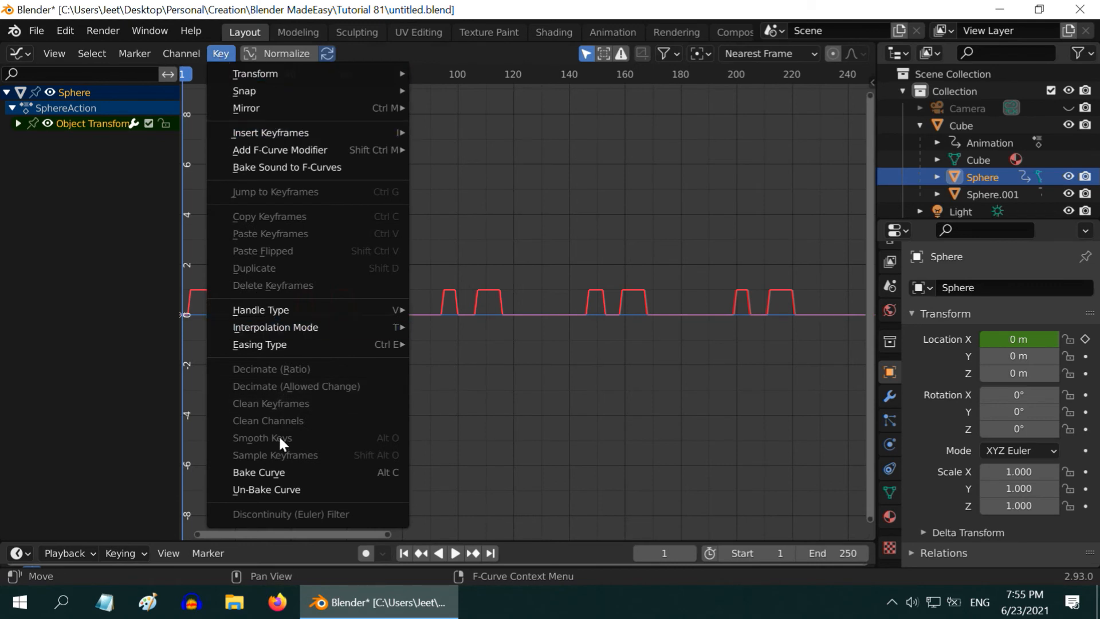
{"action": "left_click", "coordinate": [258, 472]}
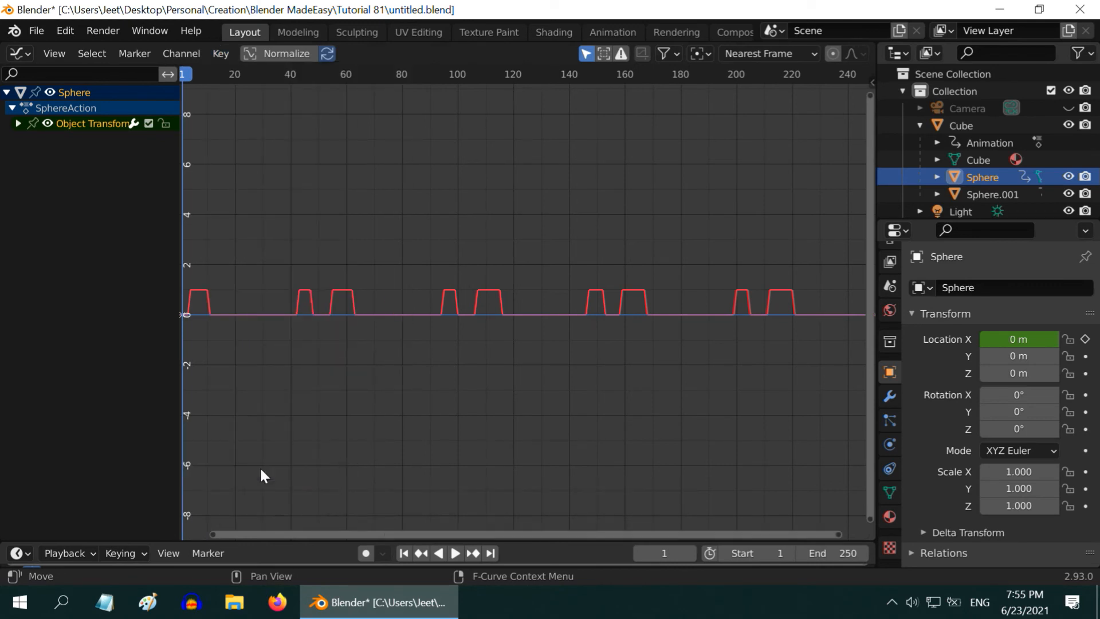
{"action": "left_click", "coordinate": [220, 54]}
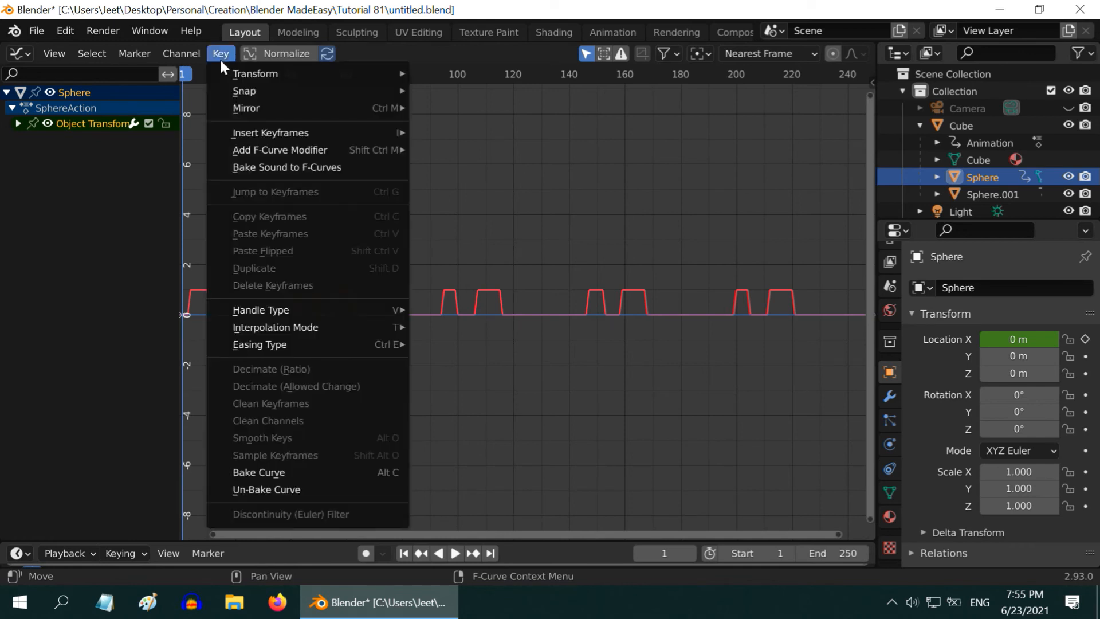
{"action": "mouse_move", "coordinate": [295, 492]}
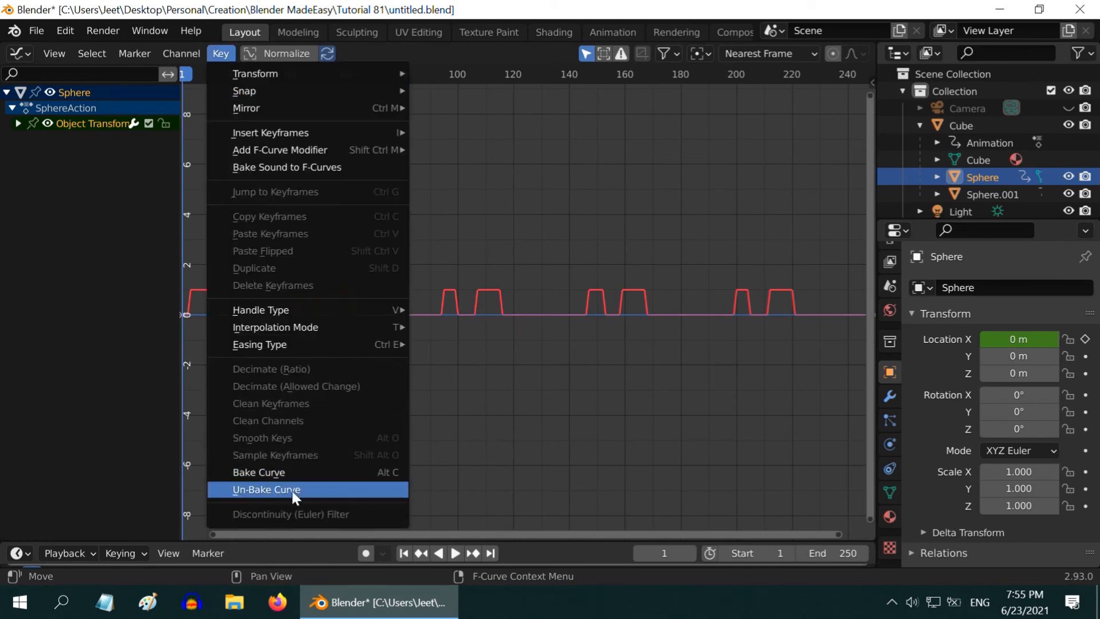
{"action": "left_click", "coordinate": [266, 489]}
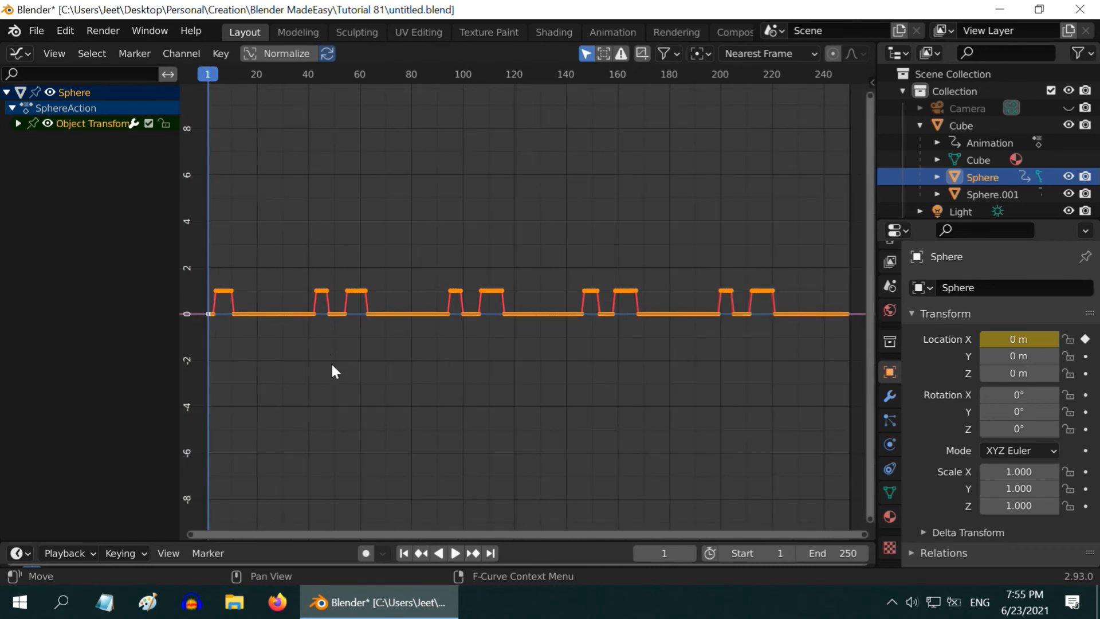
{"action": "mouse_move", "coordinate": [370, 459]}
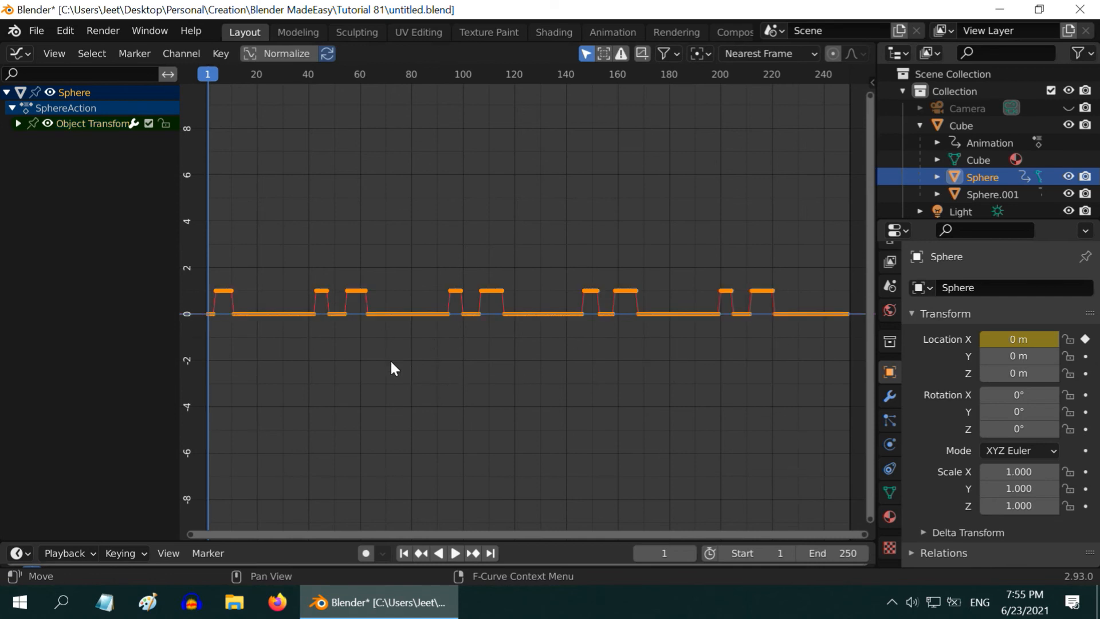
{"action": "mouse_move", "coordinate": [526, 393]}
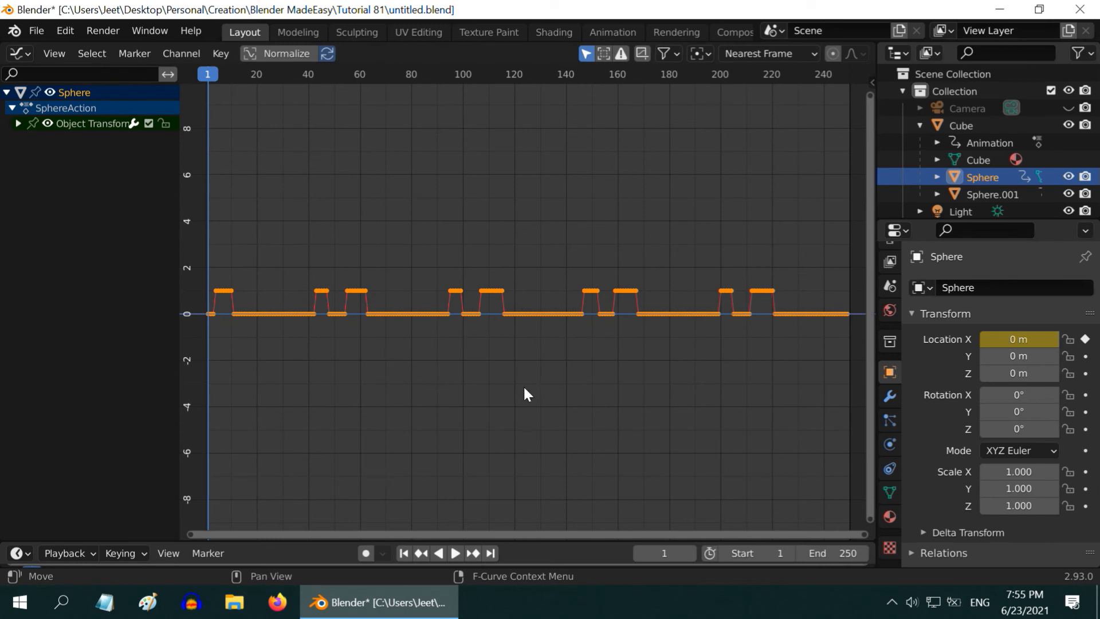
{"action": "mouse_move", "coordinate": [498, 378]}
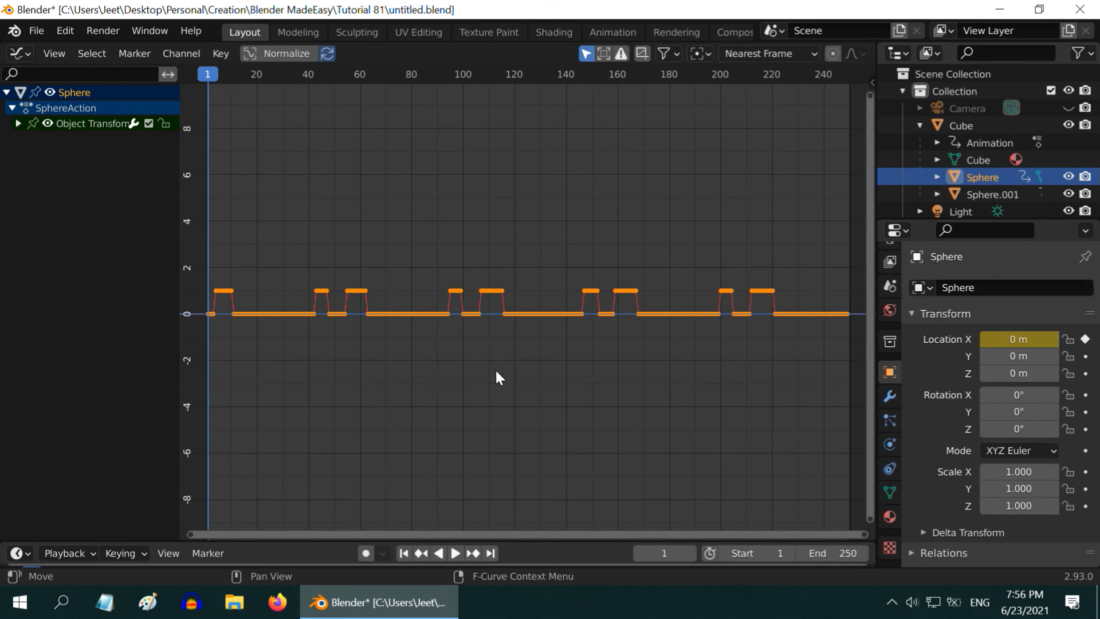
Step: Scale the Sphere's X-location keys to 0.5 in Y, lower them to zero, then select Sphere.001
{"action": "key", "text": "s"}
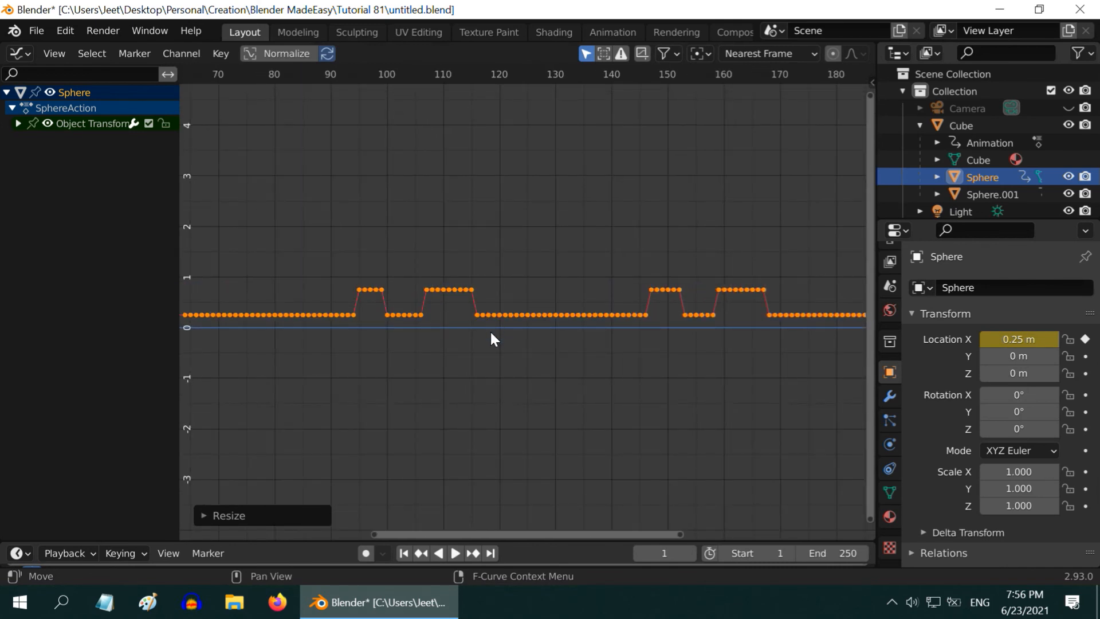
{"action": "mouse_move", "coordinate": [484, 407]}
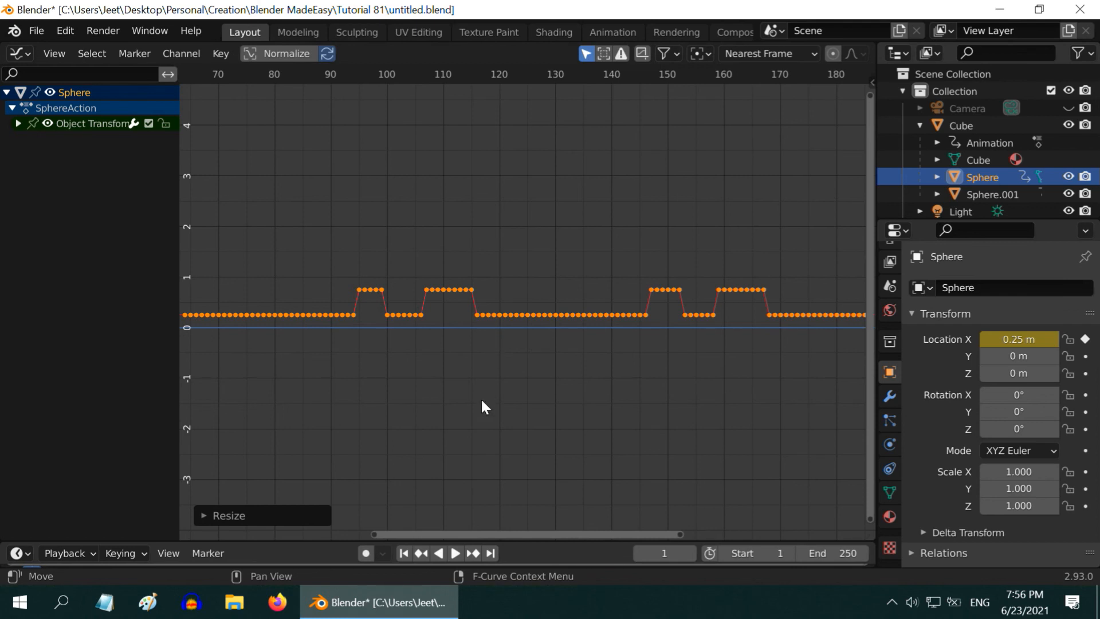
{"action": "key", "text": "g"}
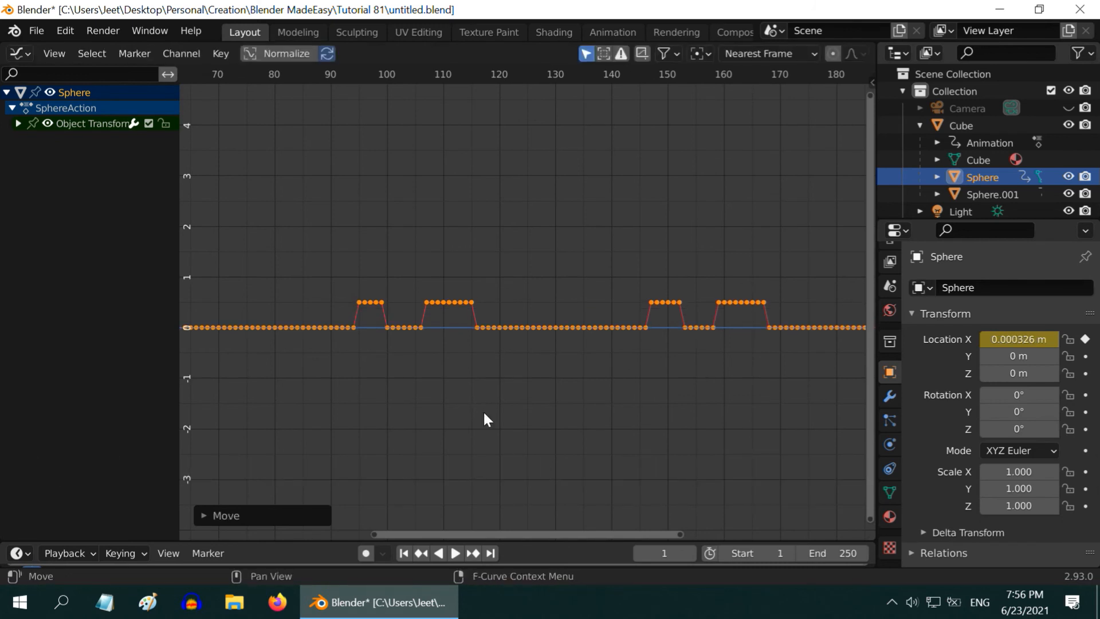
{"action": "left_click", "coordinate": [991, 194]}
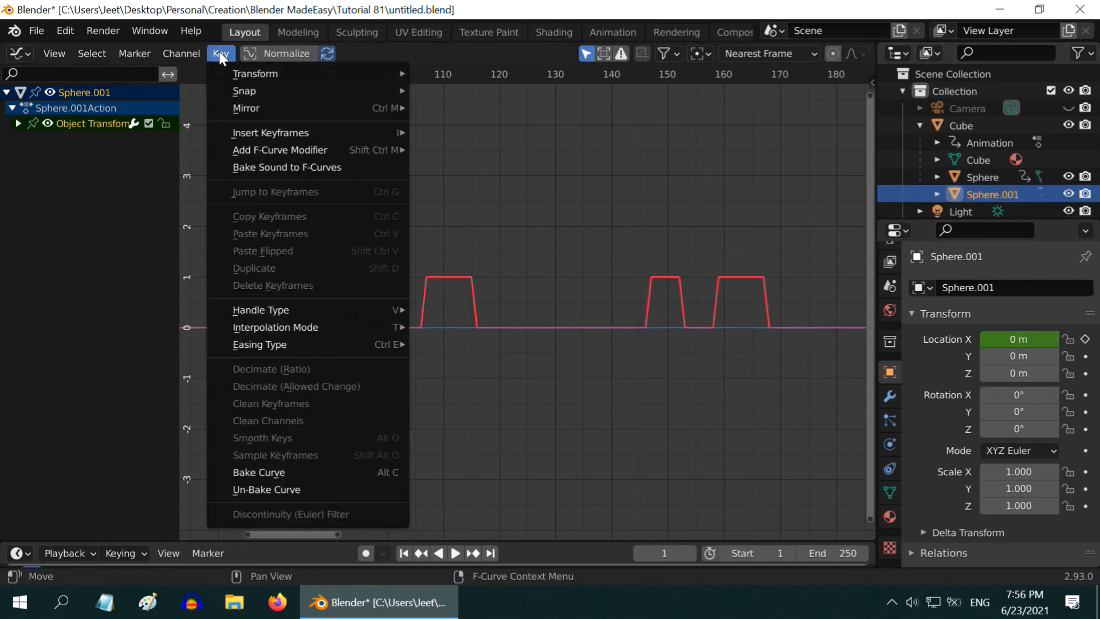
Step: Un-bake Sphere.001's X-location curve and scale its keys to 0.5 height resting at zero
{"action": "left_click", "coordinate": [258, 472]}
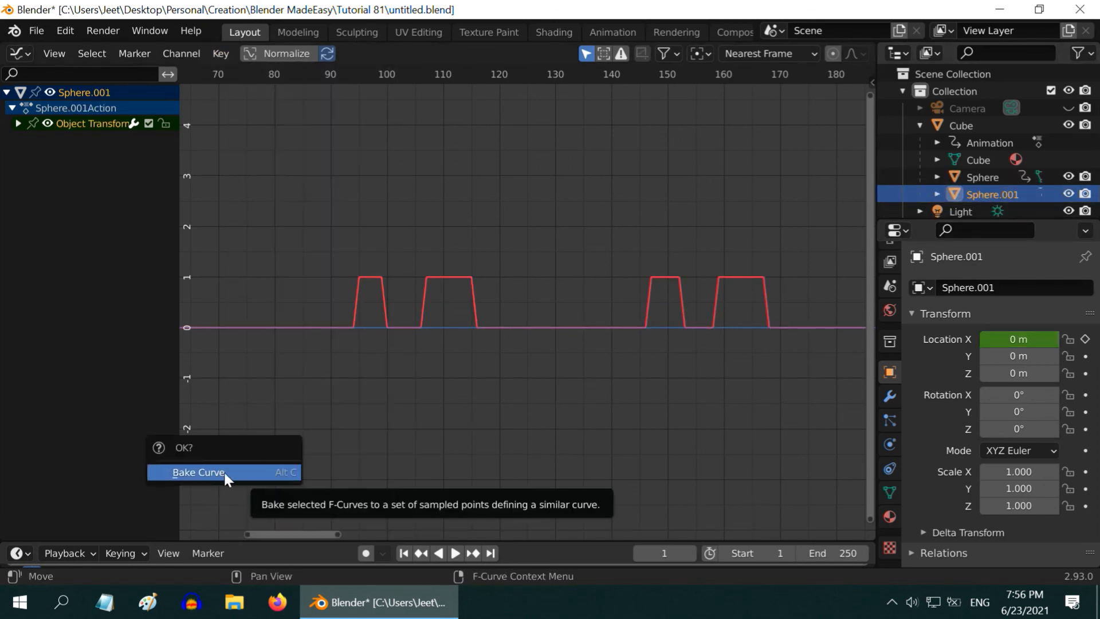
{"action": "left_click", "coordinate": [220, 53]}
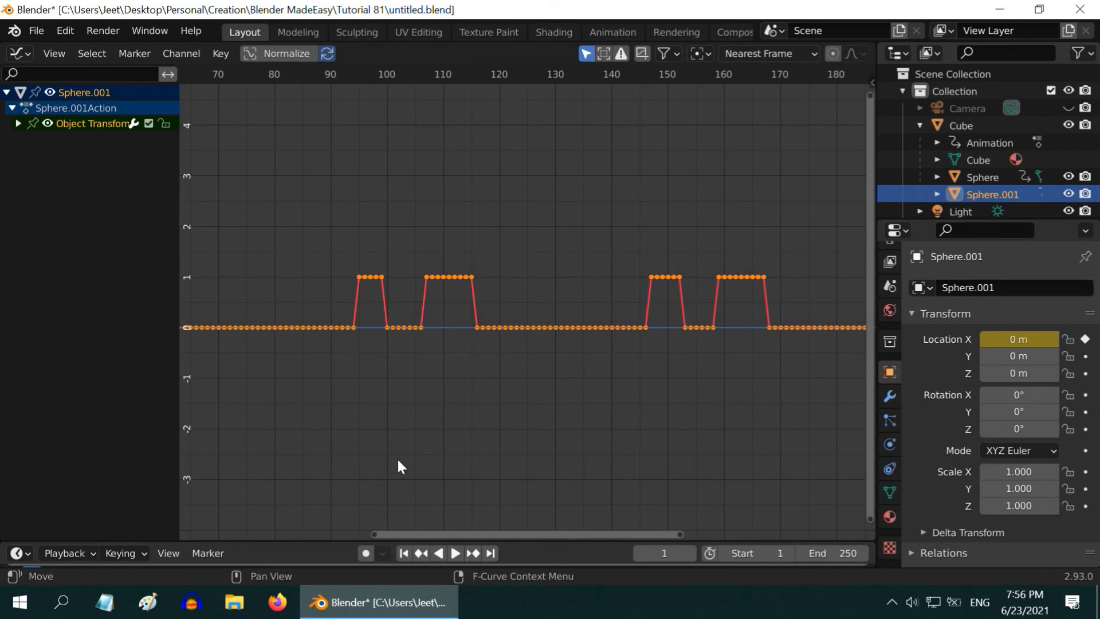
{"action": "key", "text": "s"}
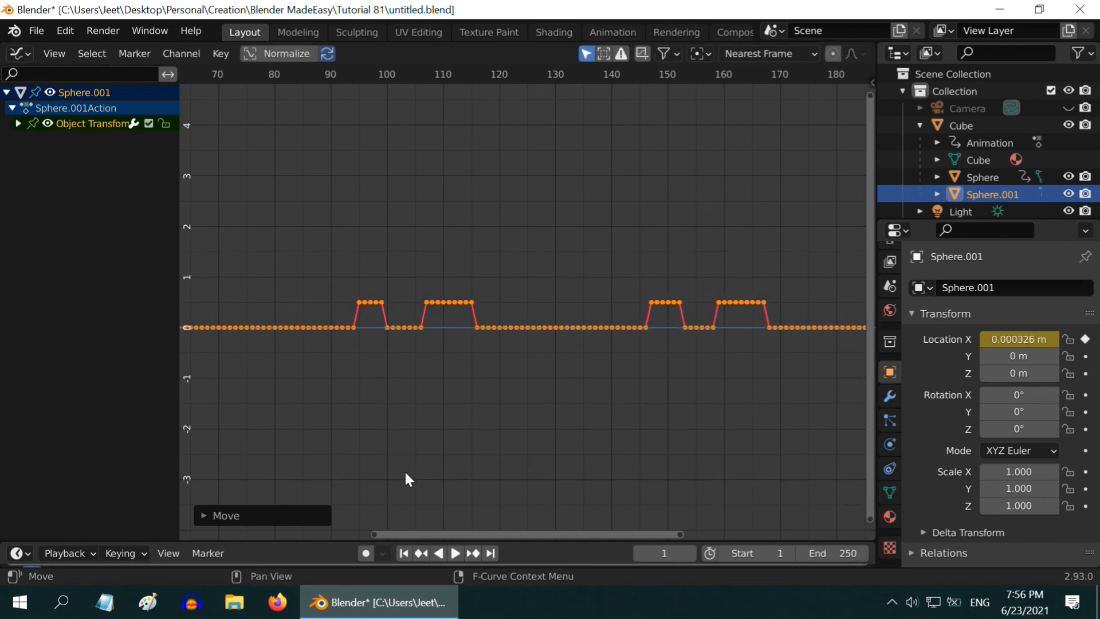
{"action": "mouse_move", "coordinate": [372, 430]}
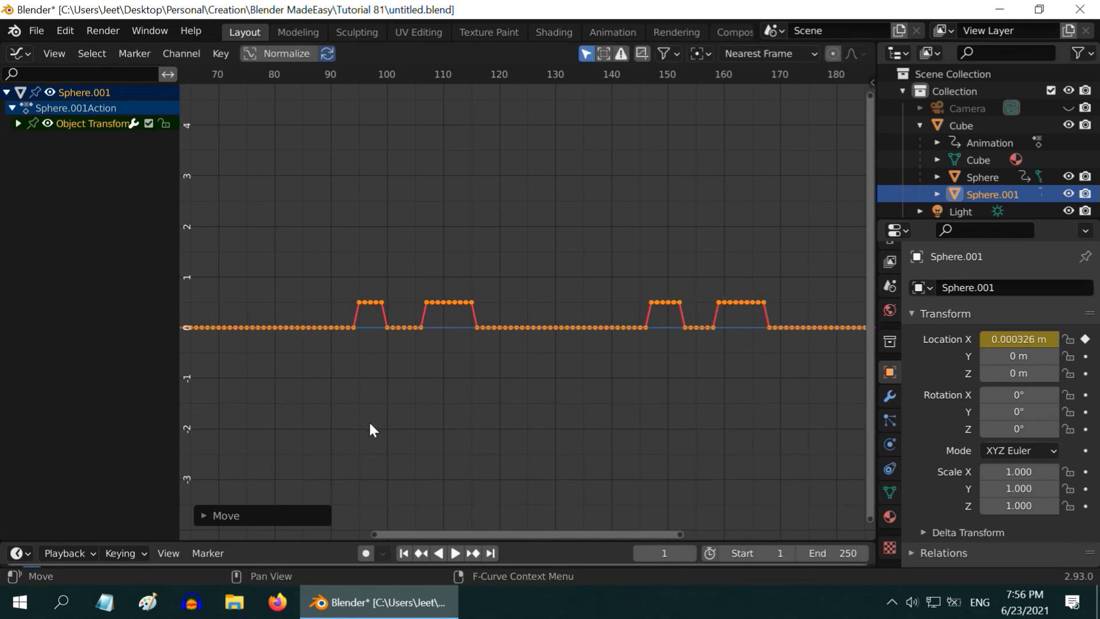
{"action": "left_click", "coordinate": [16, 53]}
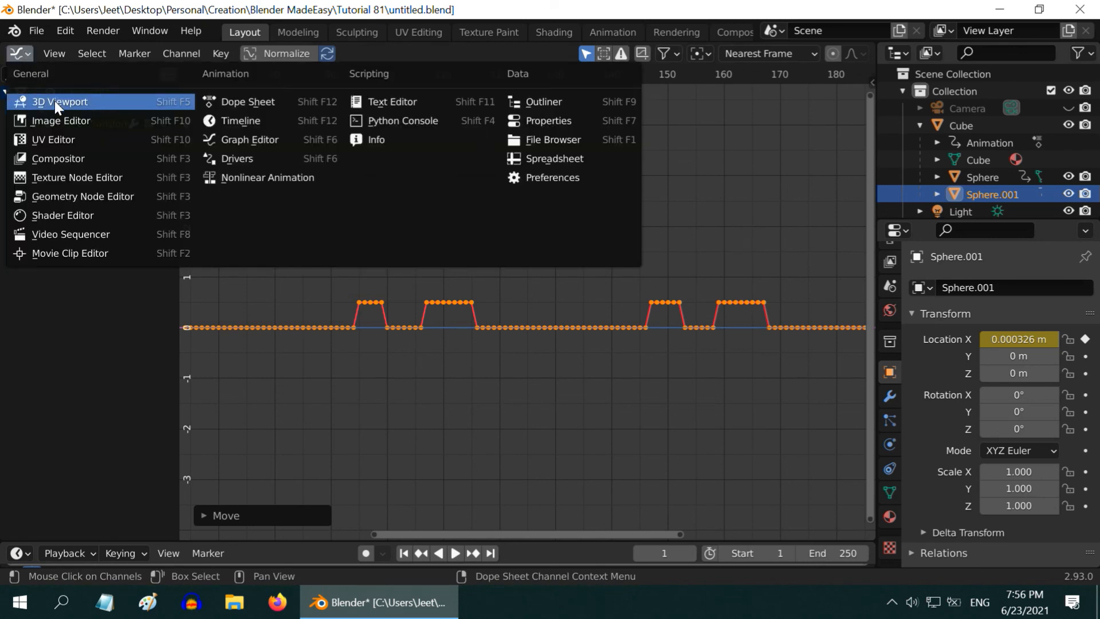
Step: Return the area to the 3D Viewport and play the bouncing-eye animation
{"action": "left_click", "coordinate": [59, 102]}
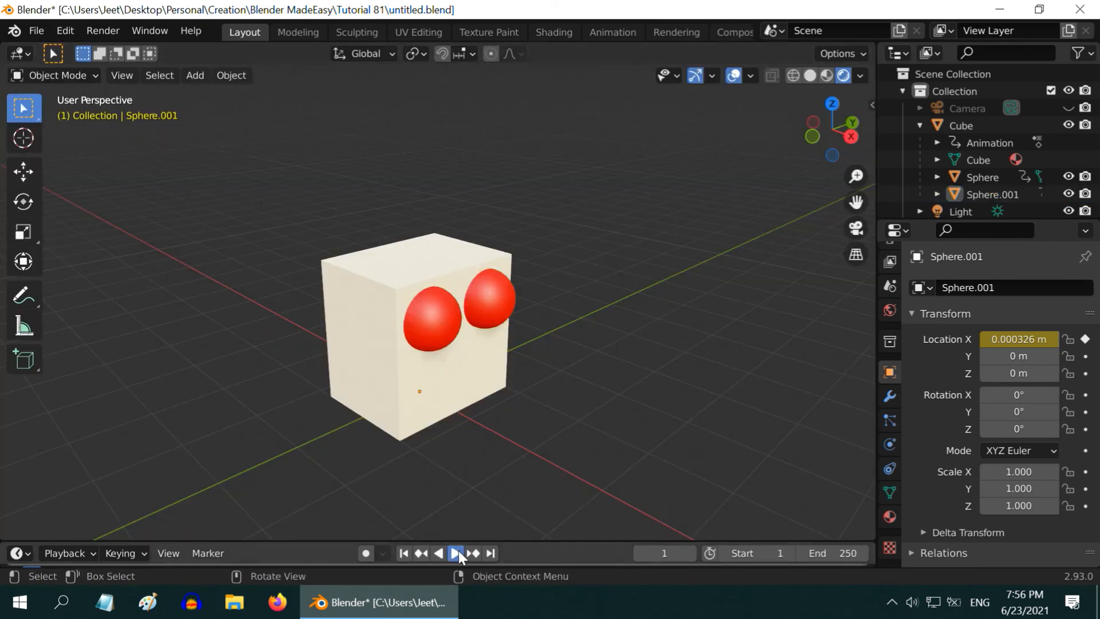
{"action": "left_click", "coordinate": [455, 553]}
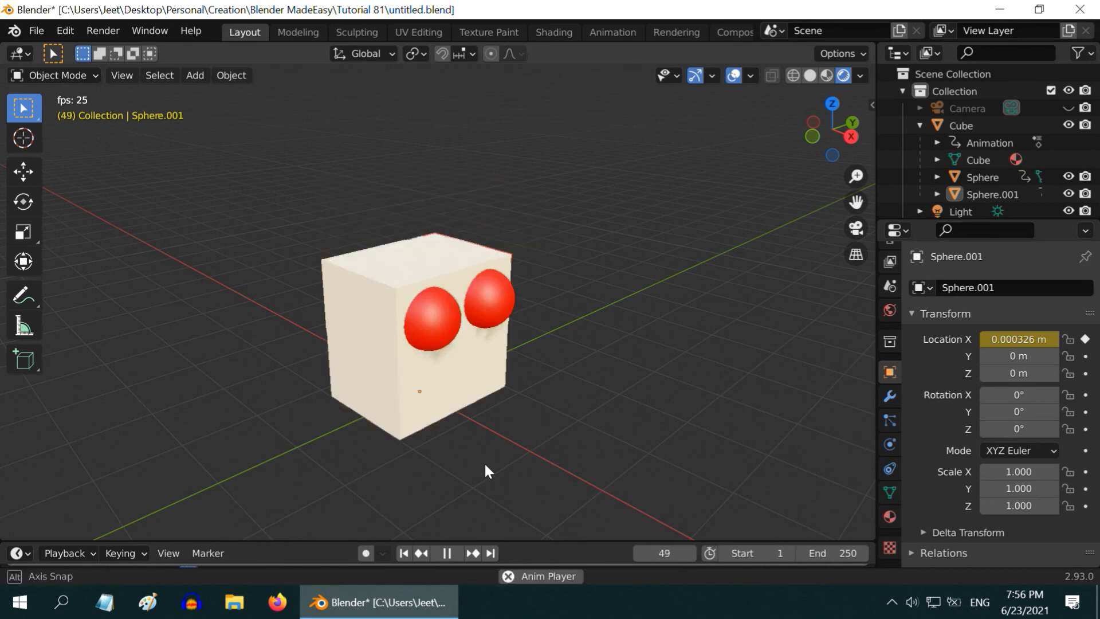